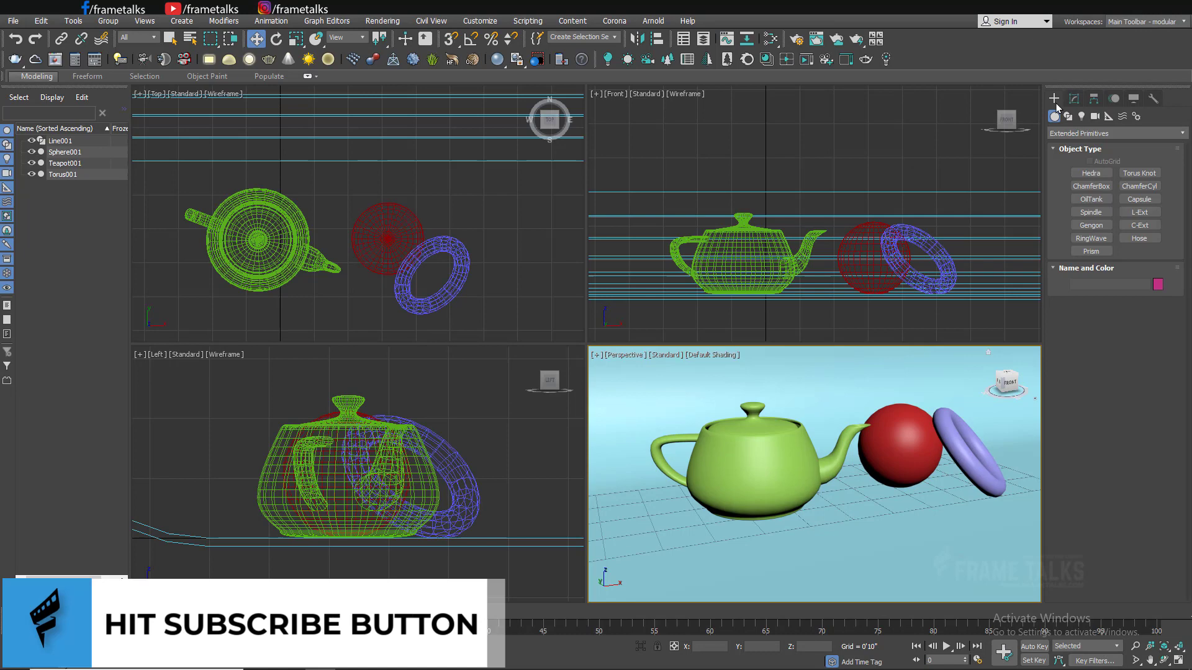
mouse_move(1072, 163)
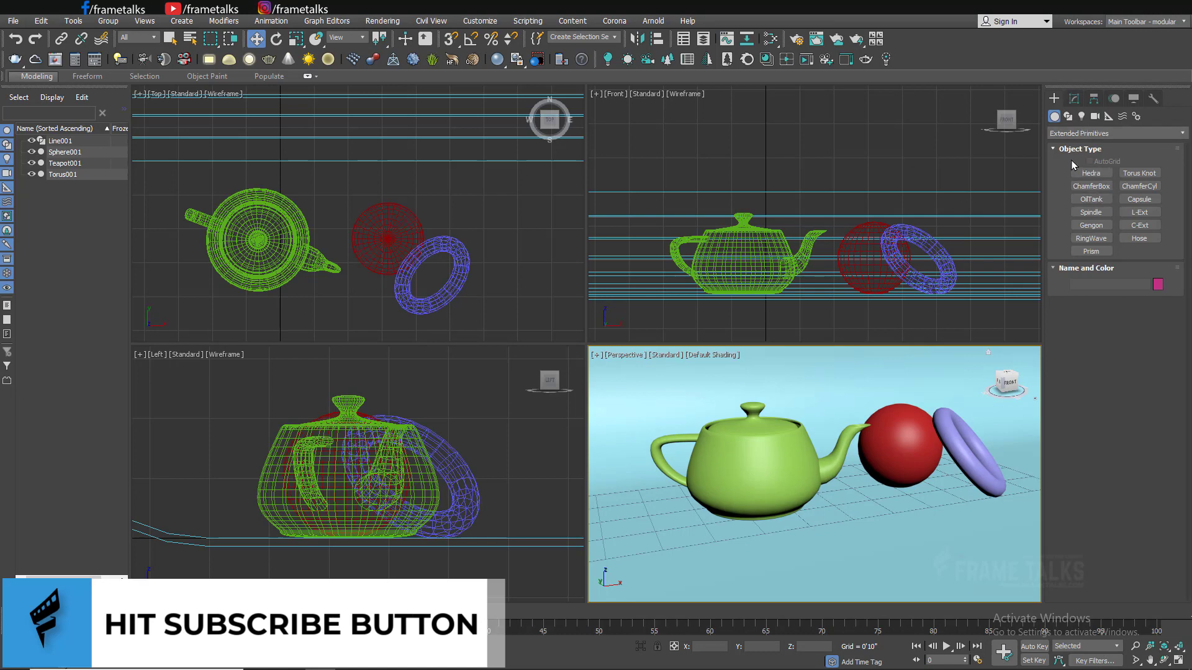
Make the Front viewport the active view.
left_click(1113, 133)
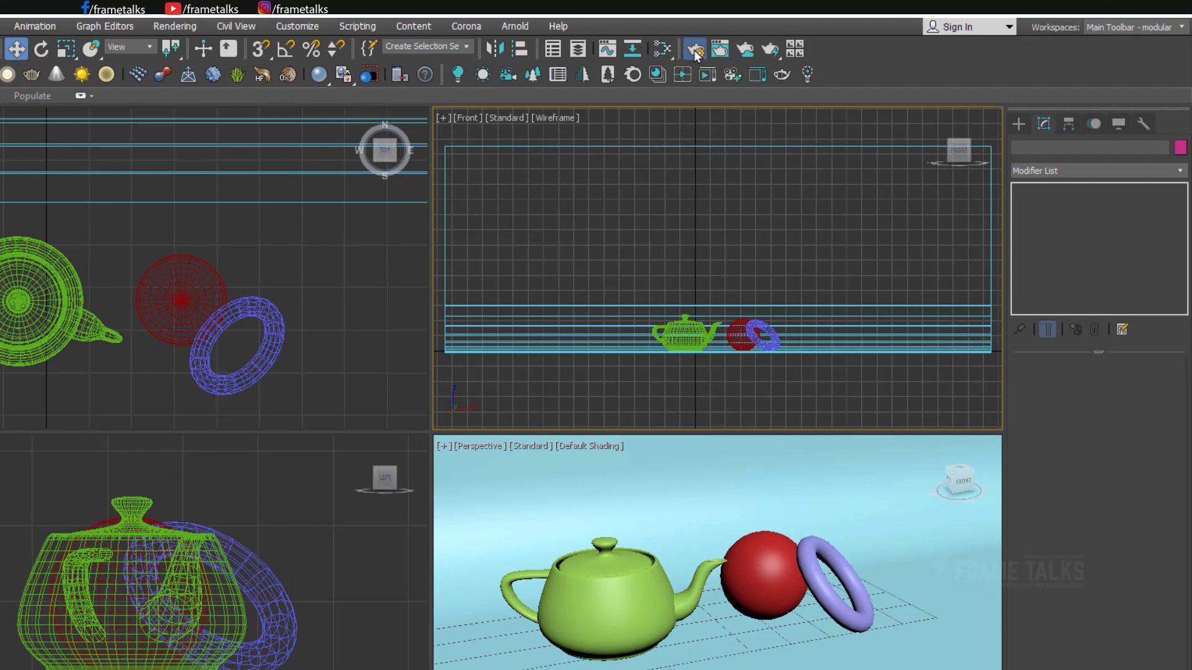
In Render Setup, switch the production renderer from V-Ray Next to CoronaRenderer.
key("F10")
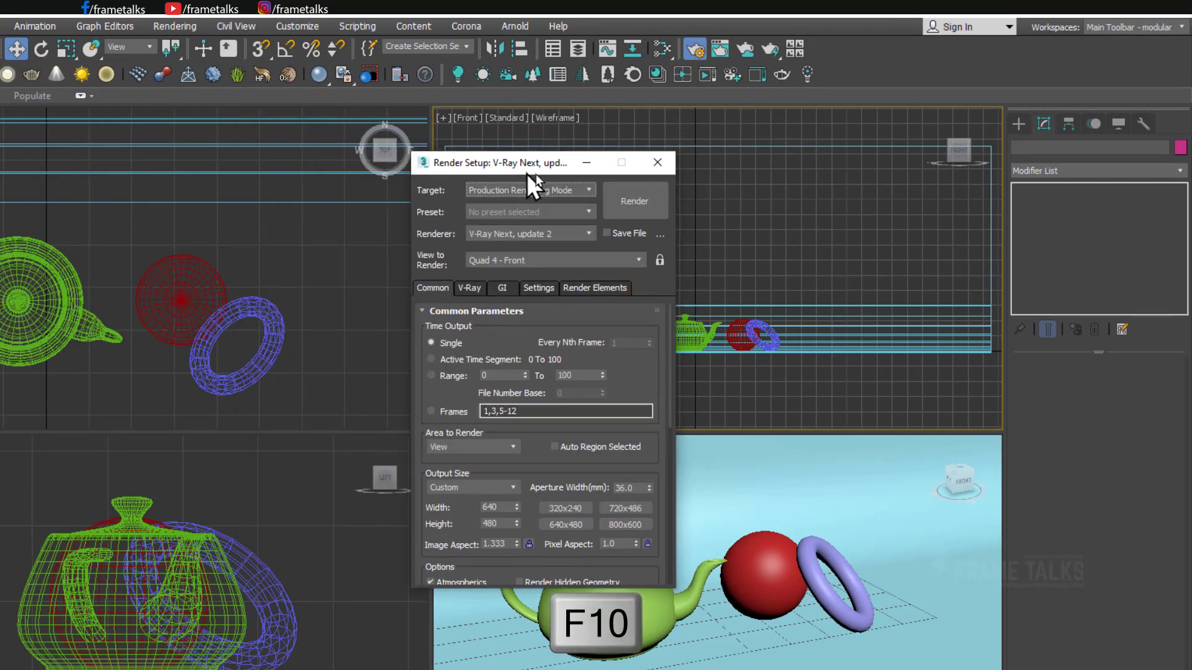
left_click(529, 233)
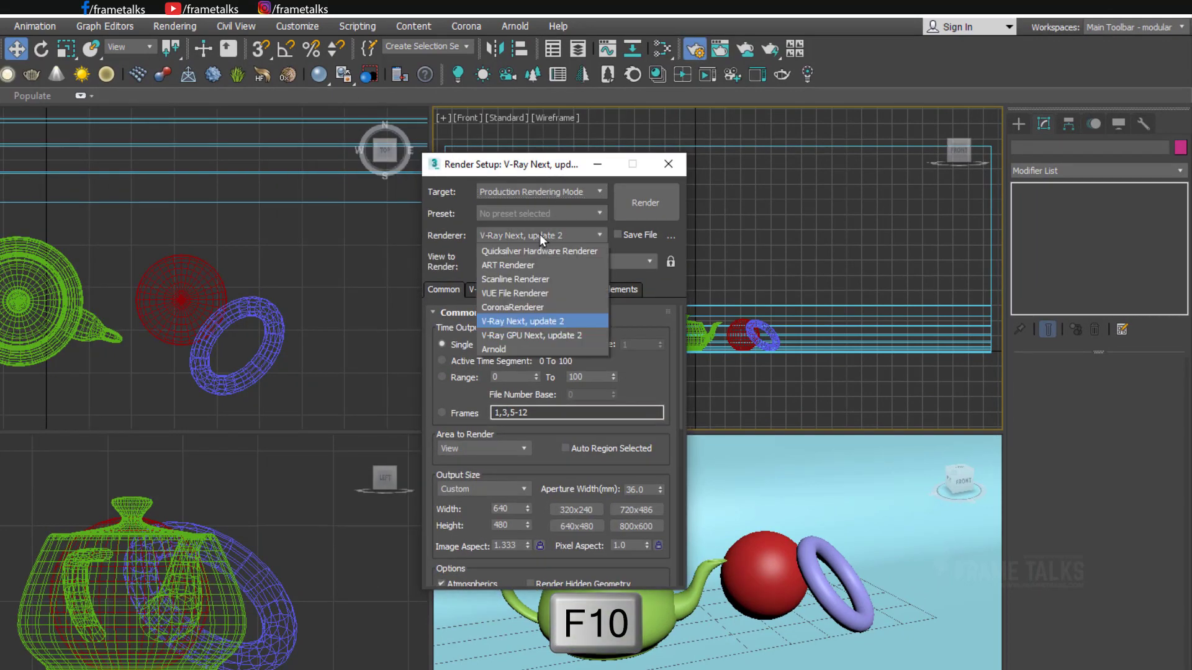
mouse_move(521, 307)
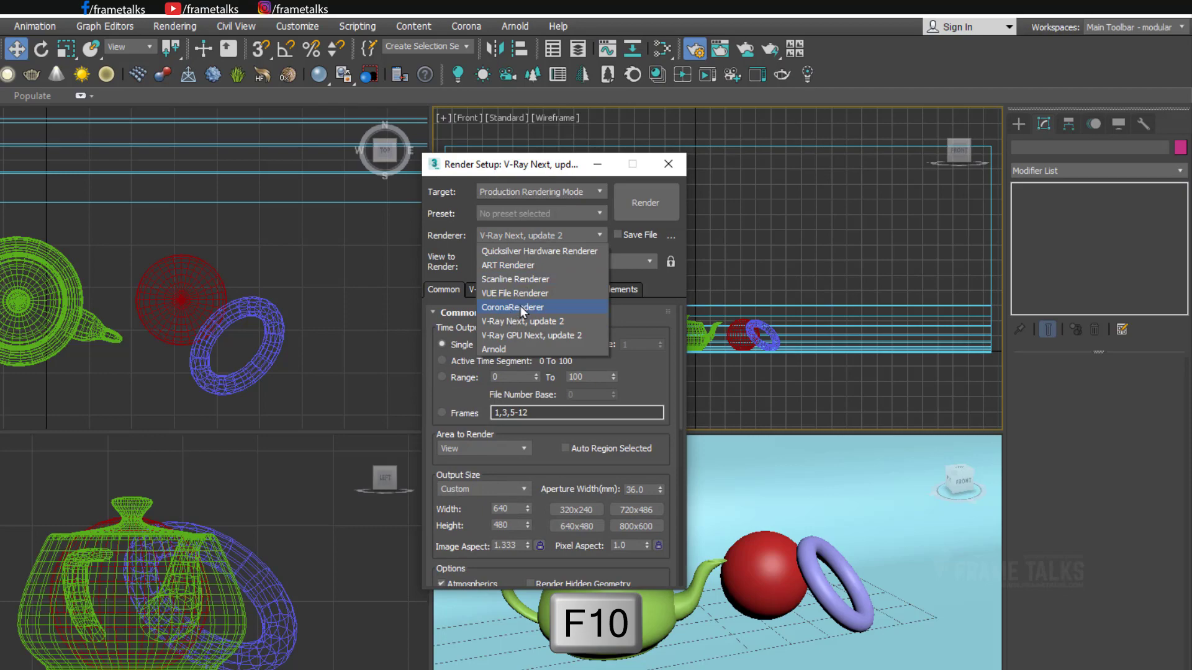
key("f10")
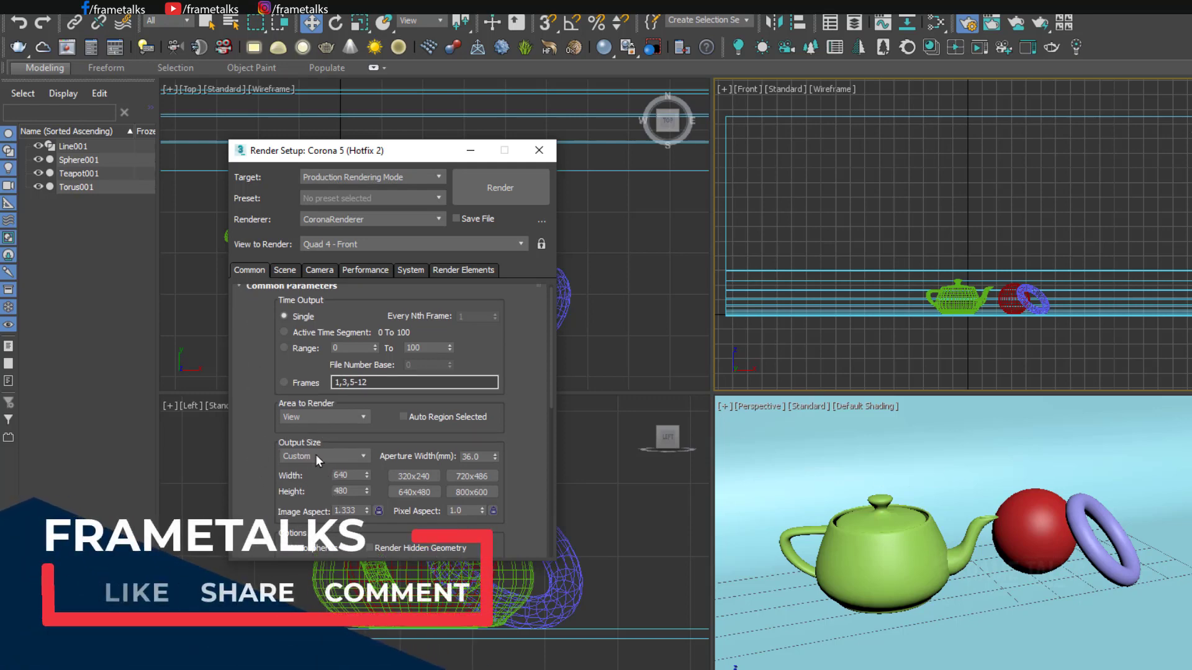
Set output size to HDTV video 1920×1080; review Corona scene settings, keeping denoising at None.
left_click(323, 456)
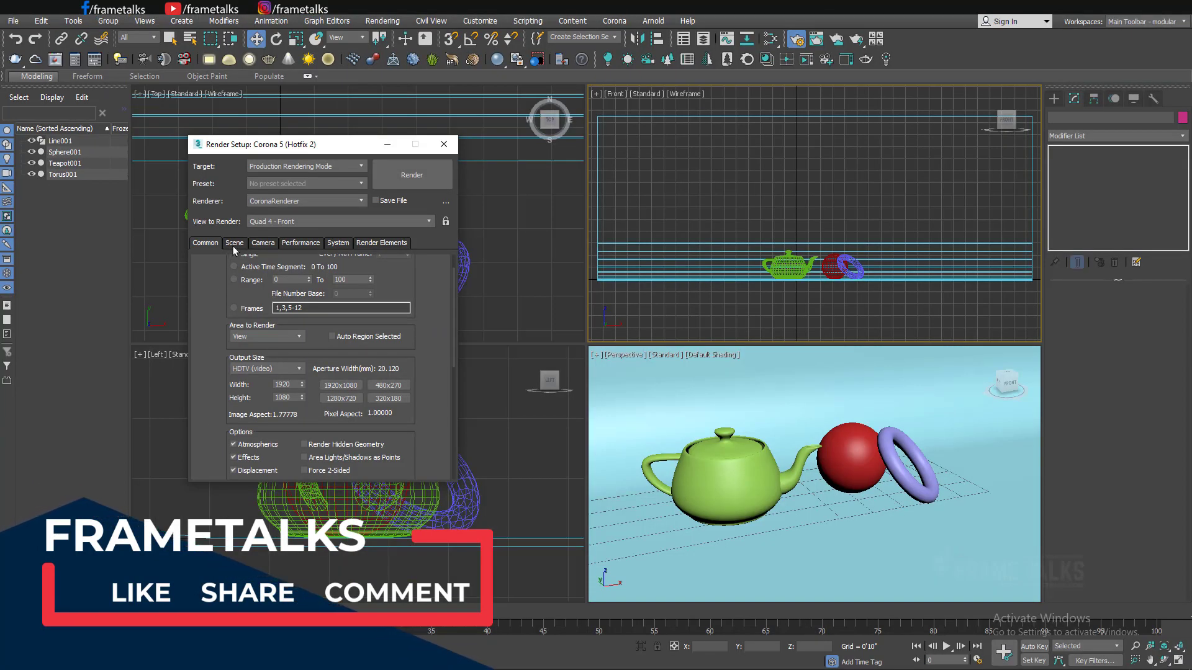
left_click(234, 243)
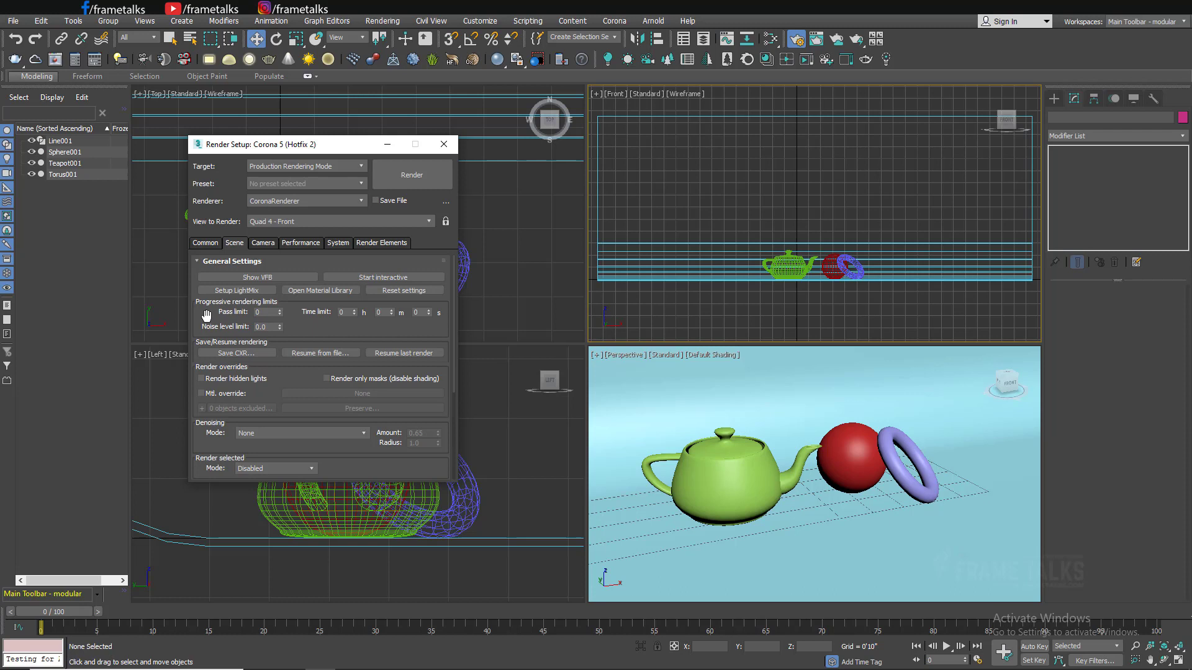
mouse_move(227, 314)
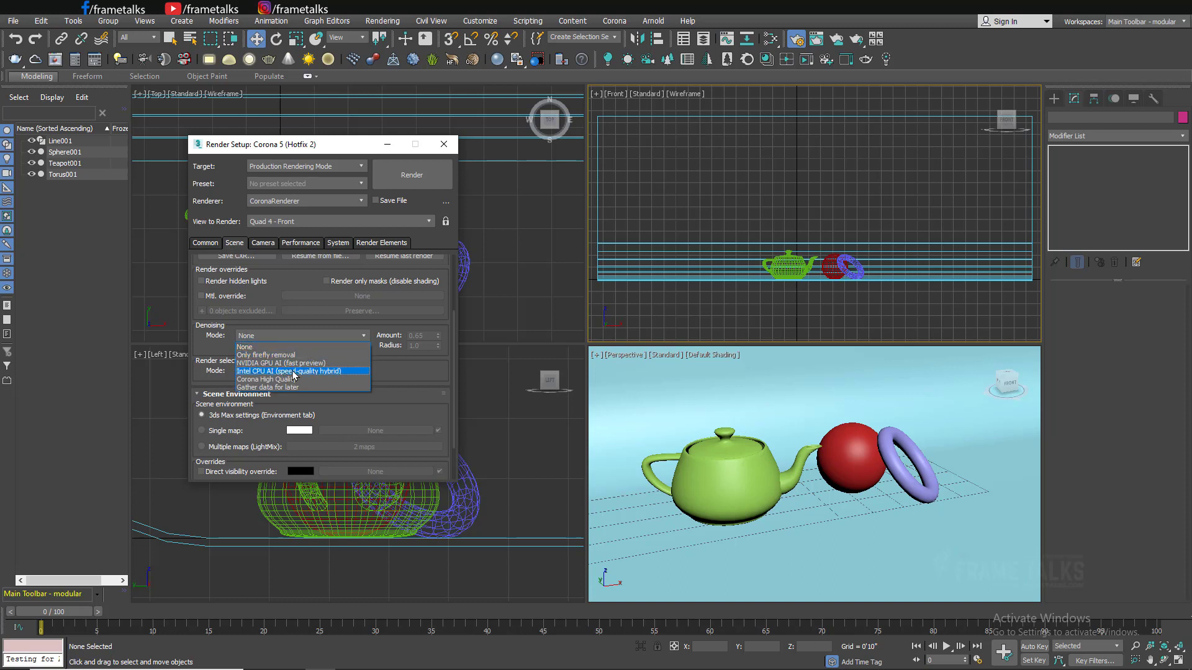
mouse_move(265, 379)
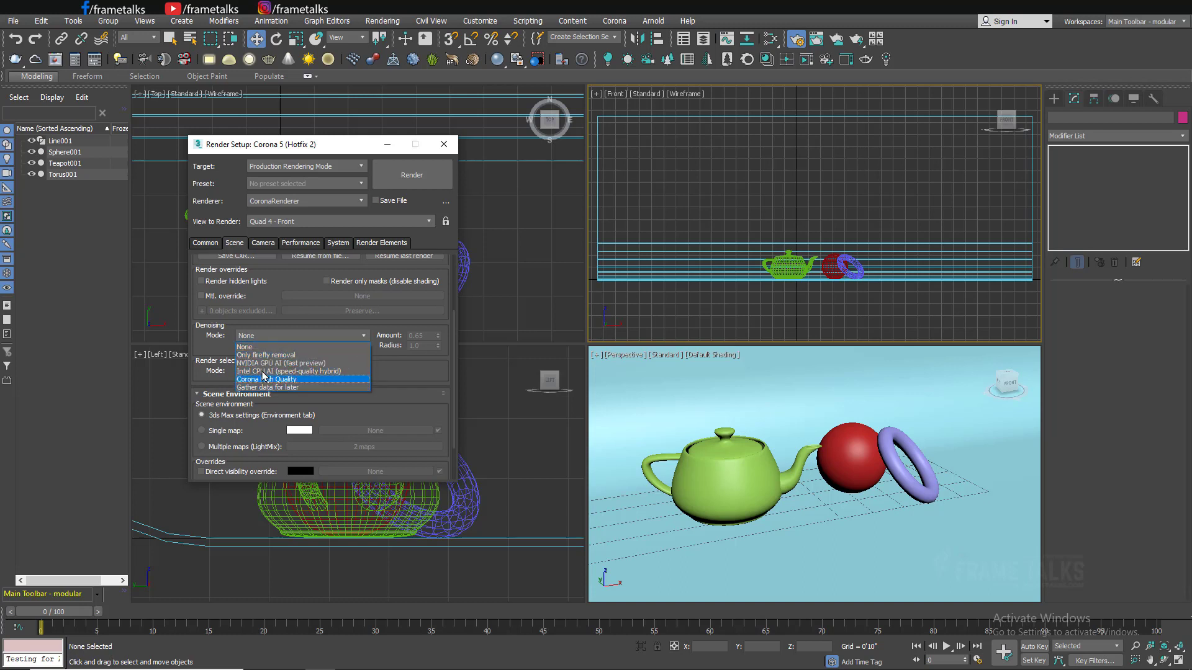
mouse_move(289, 371)
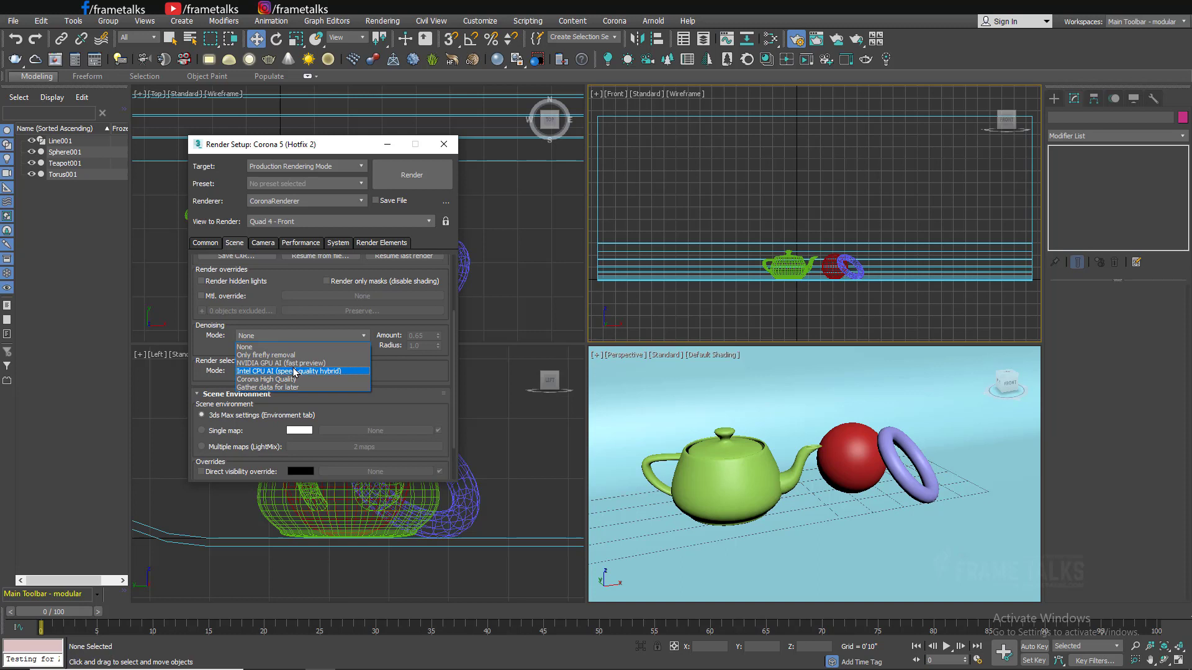
mouse_move(268, 379)
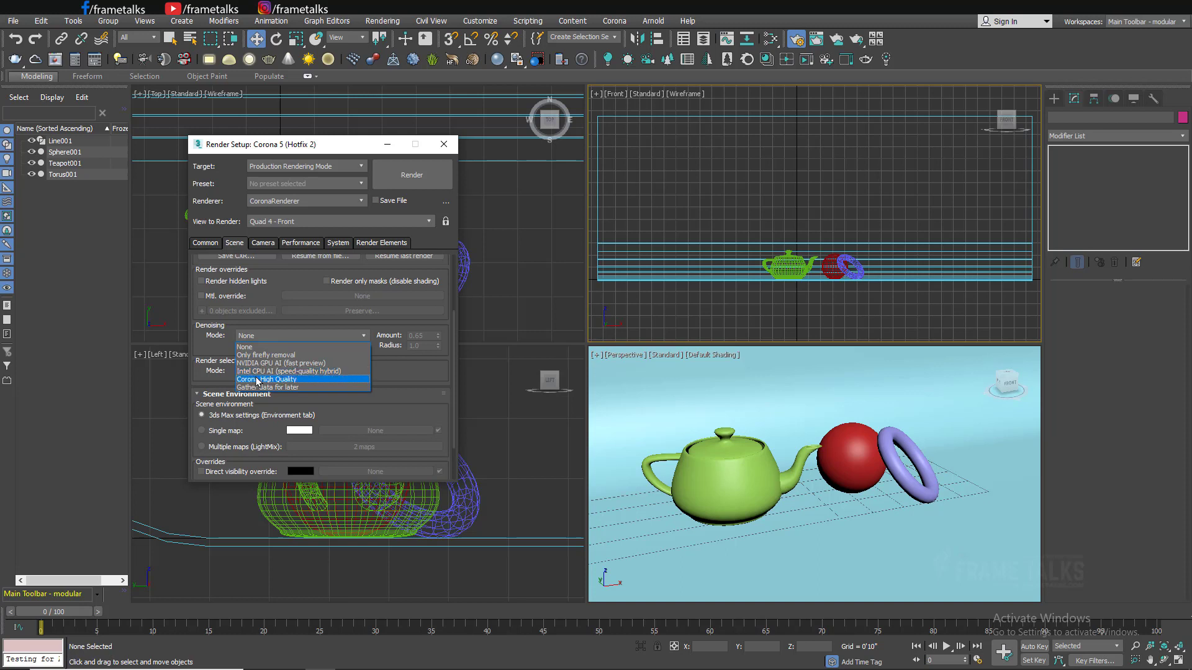
mouse_move(261, 347)
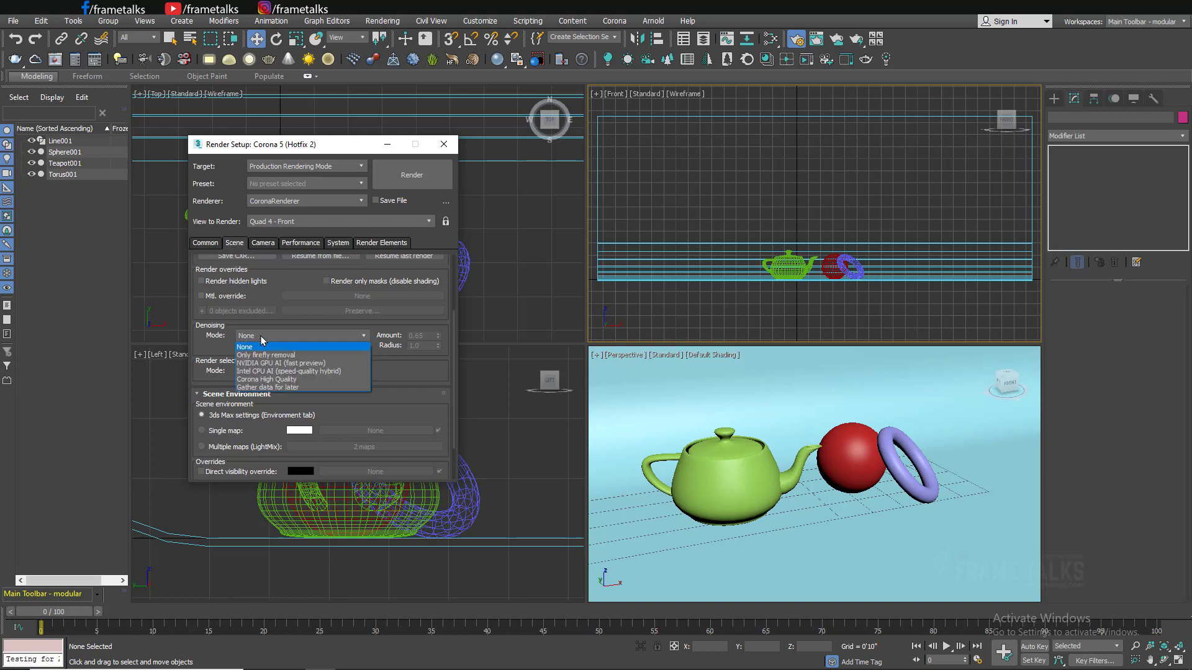
left_click(246, 346)
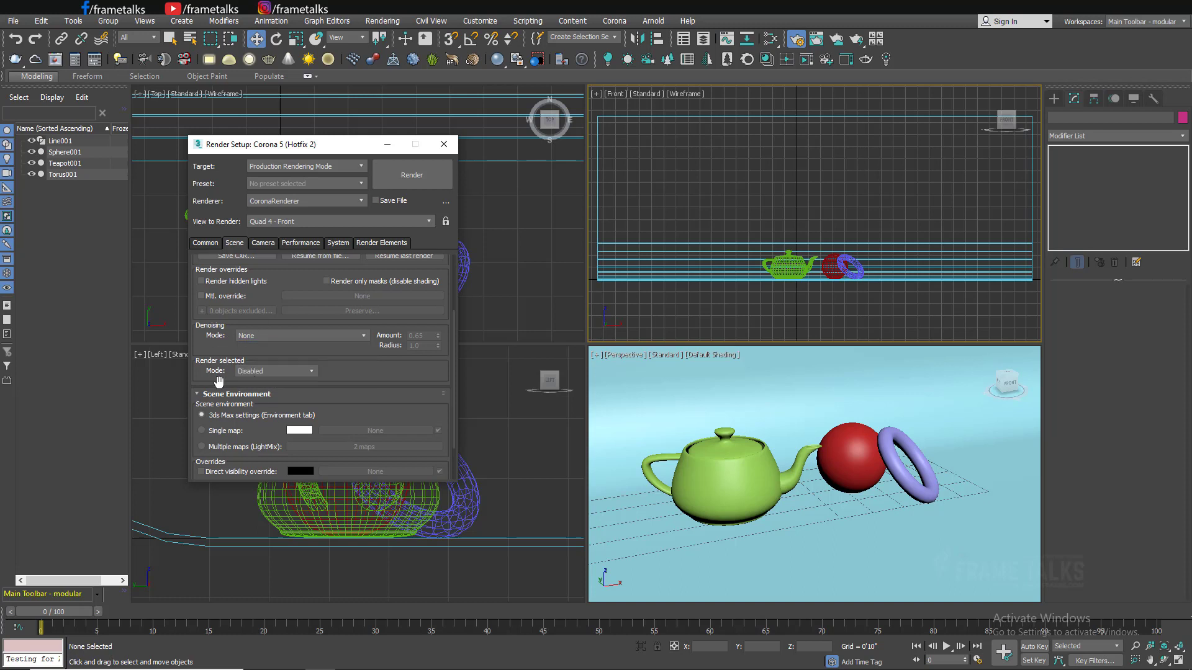
scroll("down", 3)
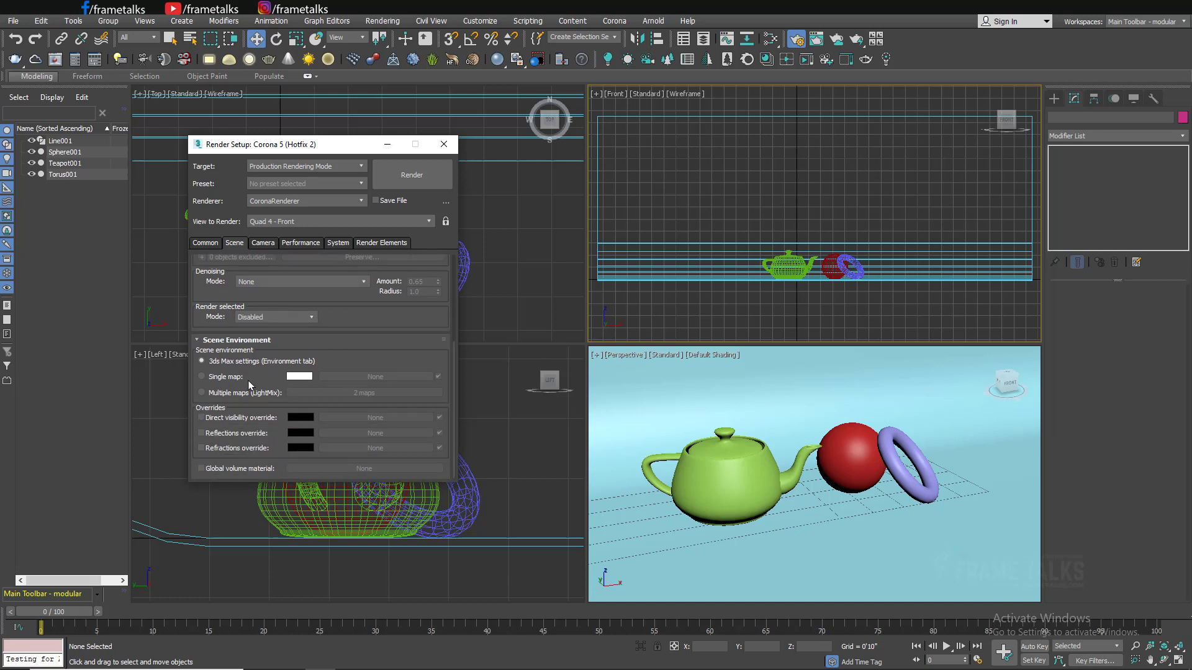
mouse_move(332, 346)
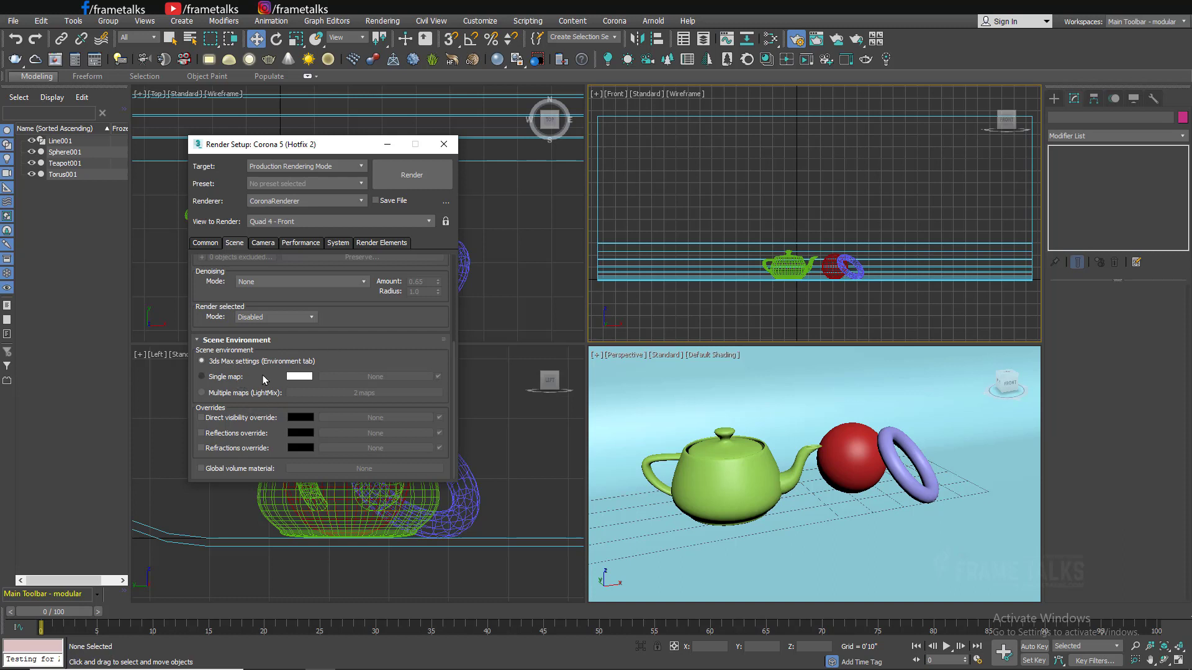
mouse_move(271, 422)
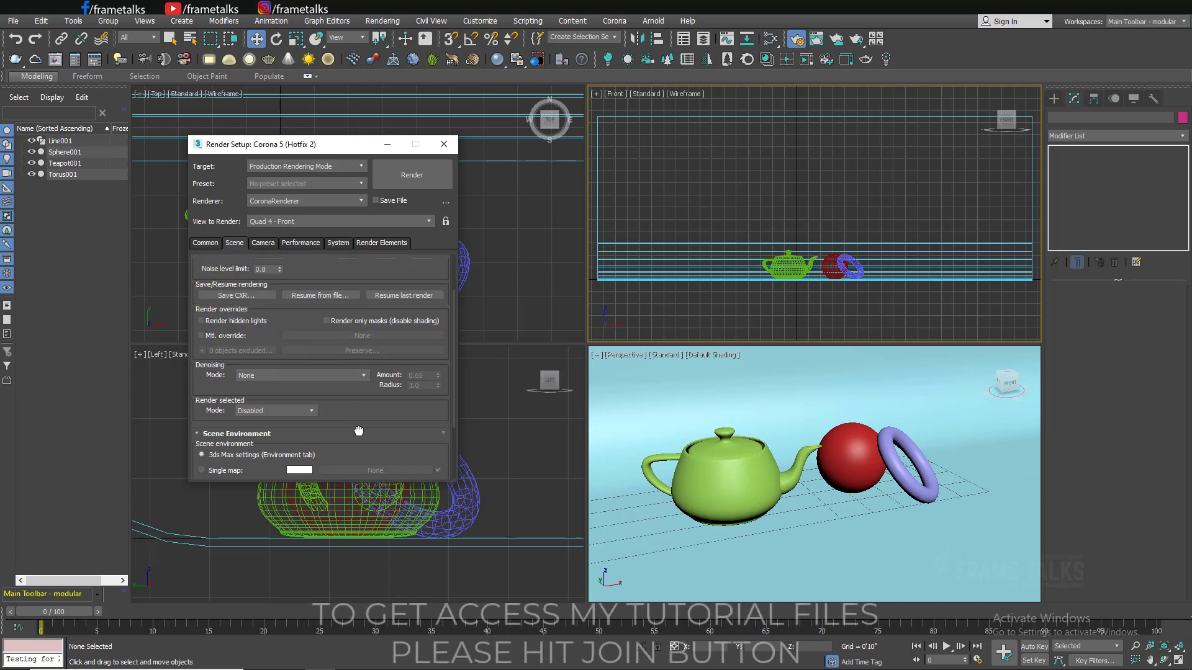
Review the Camera tab's Bloom and Glare, depth of field and motion blur, all disabled.
left_click(231, 260)
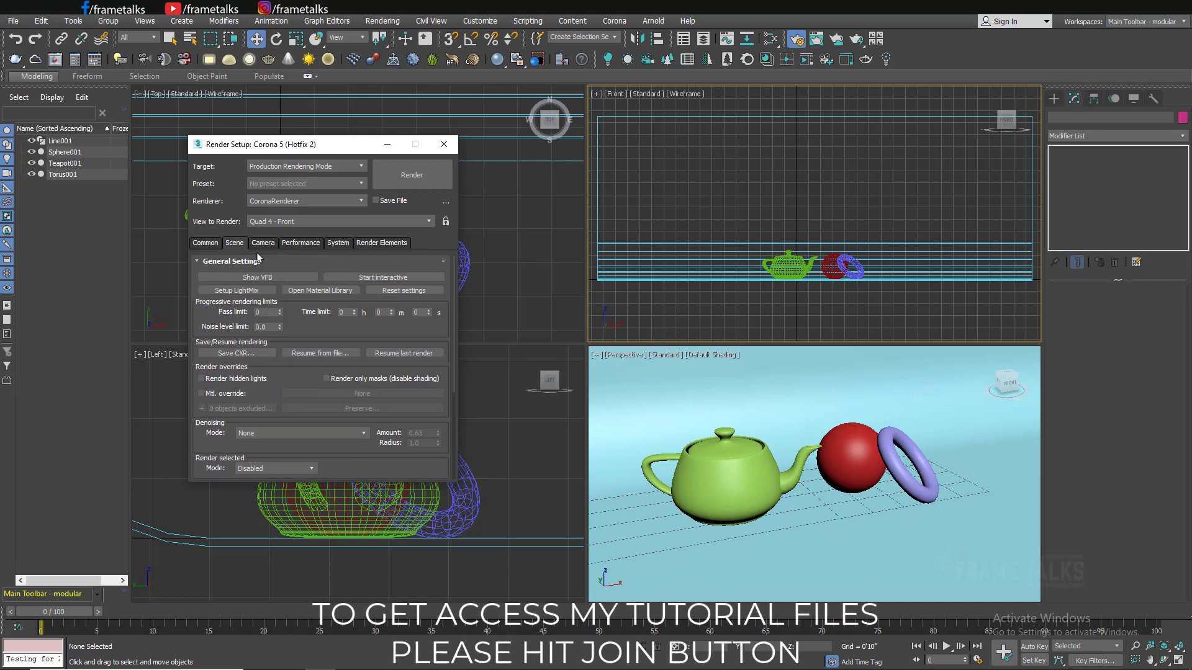
left_click(262, 243)
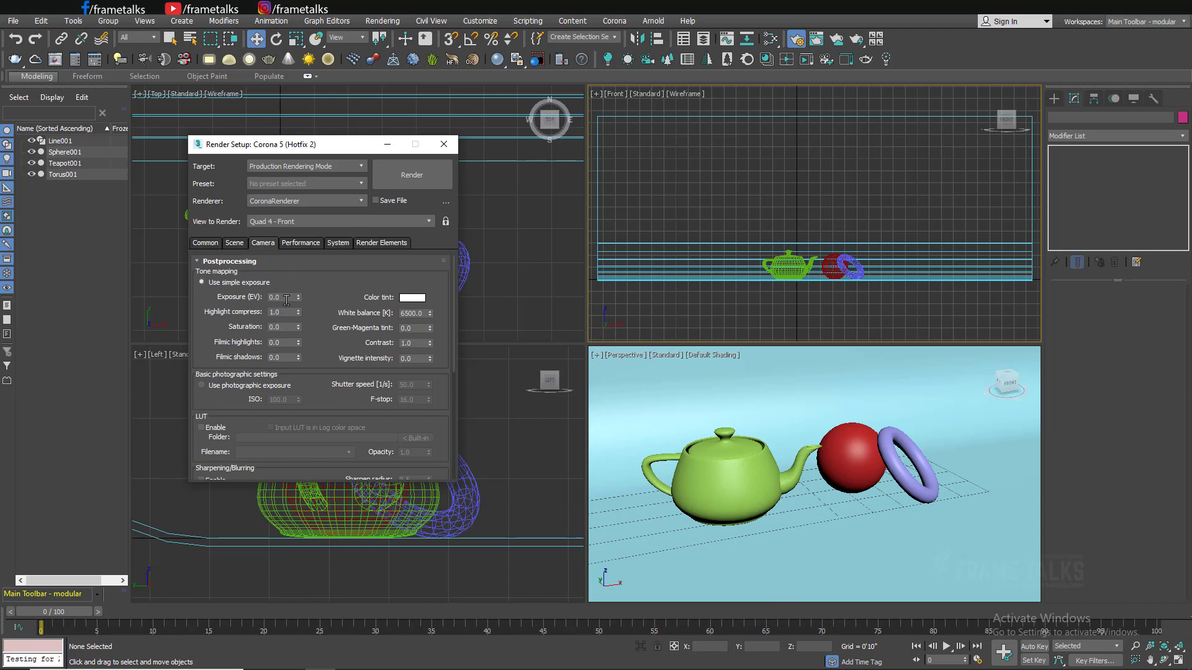
mouse_move(298, 370)
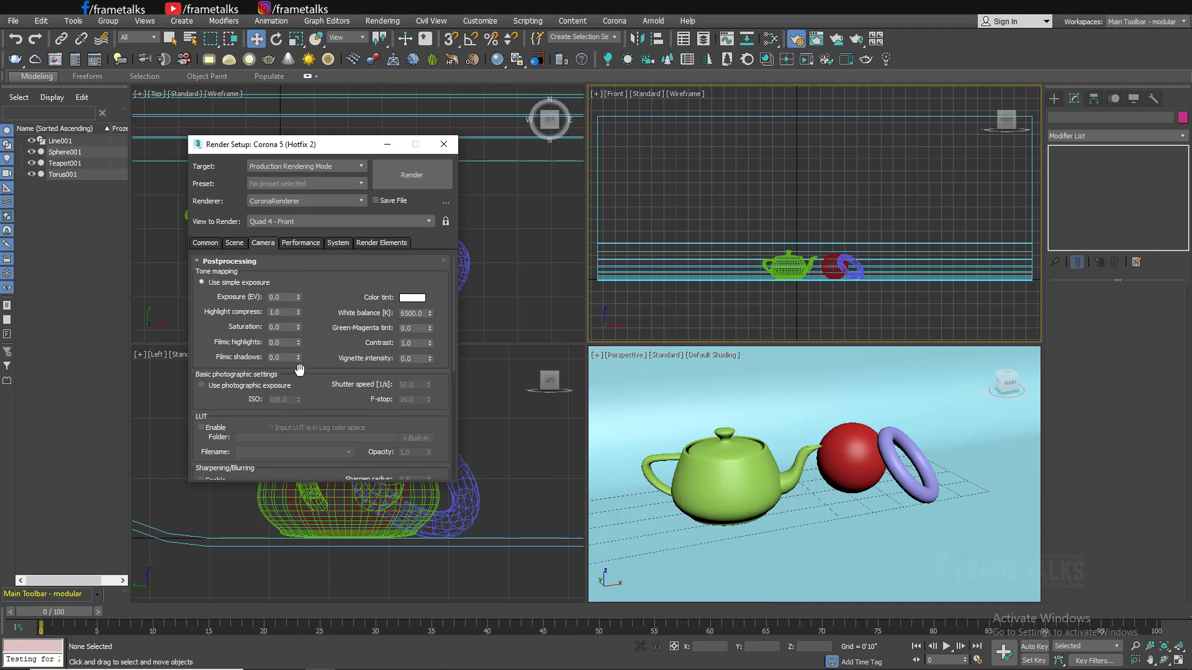
mouse_move(336, 350)
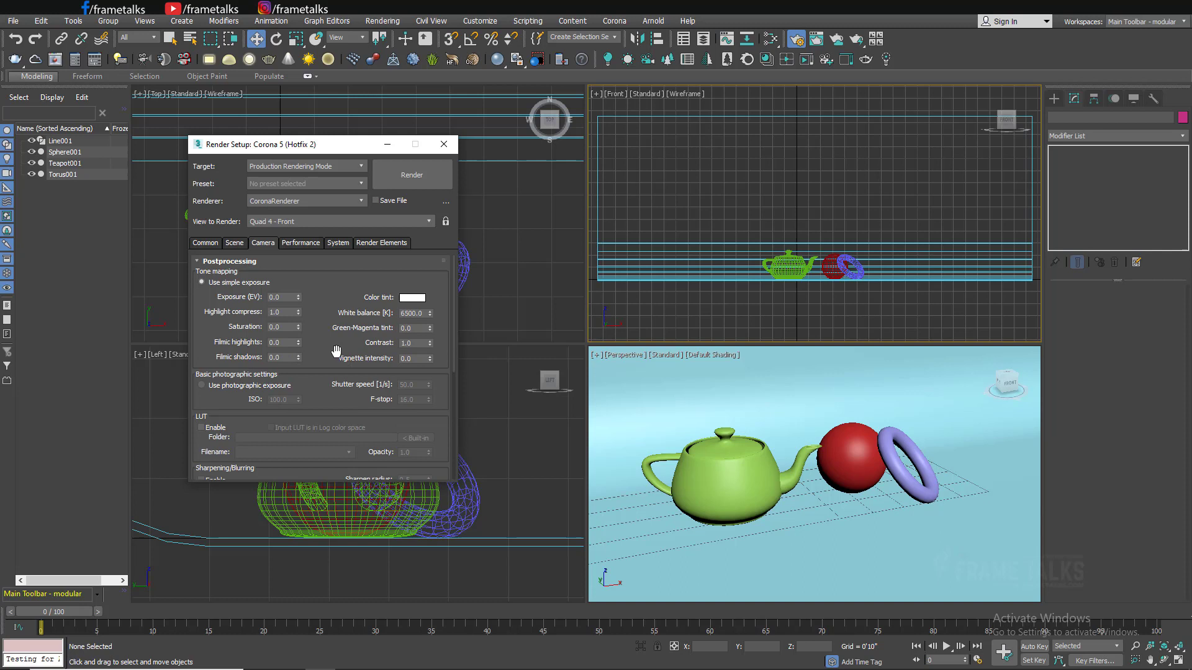
mouse_move(343, 365)
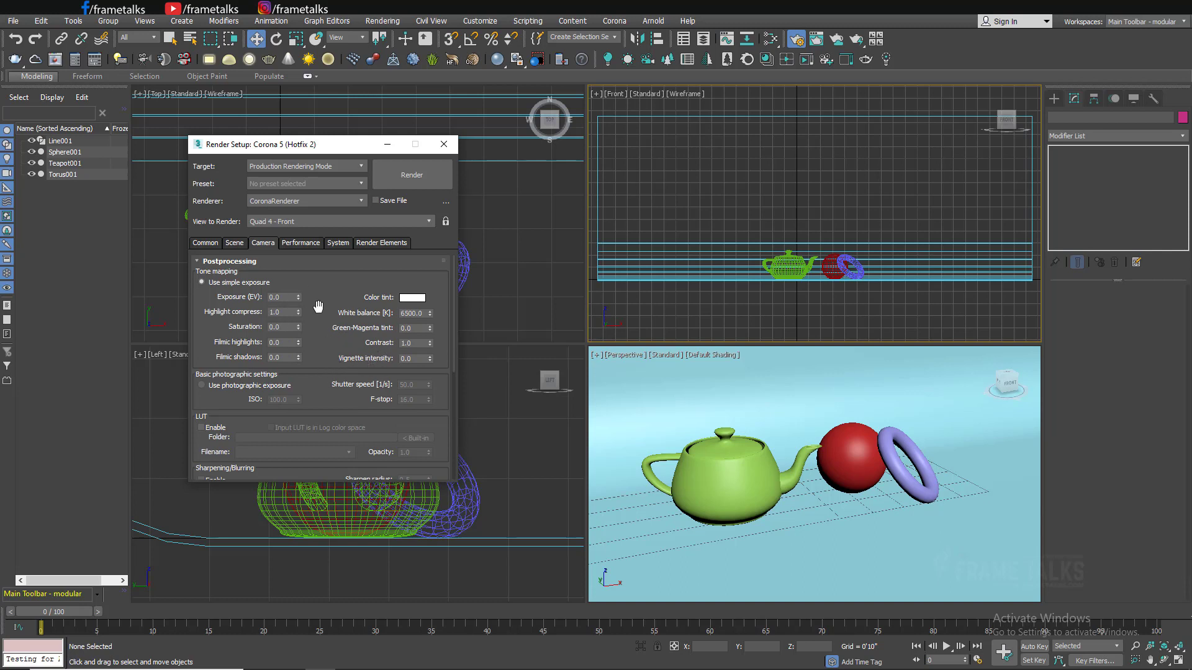
mouse_move(304, 342)
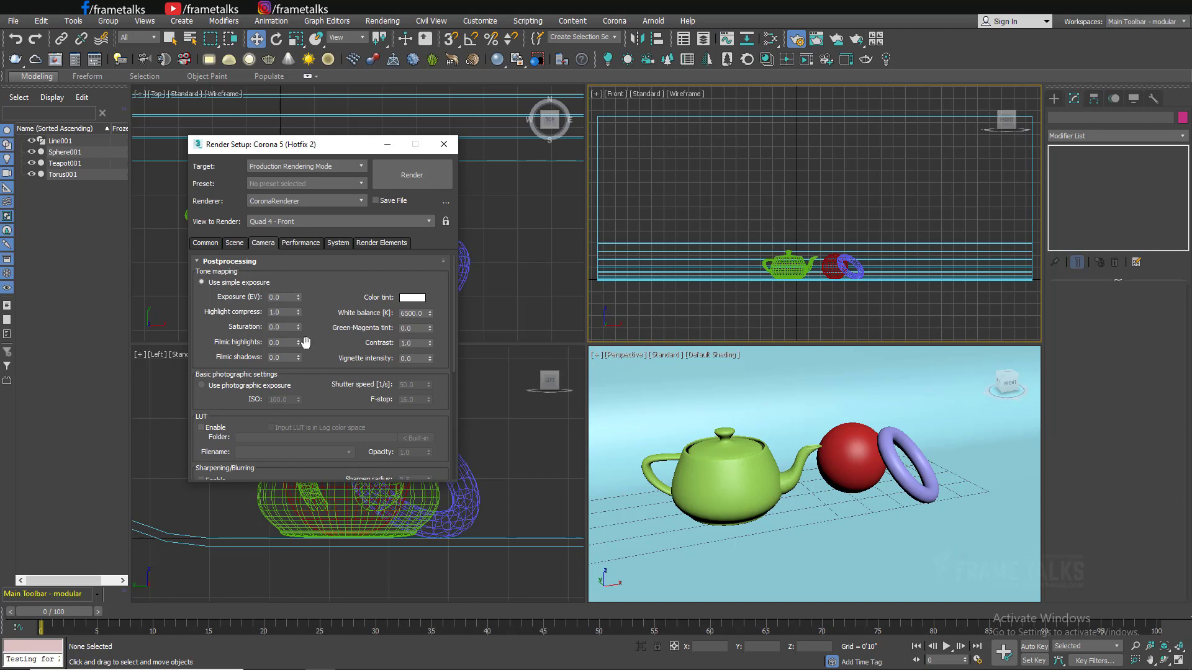
mouse_move(331, 308)
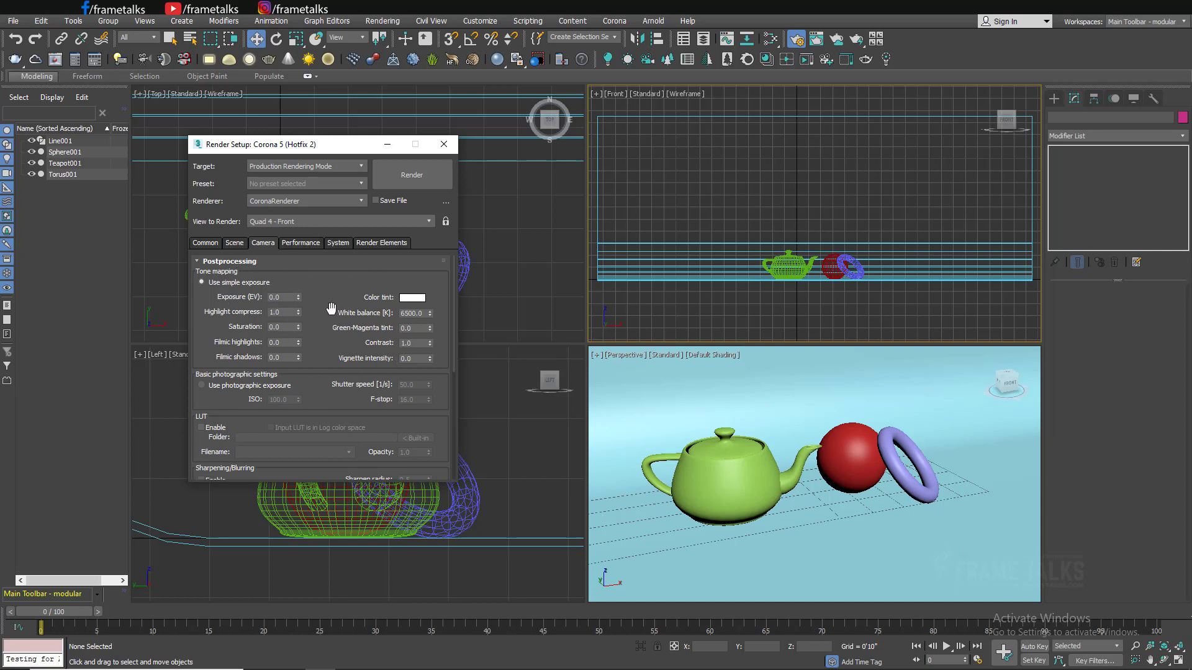
scroll("down", 3)
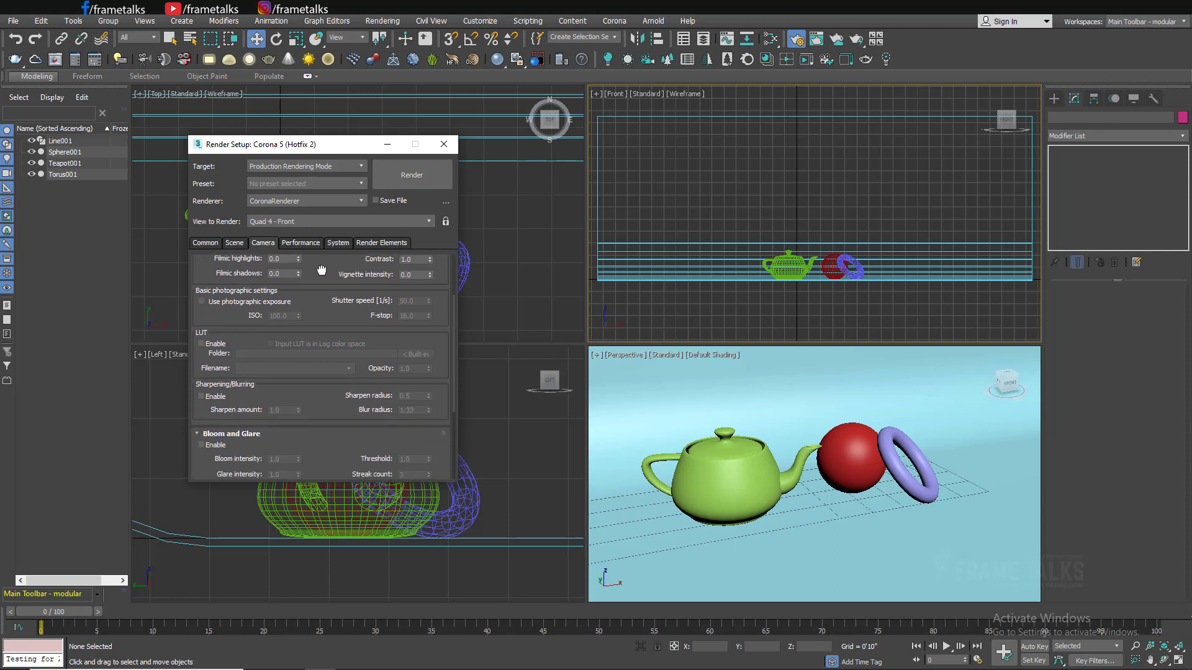
mouse_move(290, 343)
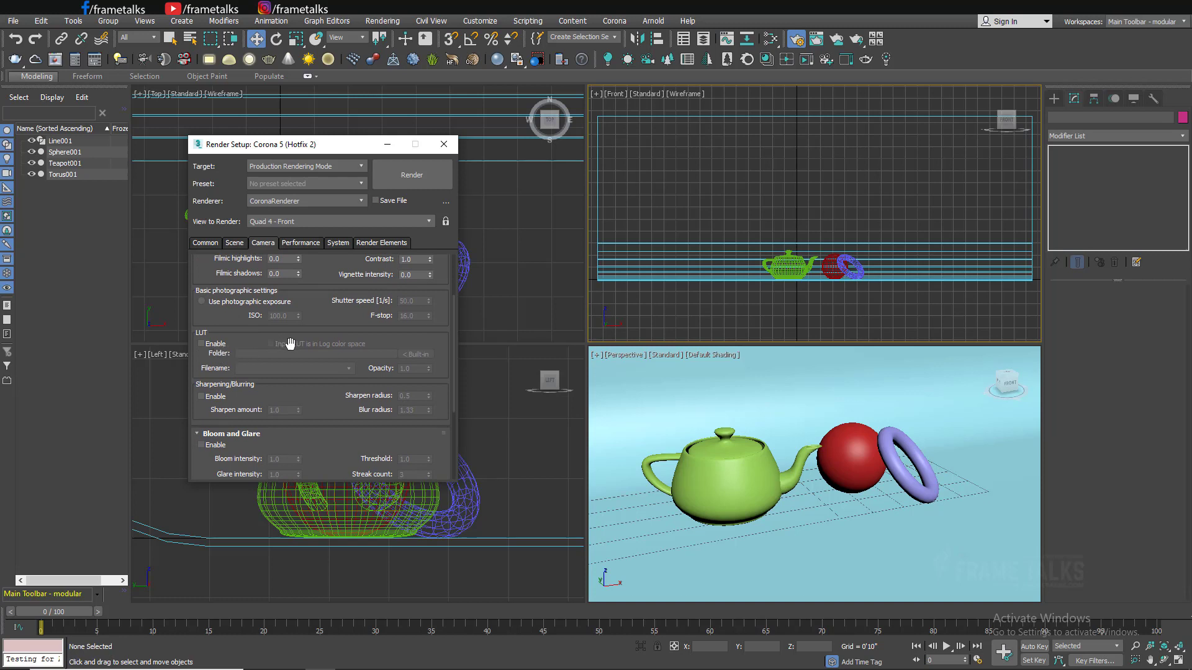
scroll("down", 3)
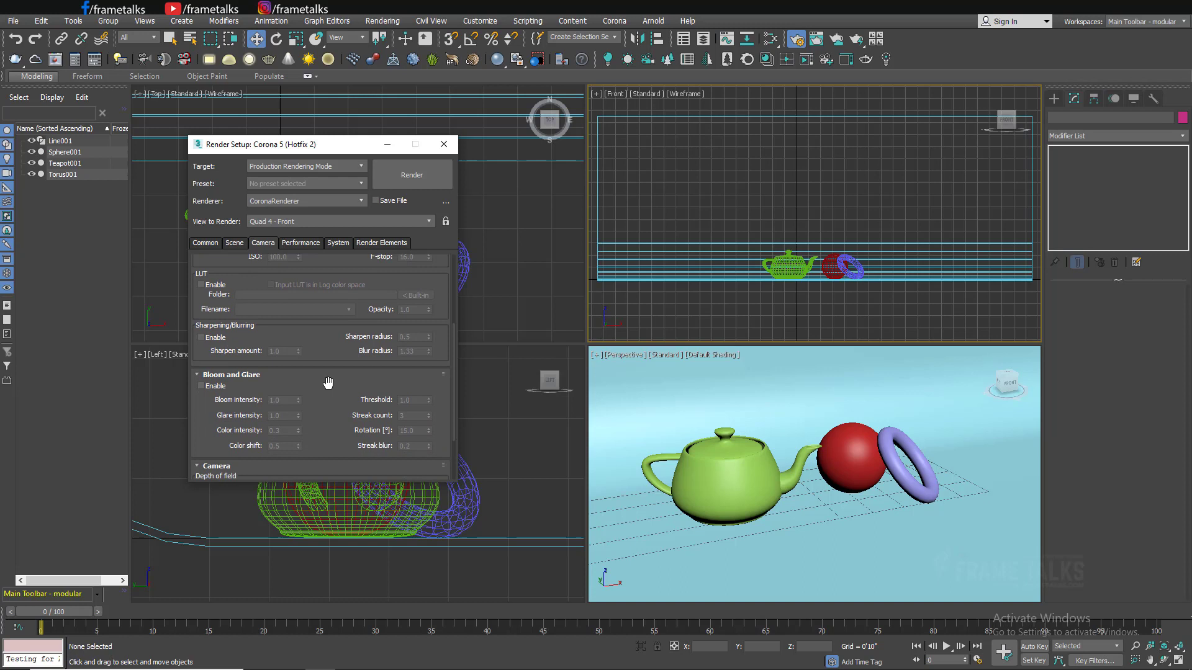
scroll("down", 3)
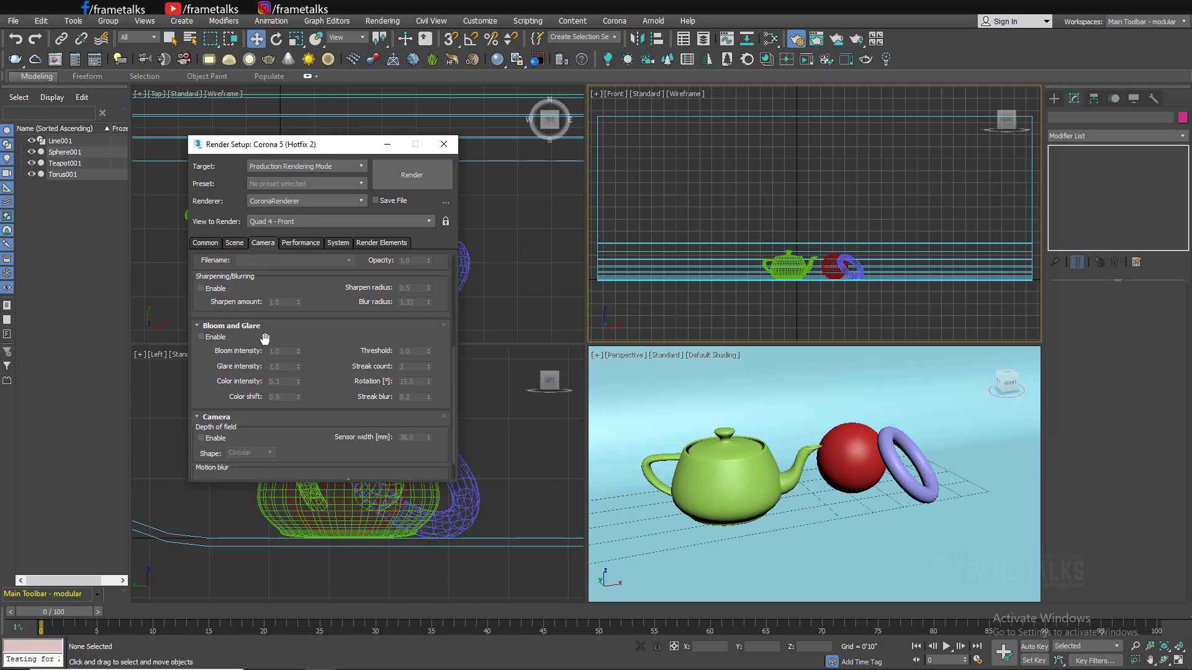
mouse_move(318, 342)
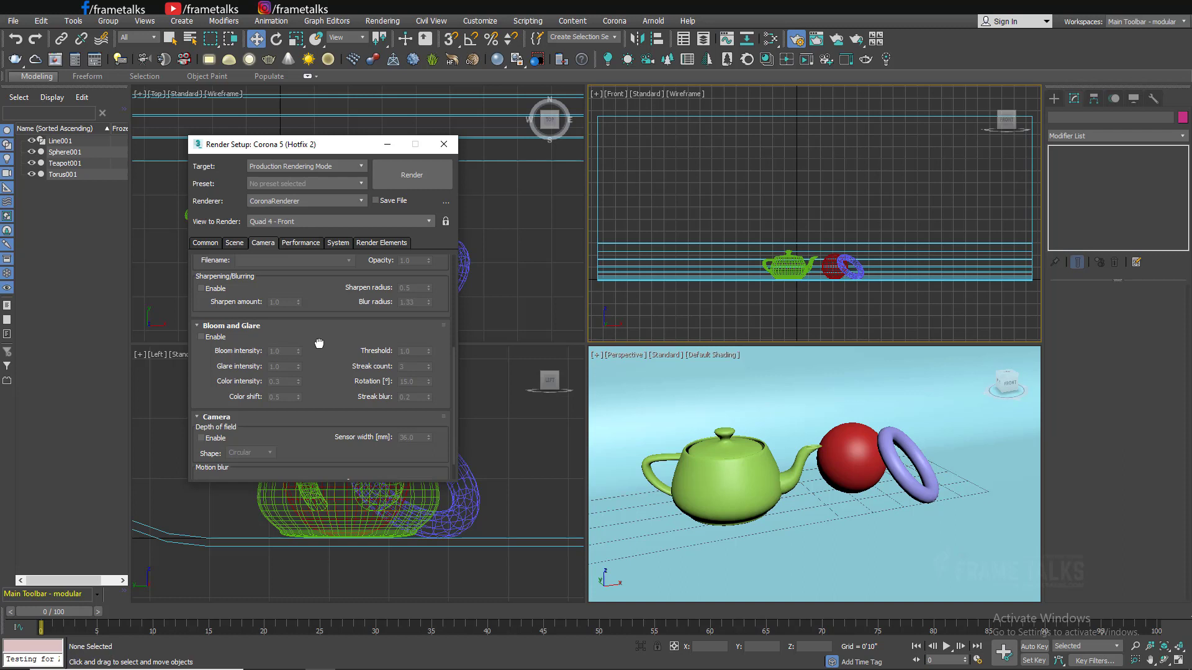
mouse_move(321, 342)
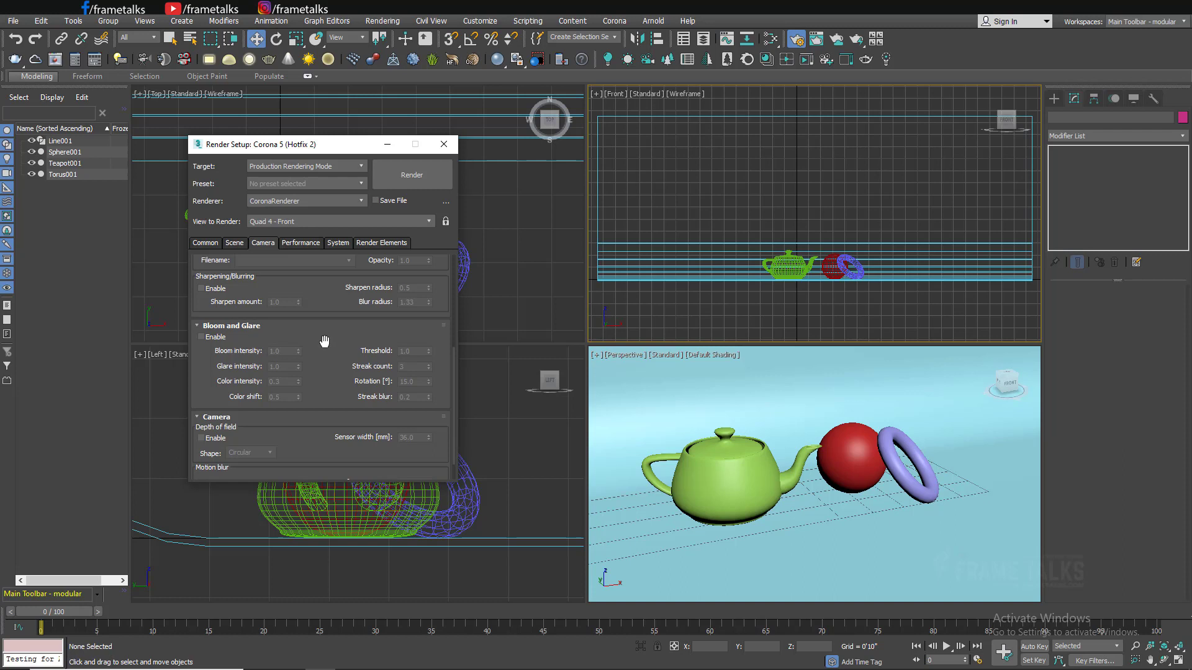
mouse_move(234, 346)
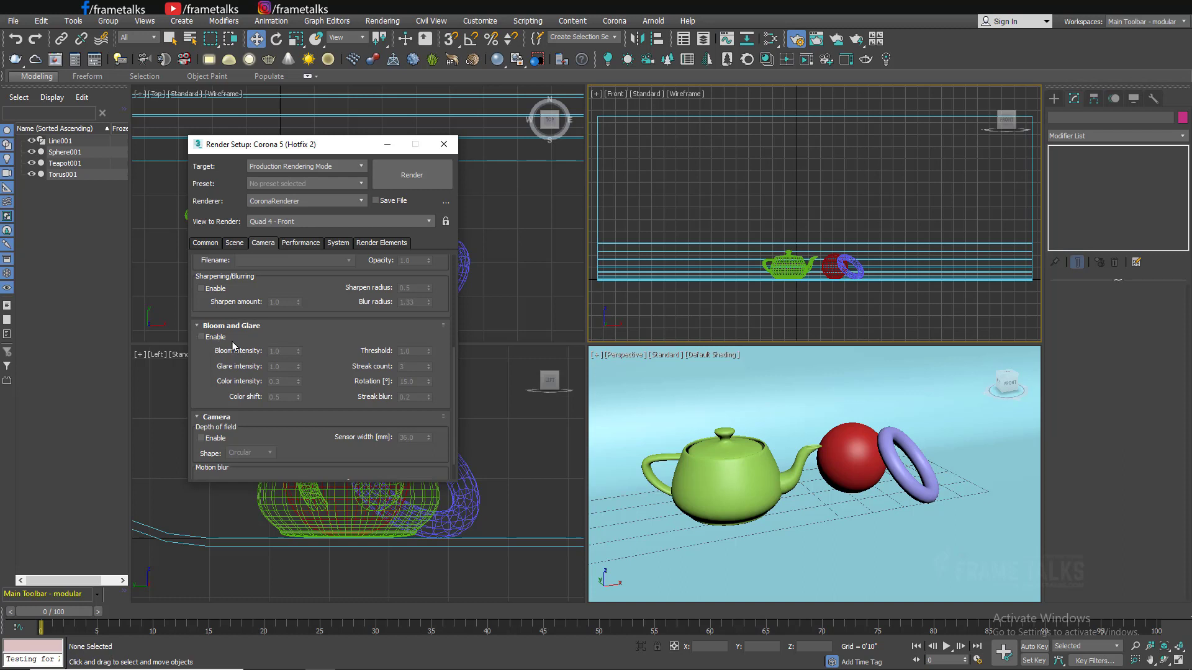
mouse_move(314, 335)
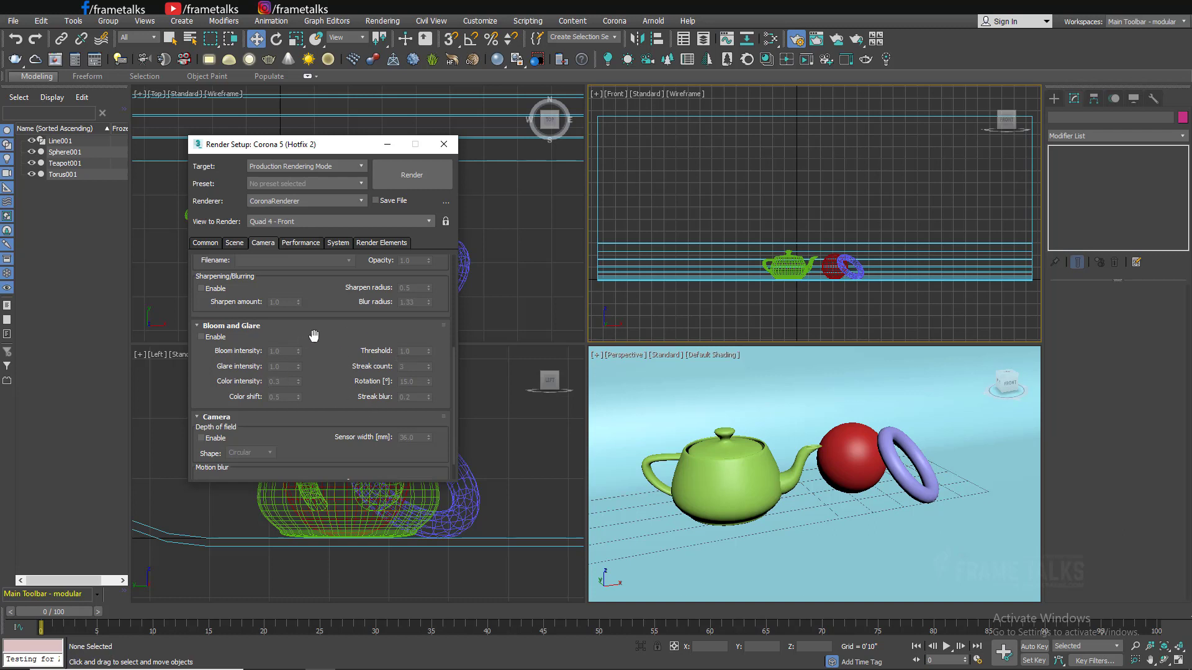
scroll("down", 3)
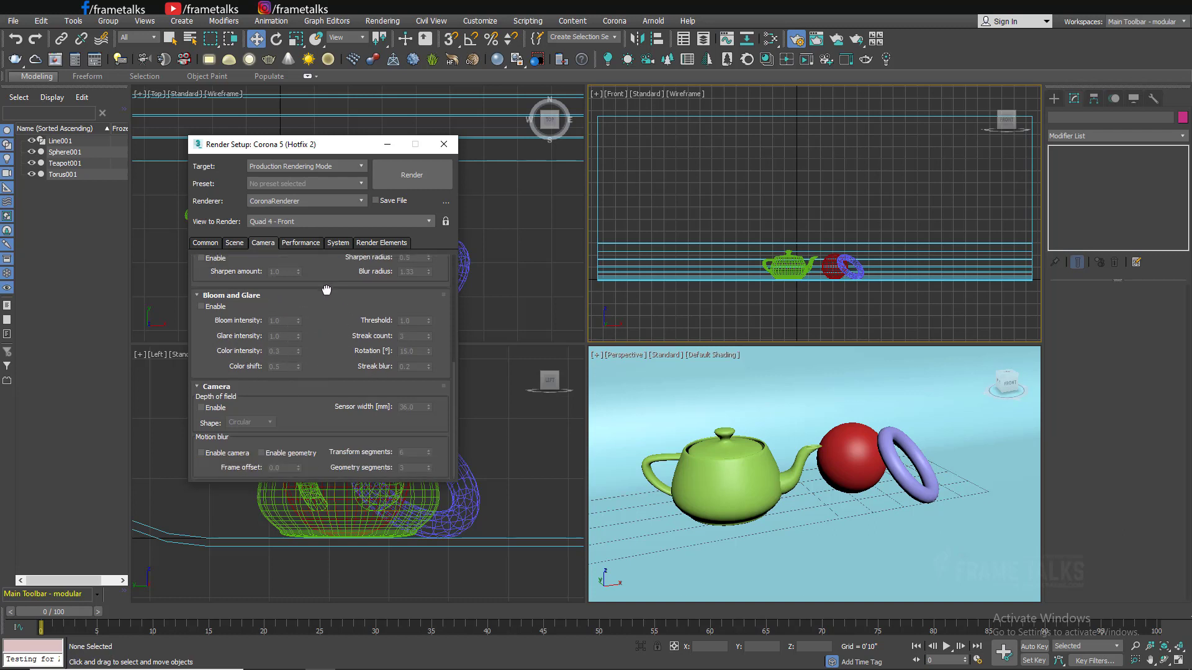
mouse_move(228, 397)
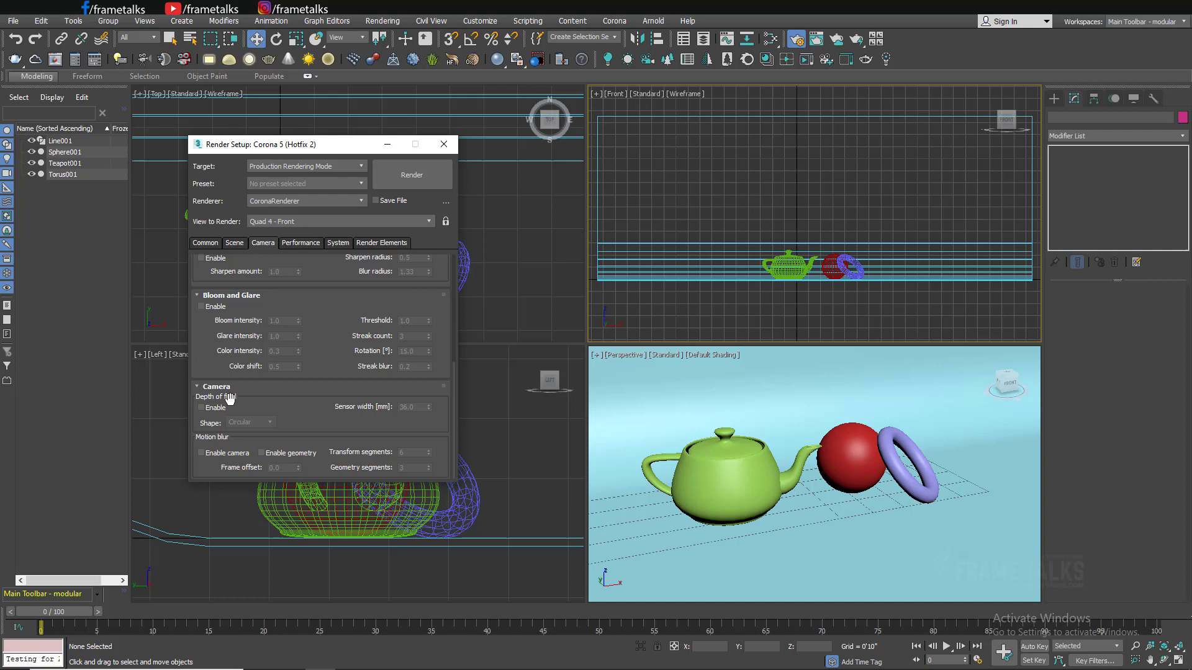
mouse_move(224, 439)
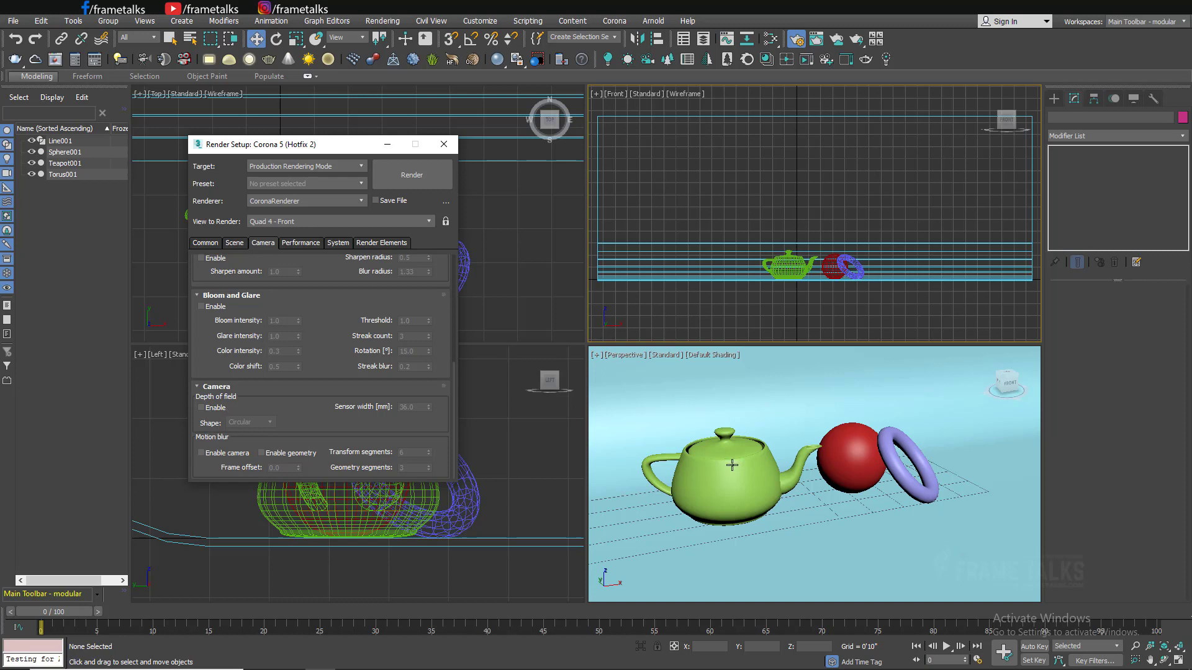
mouse_move(299, 391)
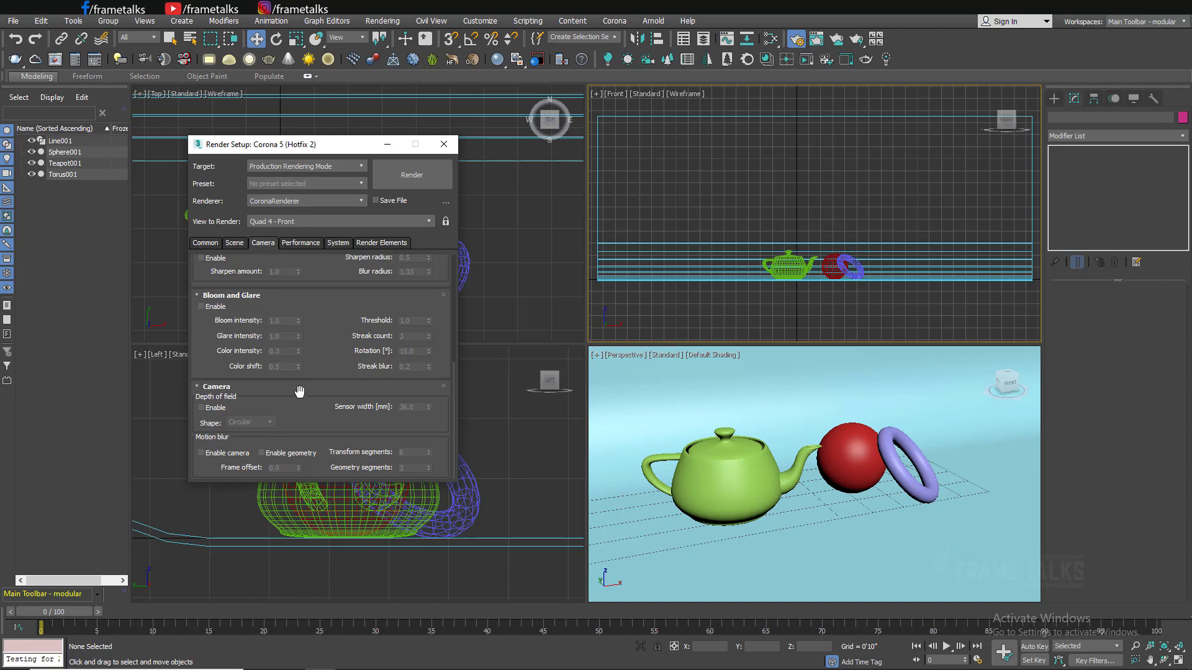
mouse_move(241, 400)
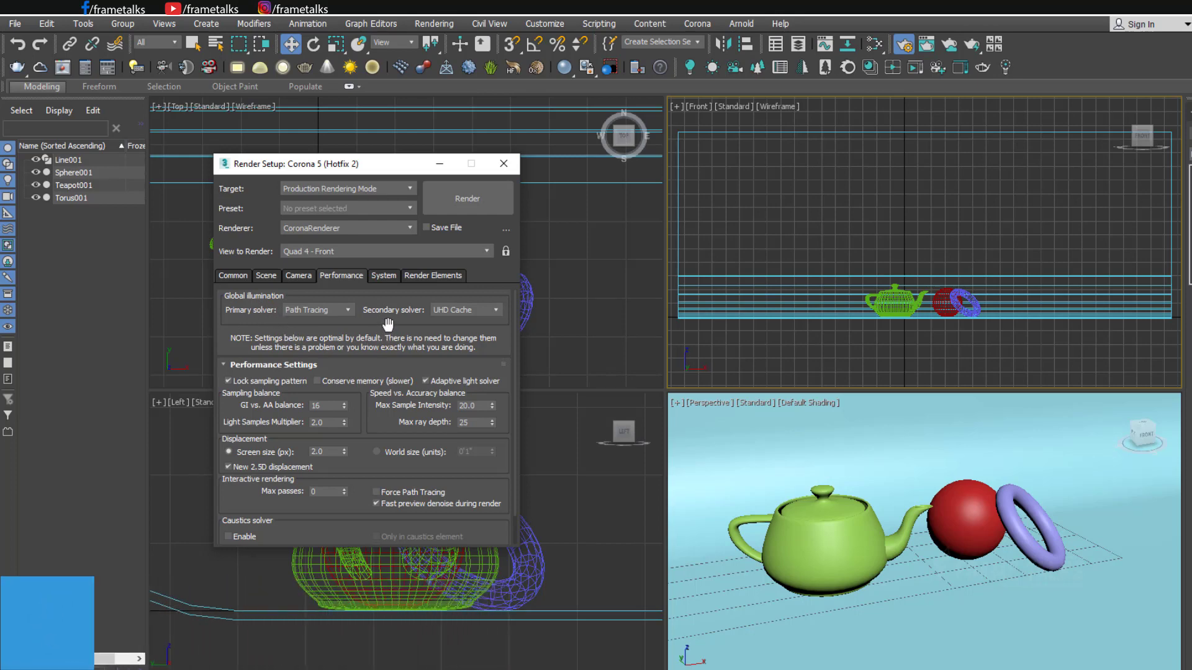
mouse_move(387, 342)
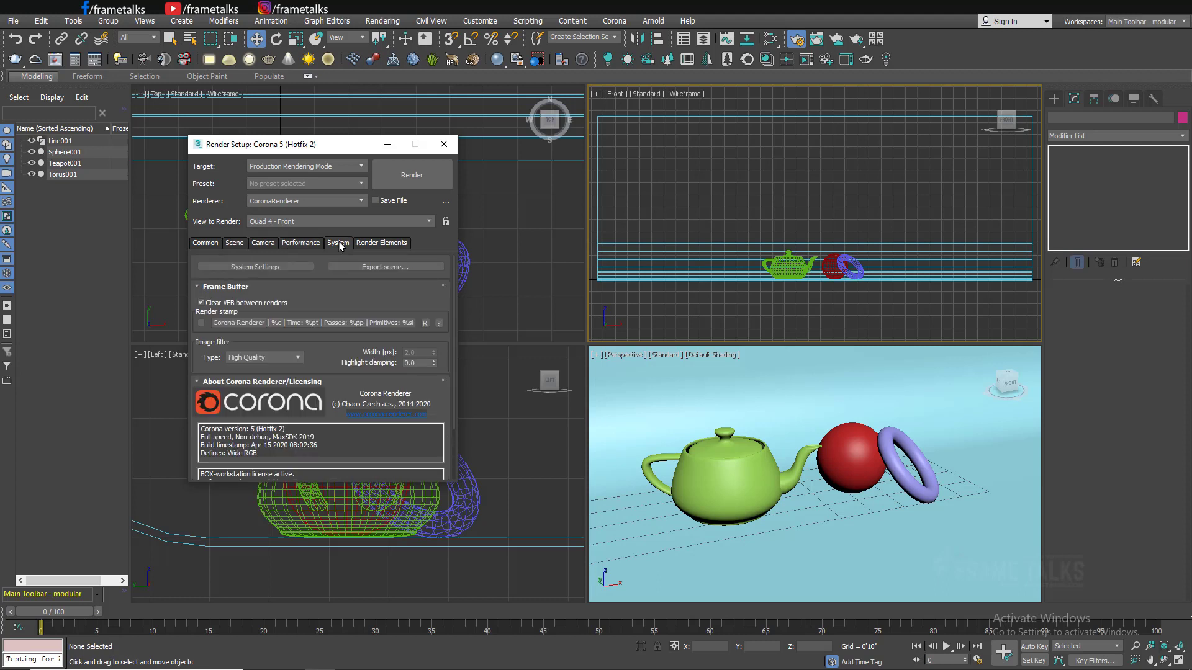
mouse_move(305, 292)
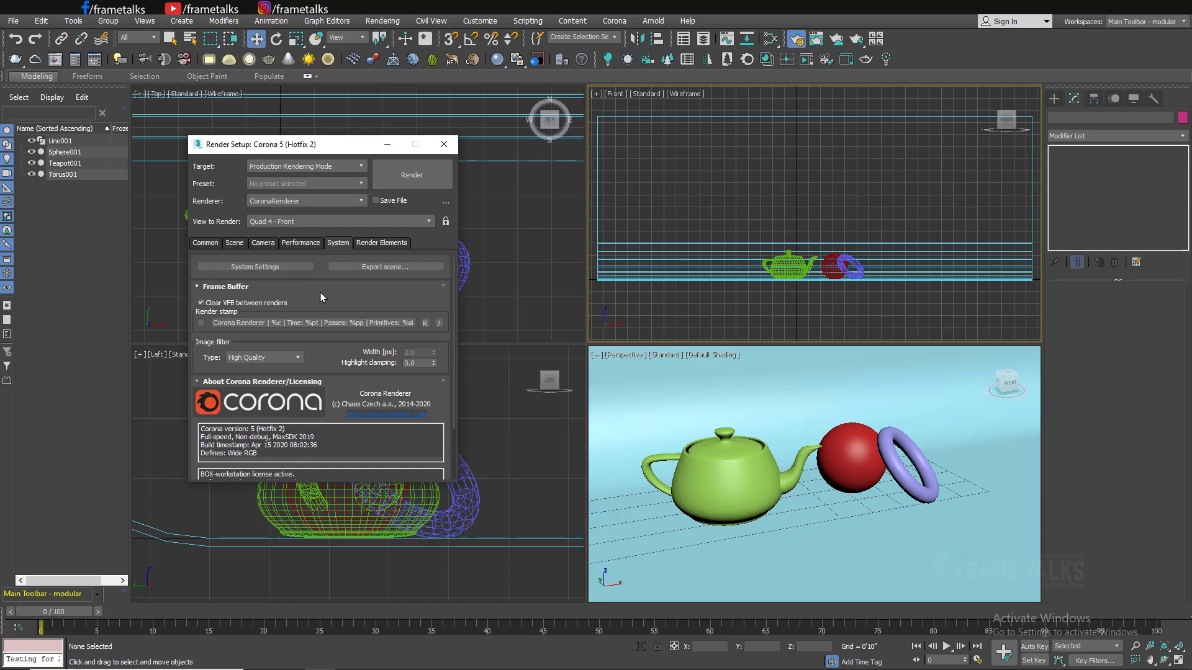
mouse_move(278, 362)
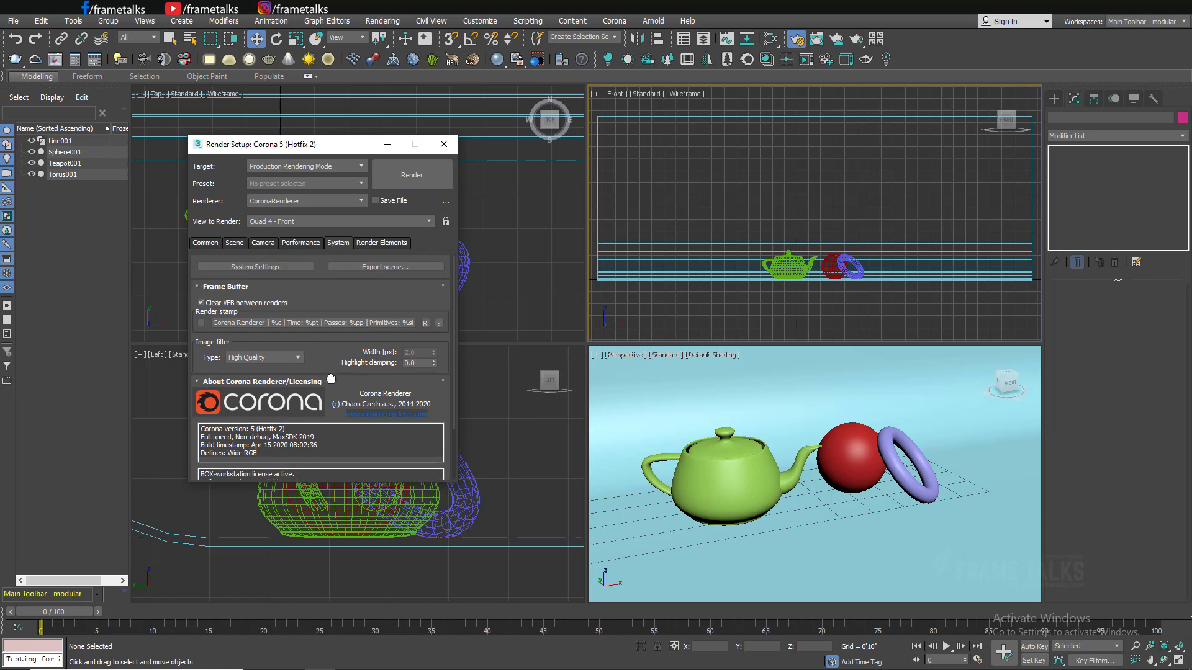
Browse the Corona render element list and cancel without adding any element.
left_click(382, 242)
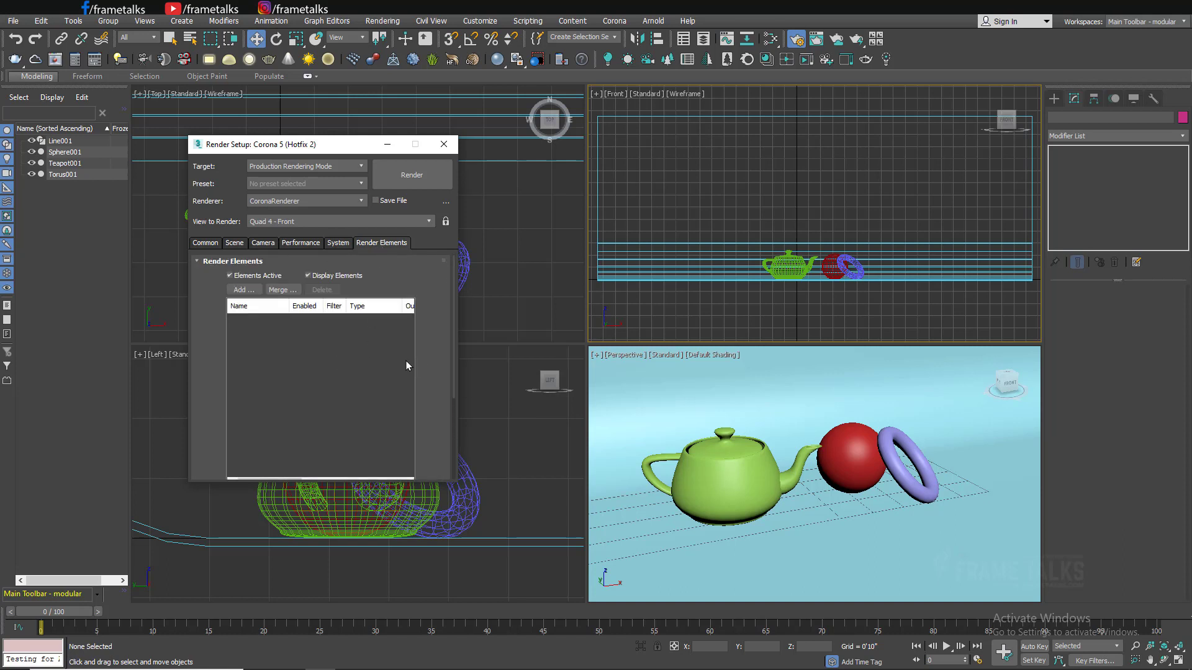
mouse_move(270, 295)
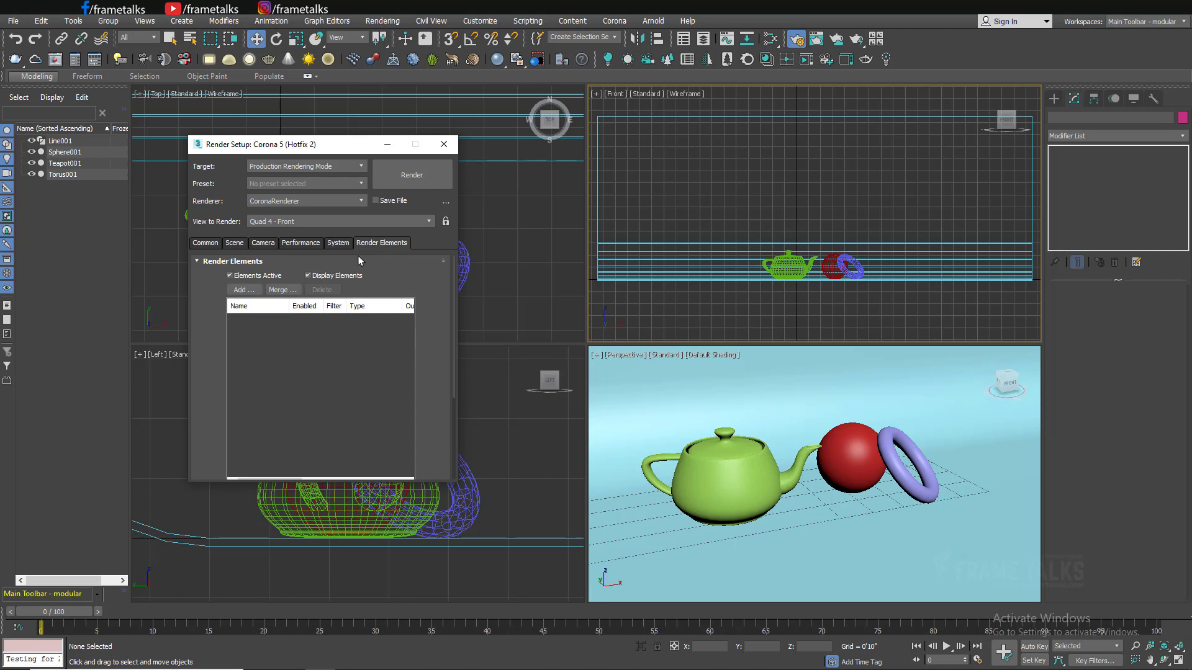
left_click(243, 290)
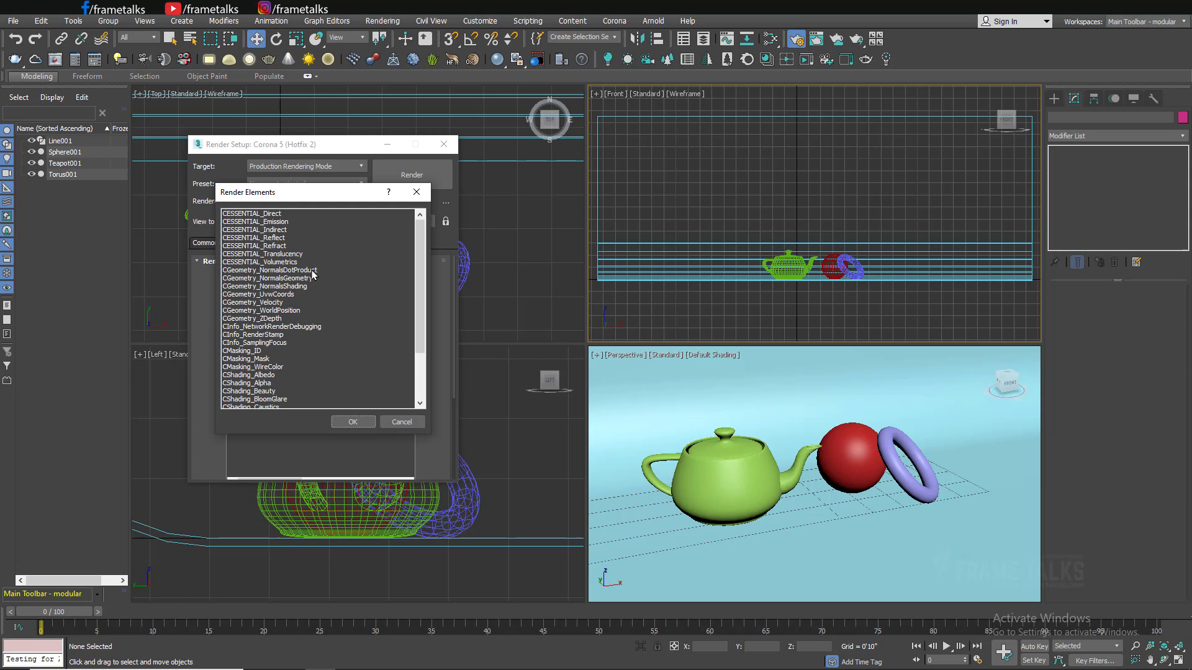
scroll("down", 3)
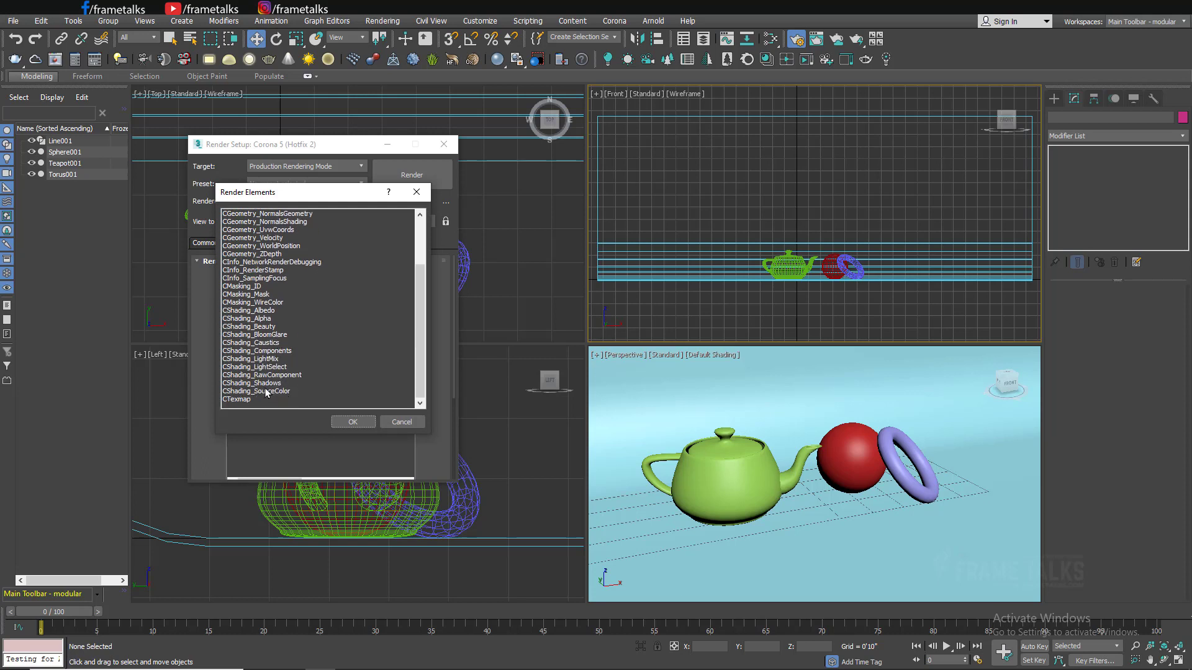
left_click(401, 422)
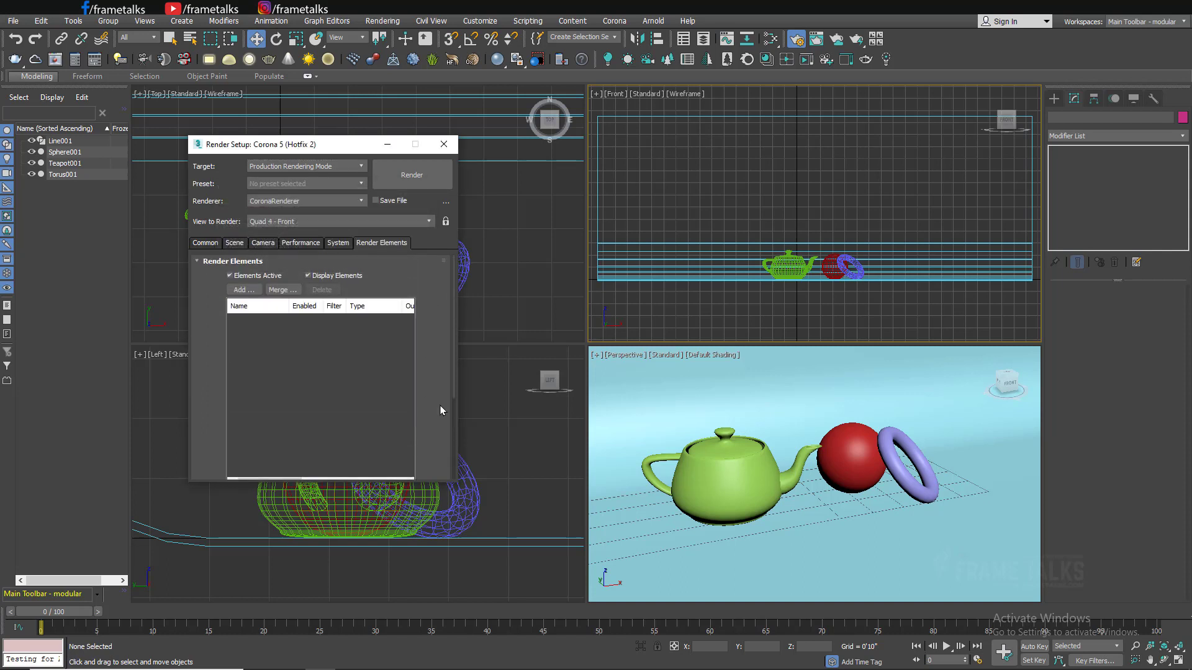
mouse_move(414, 270)
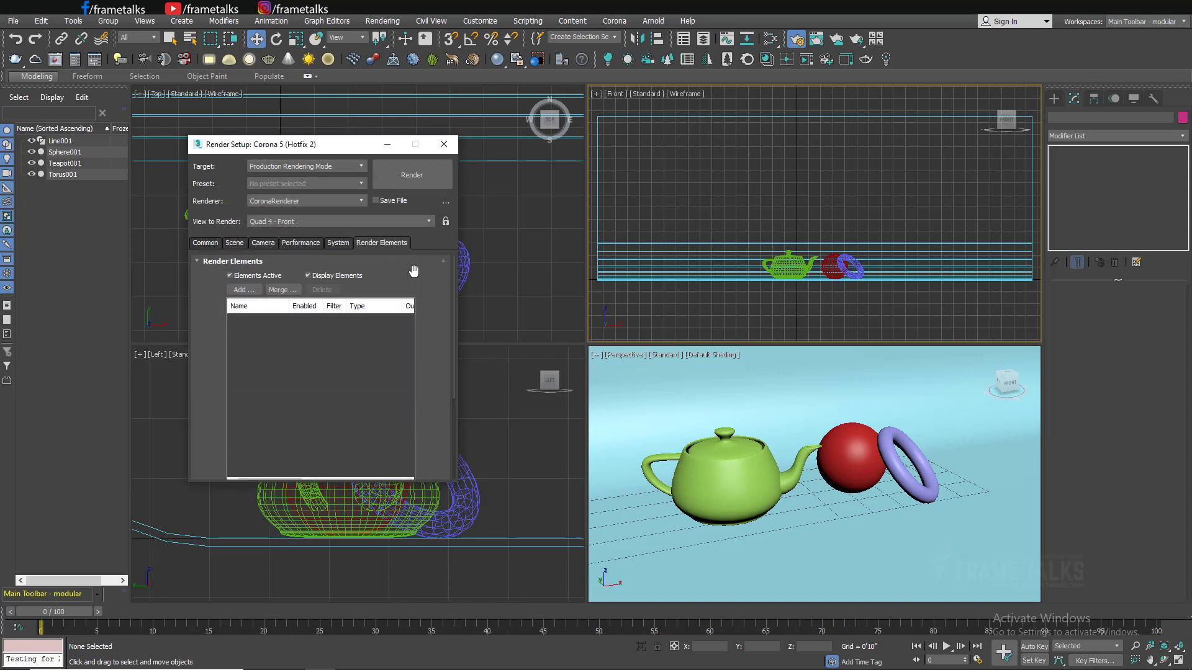
Return to the Common tab and close the Render Setup window.
left_click(204, 243)
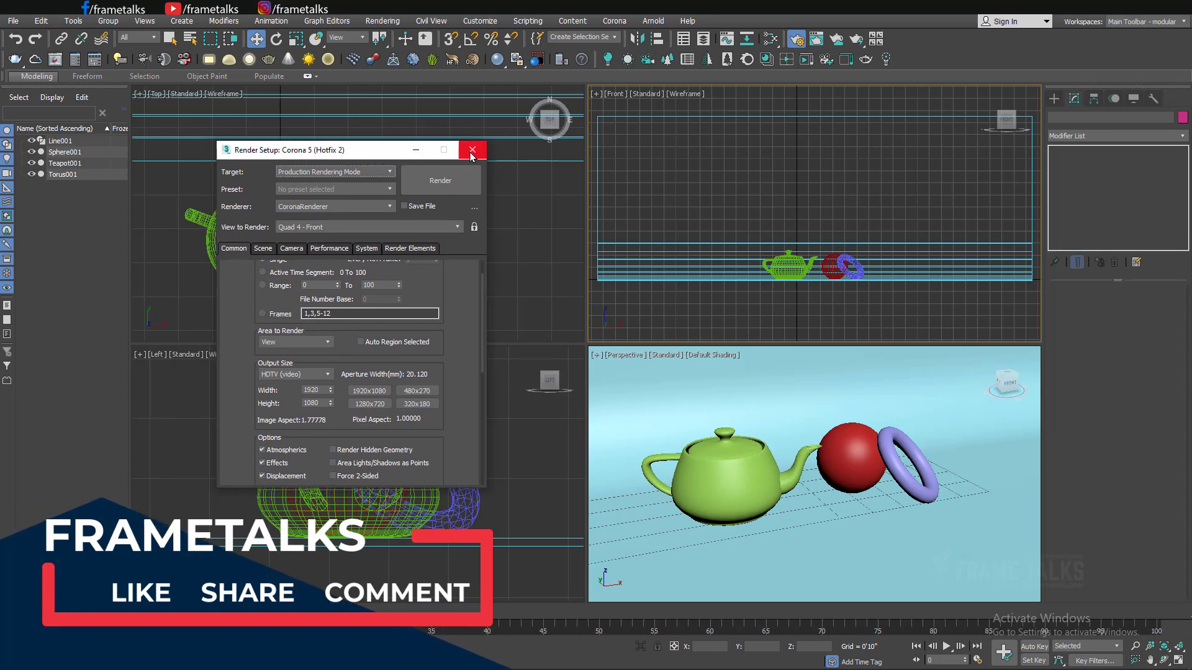
left_click(471, 149)
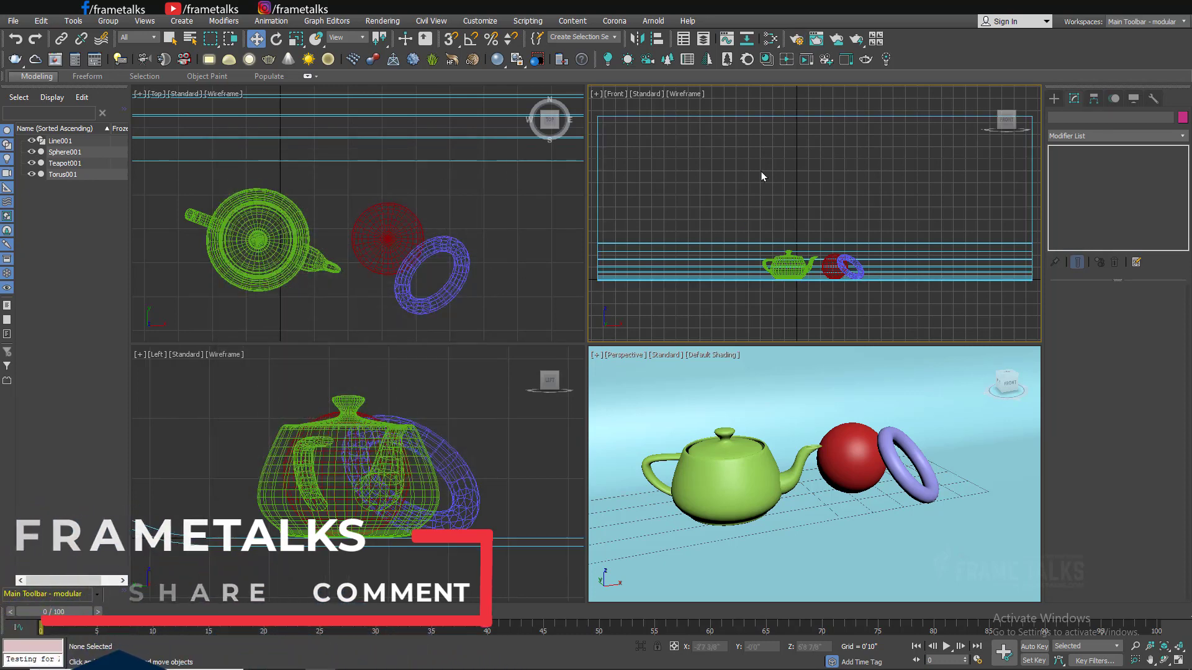
left_click(759, 175)
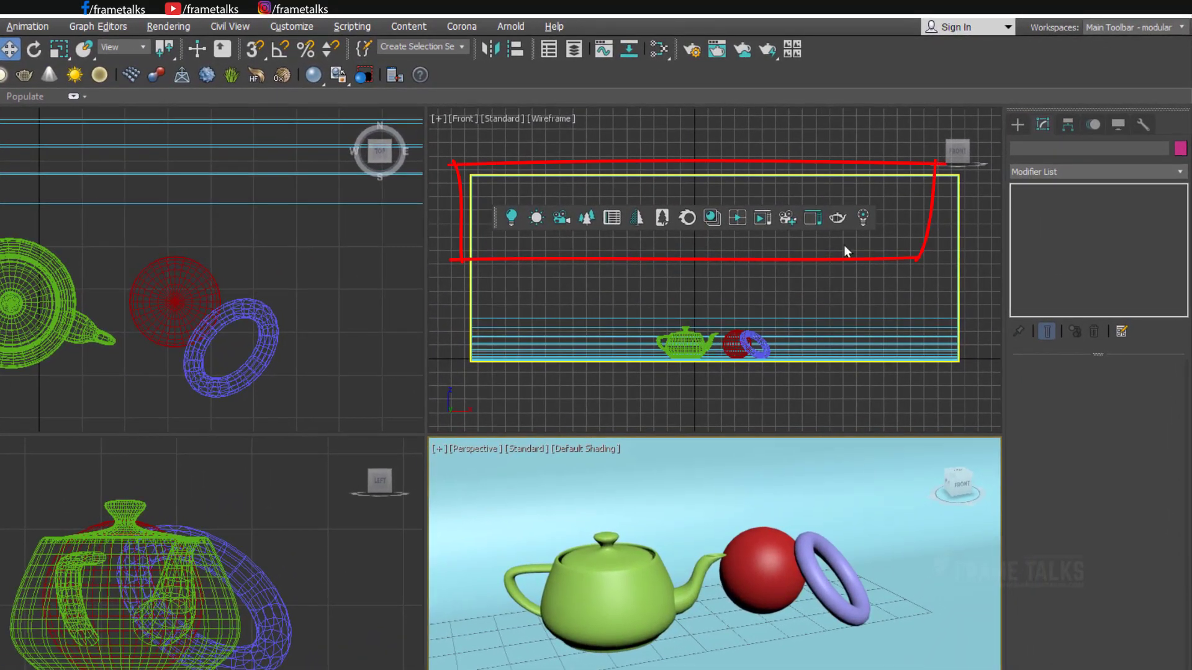
mouse_move(883, 207)
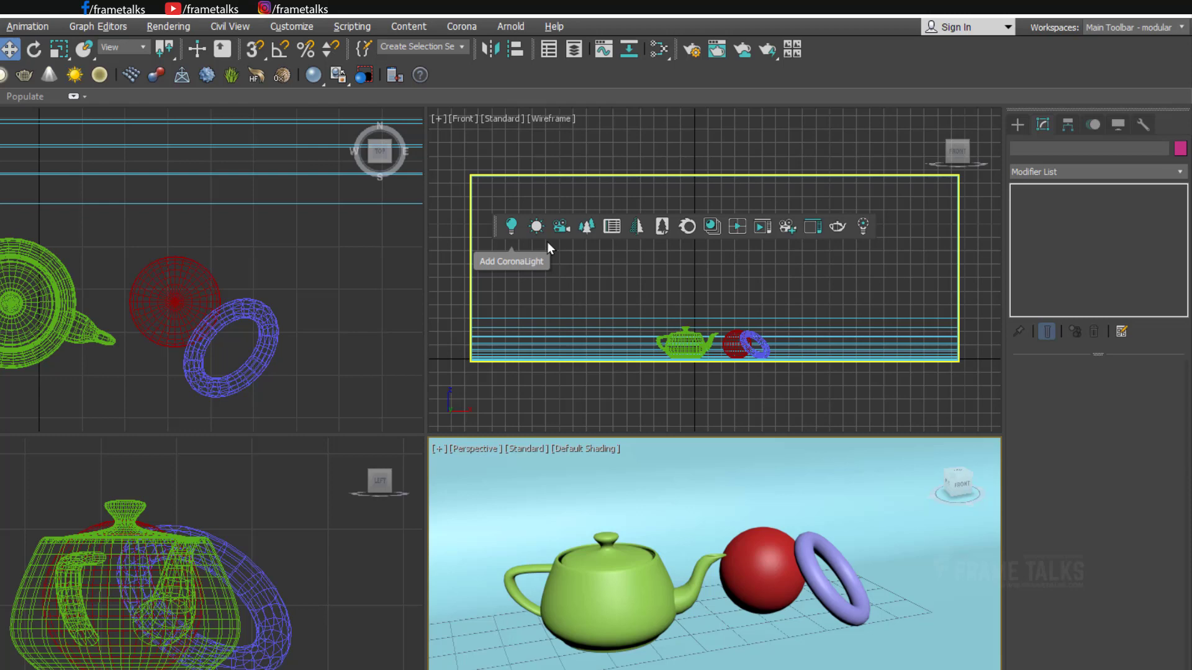
mouse_move(536, 227)
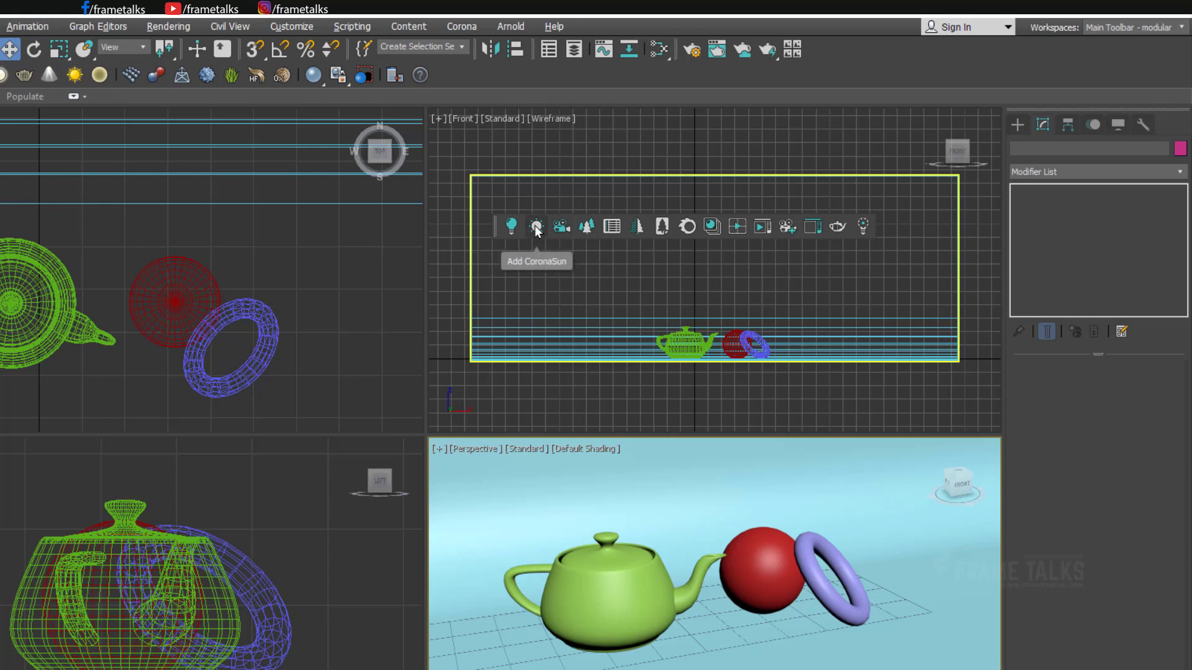
mouse_move(586, 226)
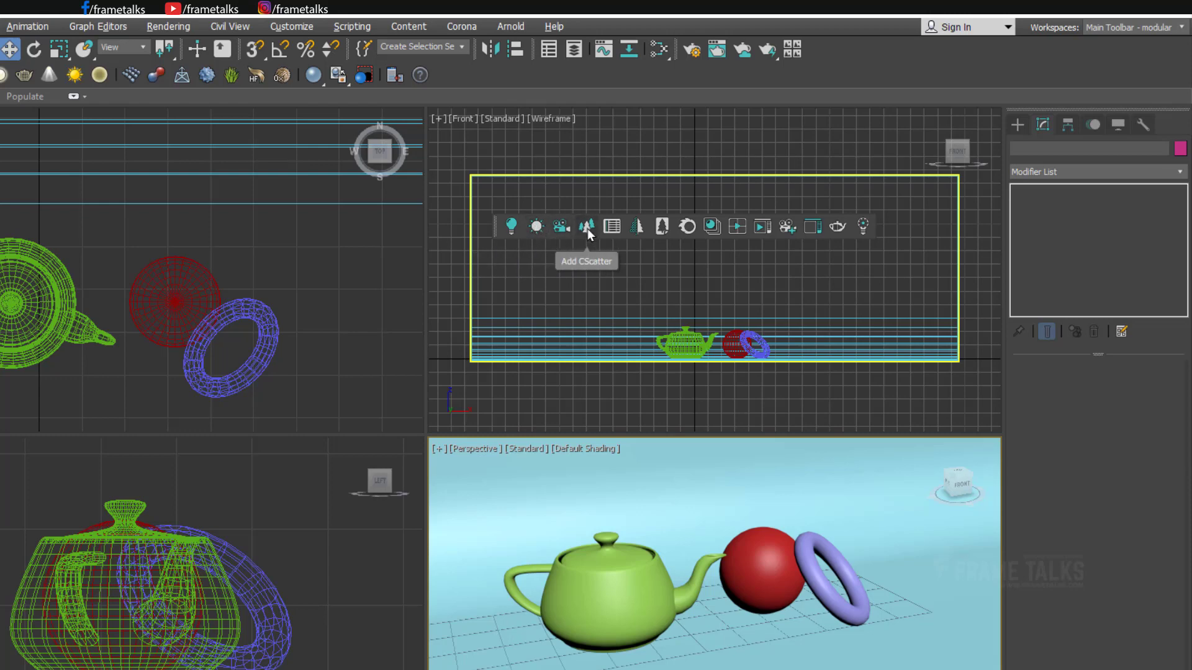
mouse_move(627, 237)
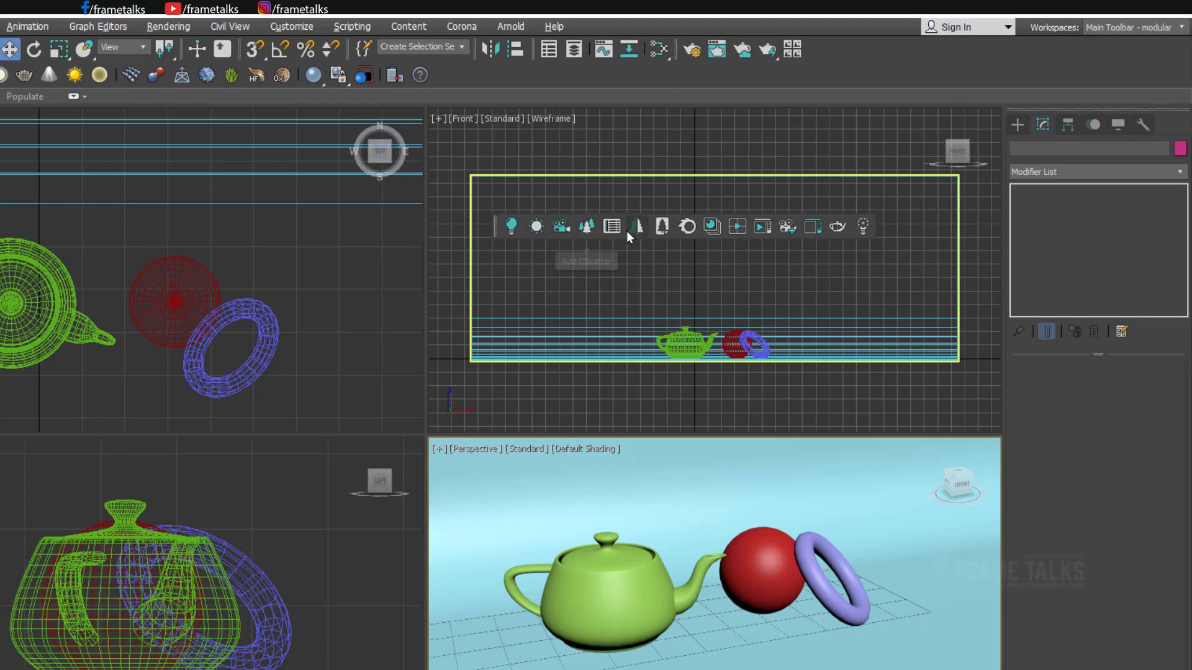
mouse_move(685, 227)
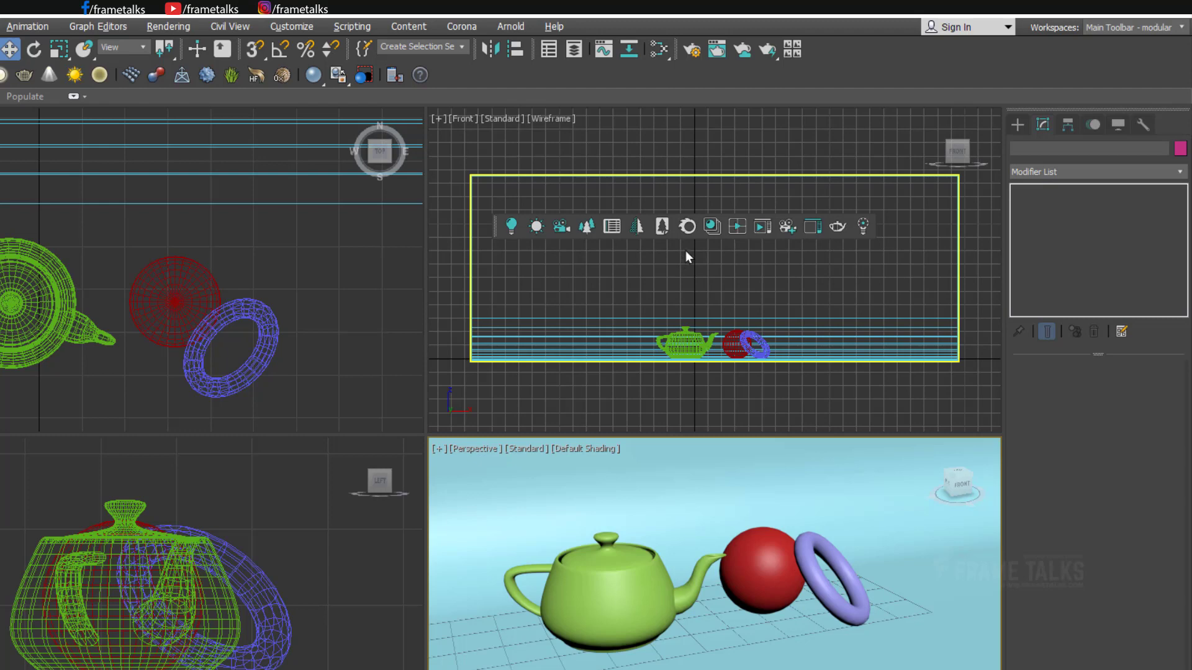
mouse_move(686, 226)
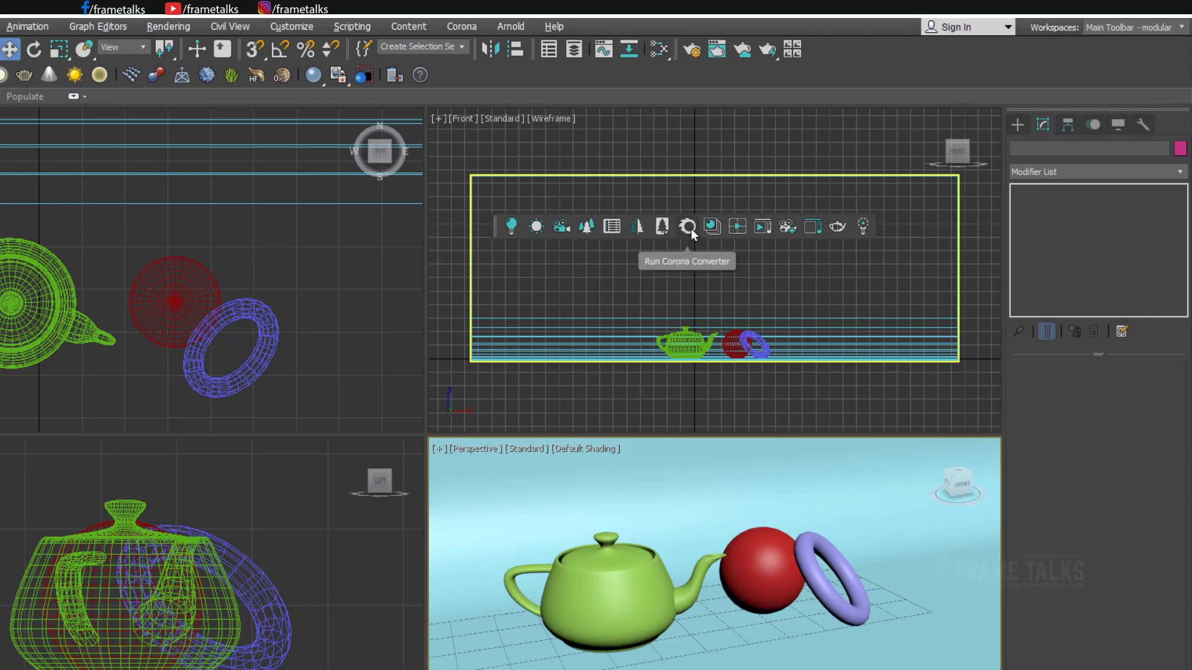
mouse_move(678, 267)
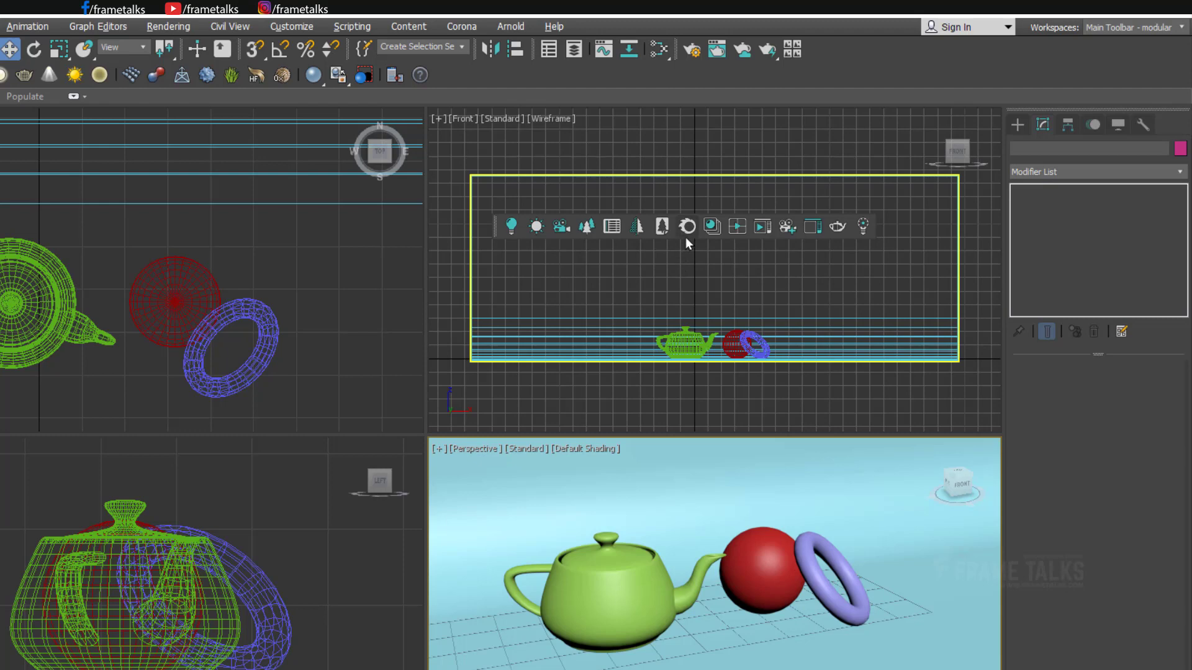
mouse_move(686, 226)
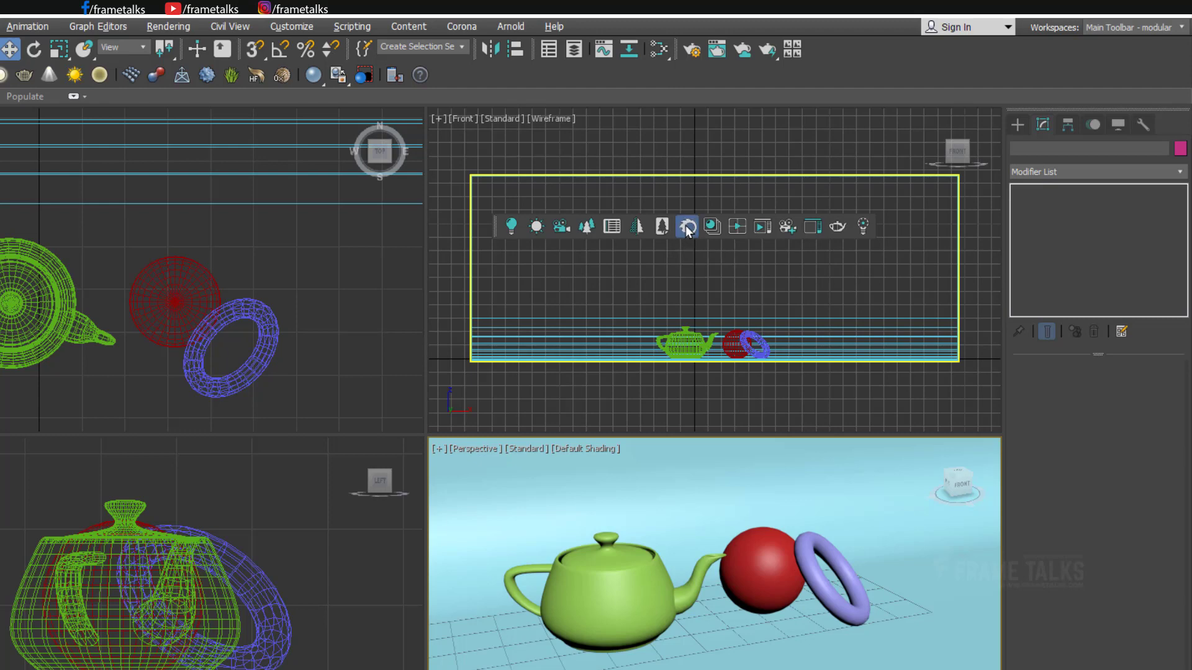
left_click(686, 226)
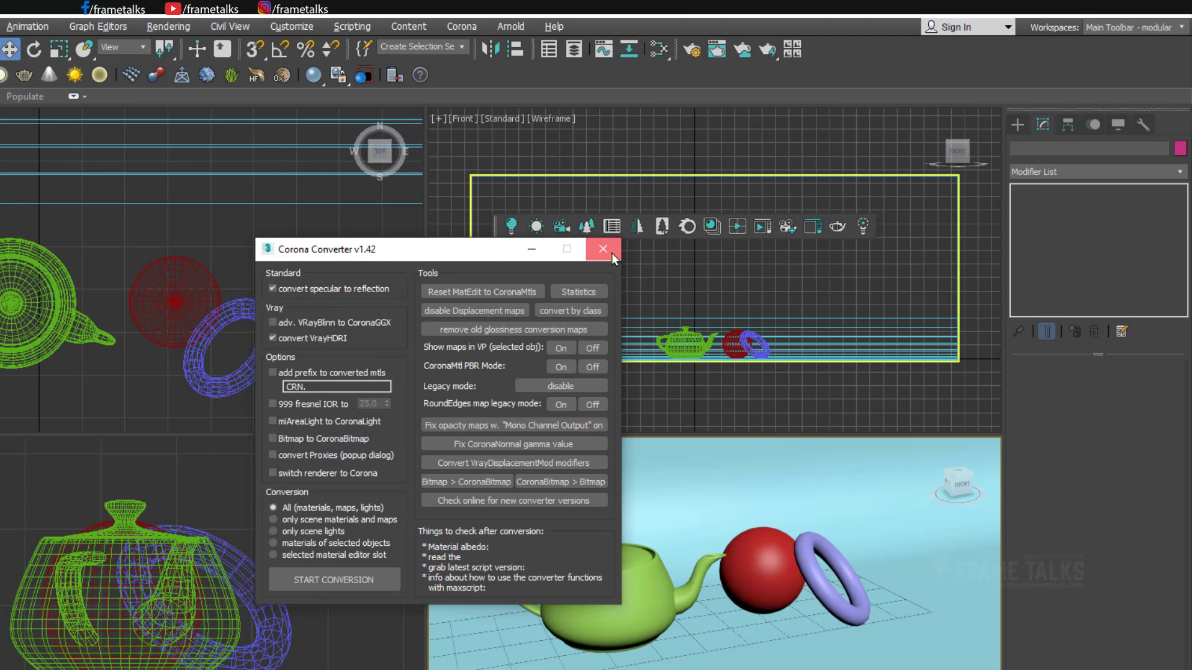
left_click(602, 250)
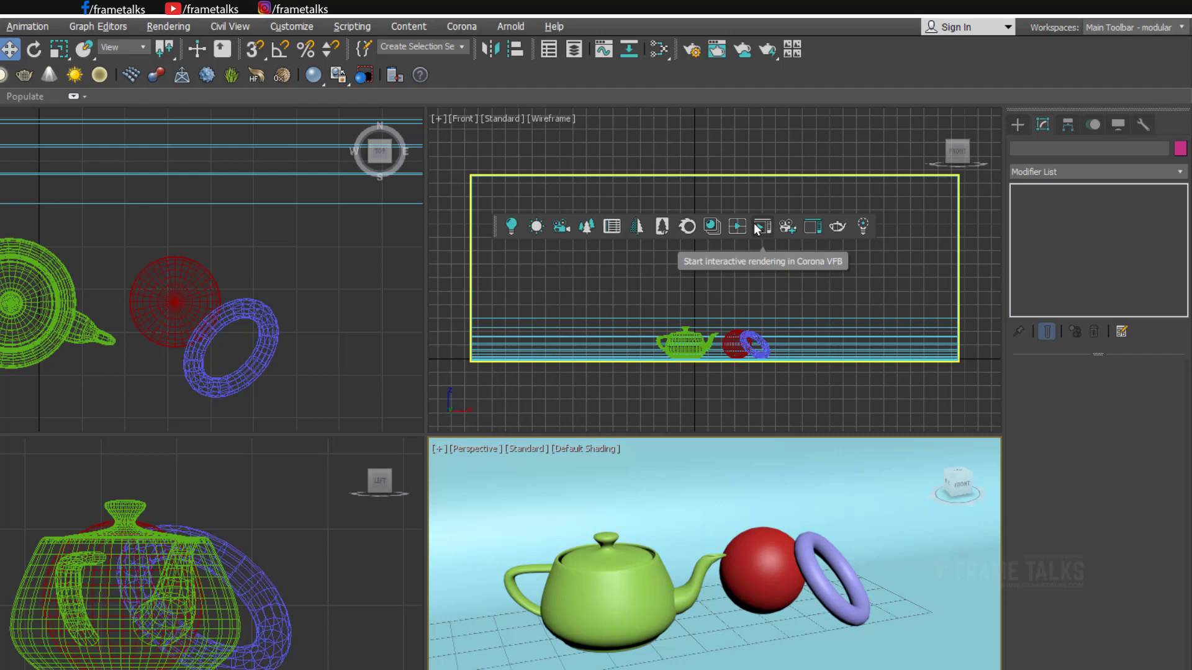
mouse_move(711, 227)
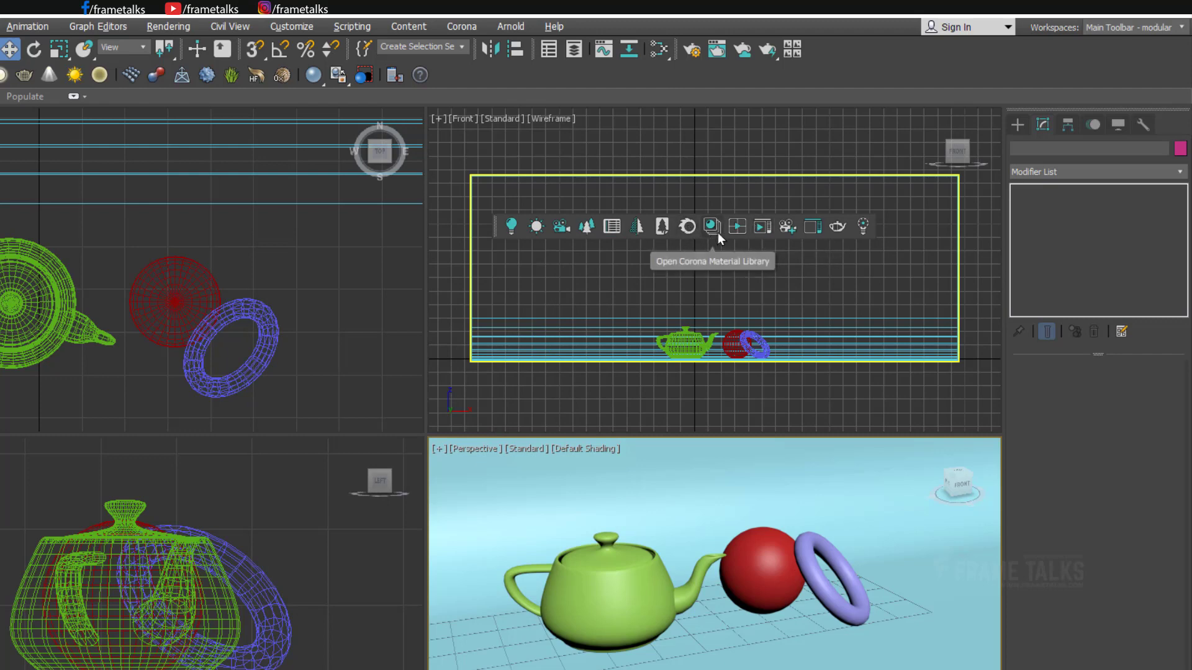
mouse_move(762, 226)
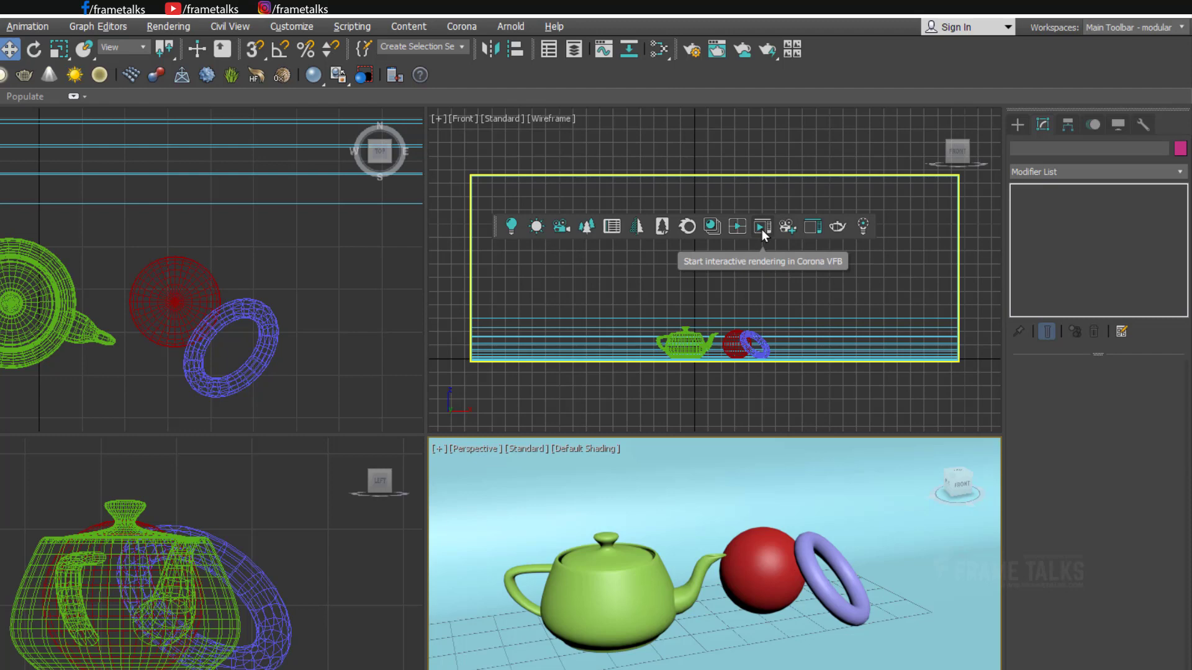
mouse_move(762, 231)
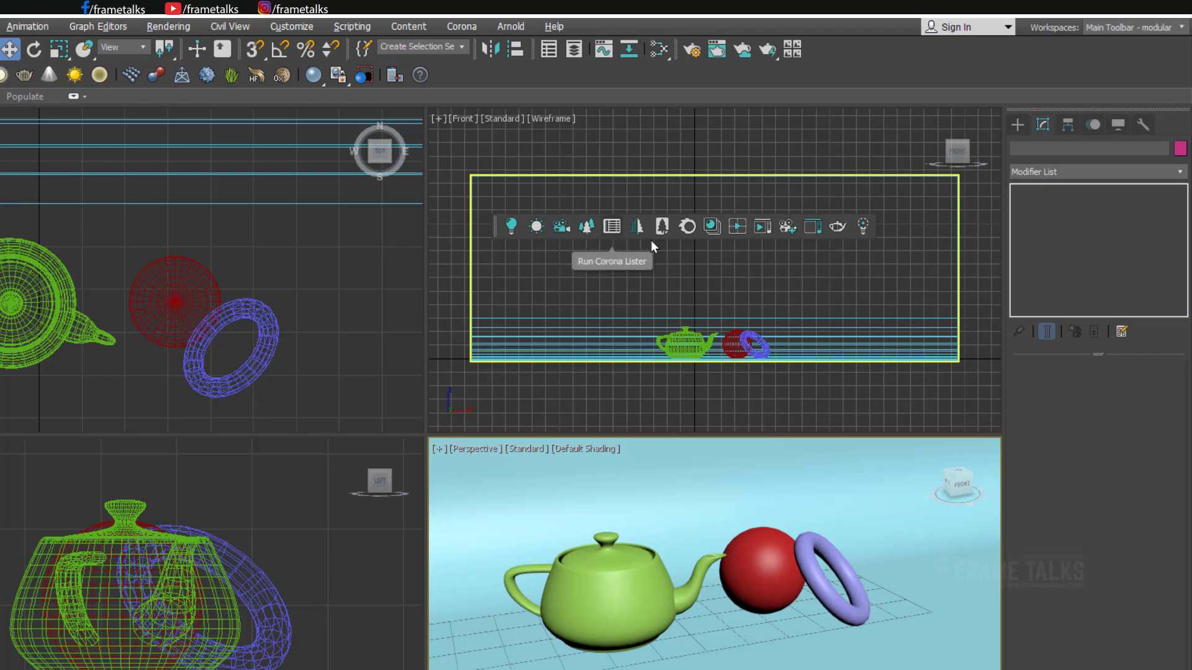
mouse_move(500, 244)
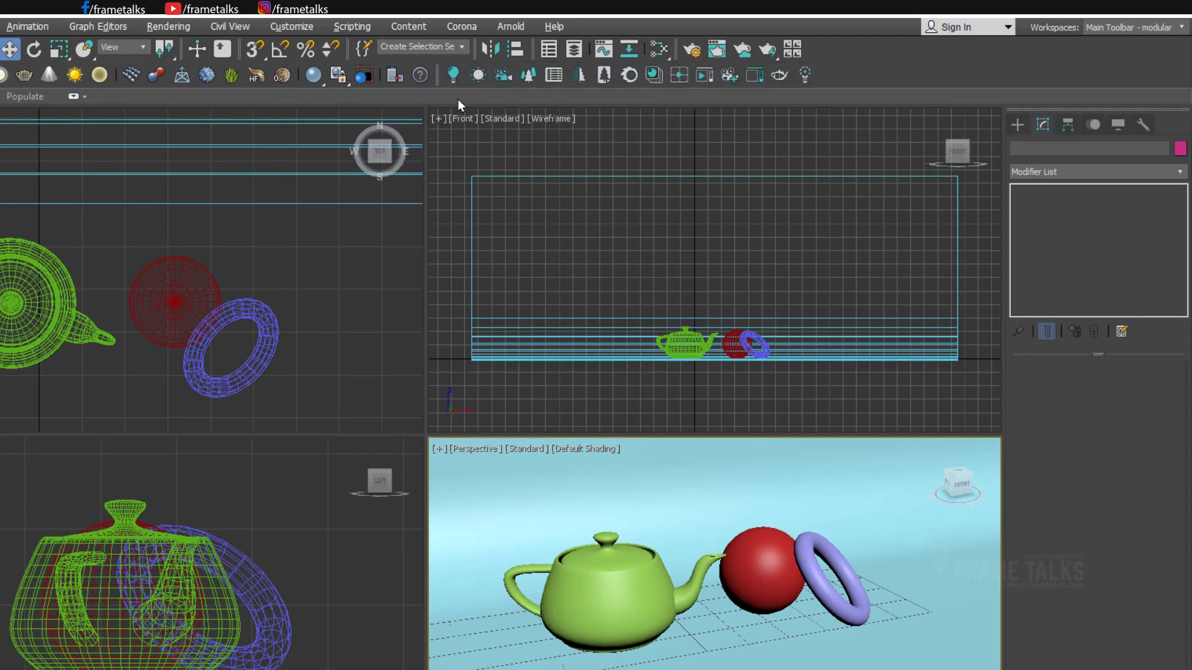
mouse_move(419, 74)
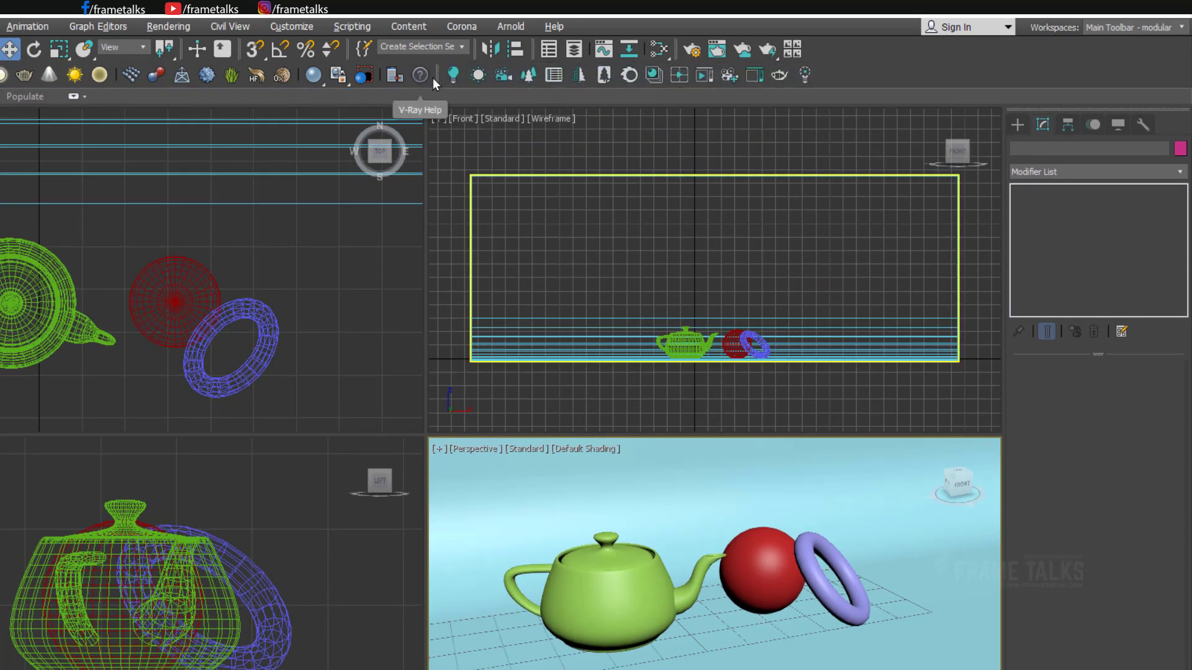
mouse_move(616, 250)
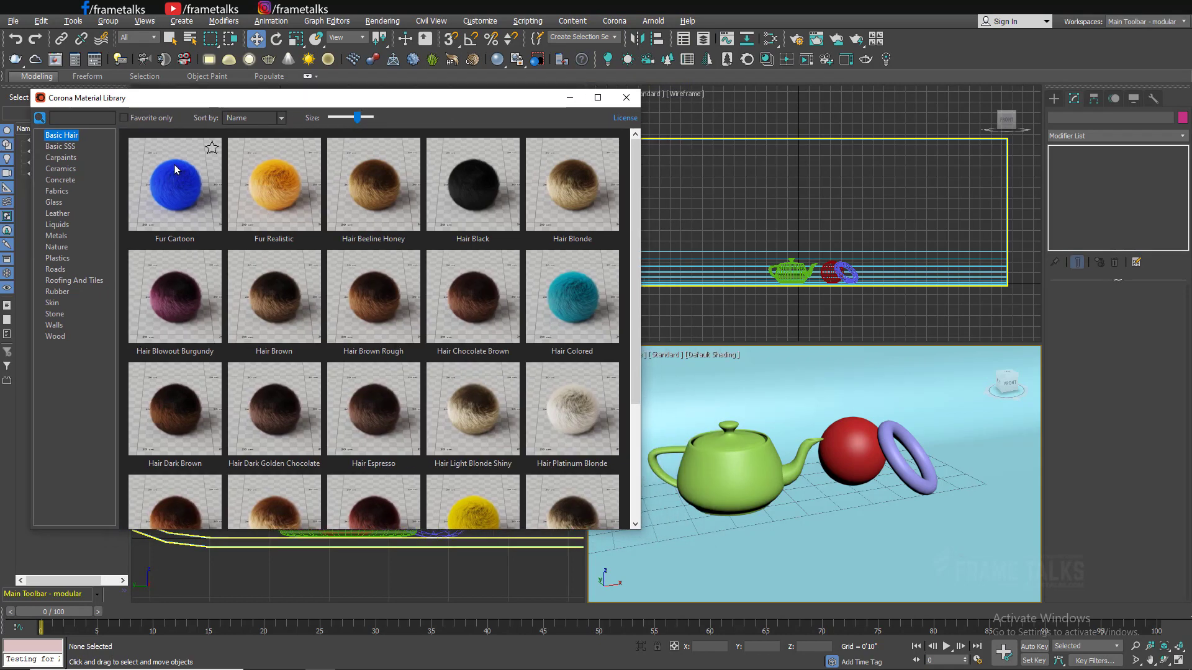
Browse the Liquids, Nature, Plastics, Roads and Rubber categories, ending on Walls plaster materials.
scroll("down", 3)
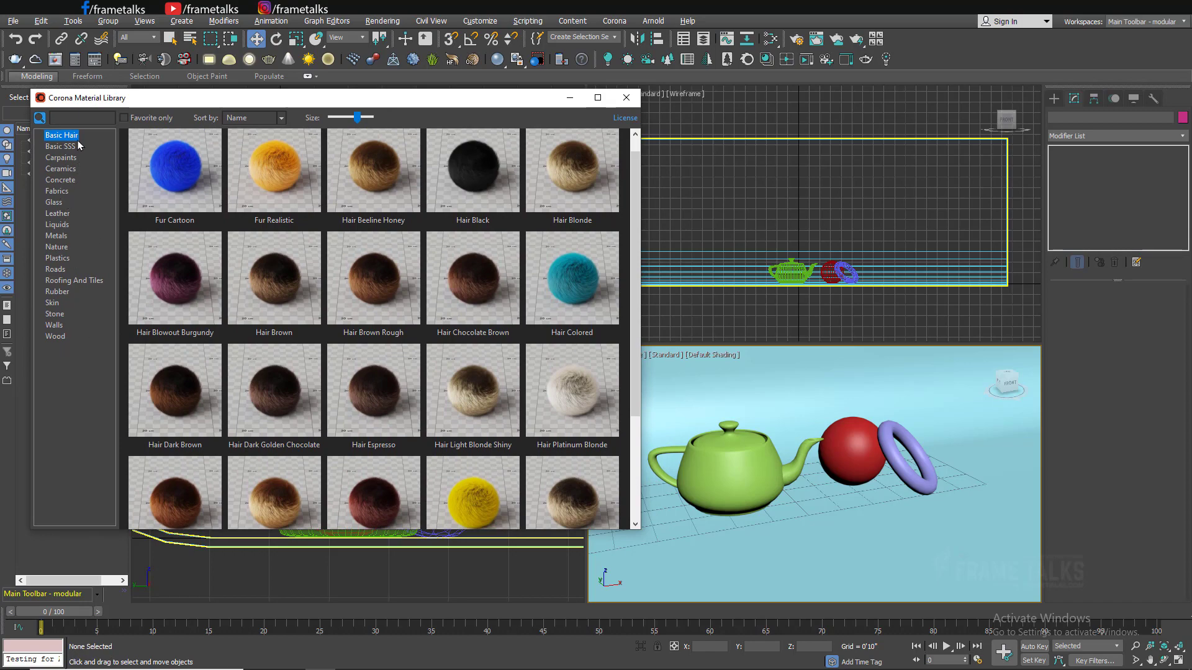
left_click(57, 224)
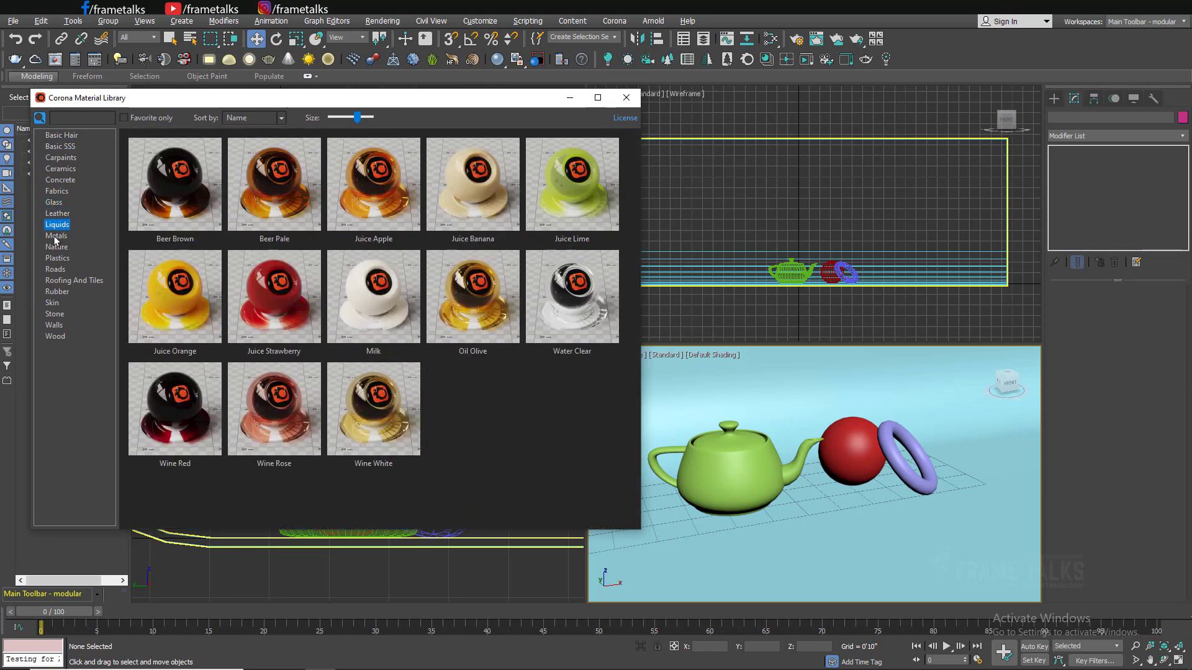
left_click(57, 246)
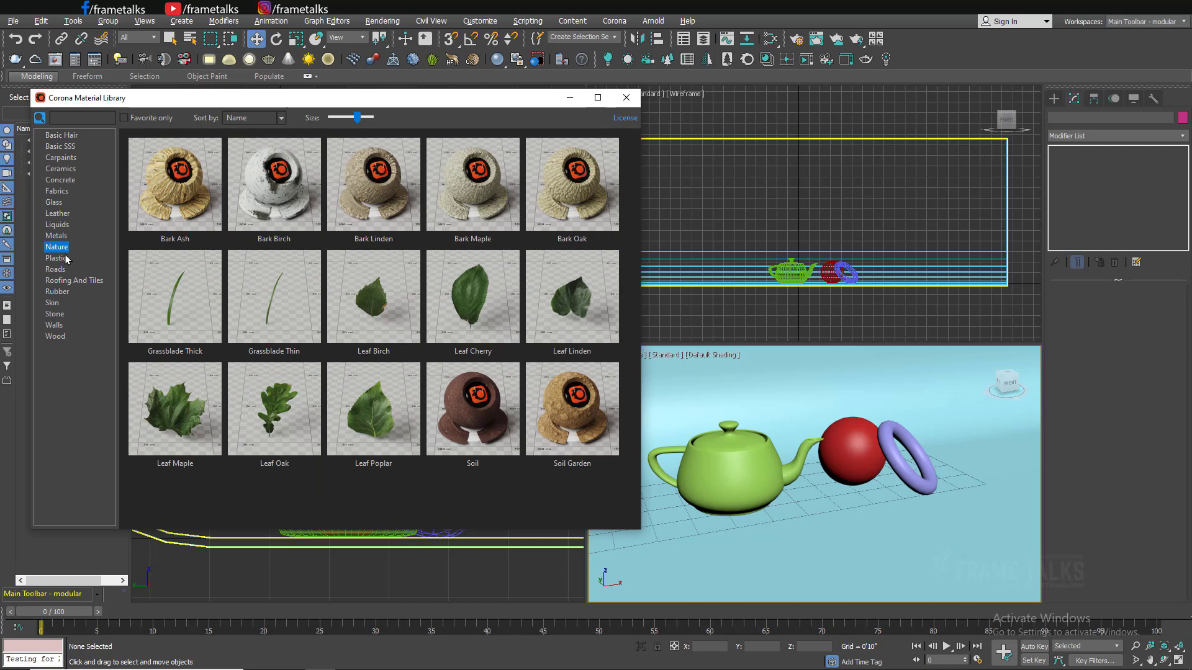
left_click(57, 257)
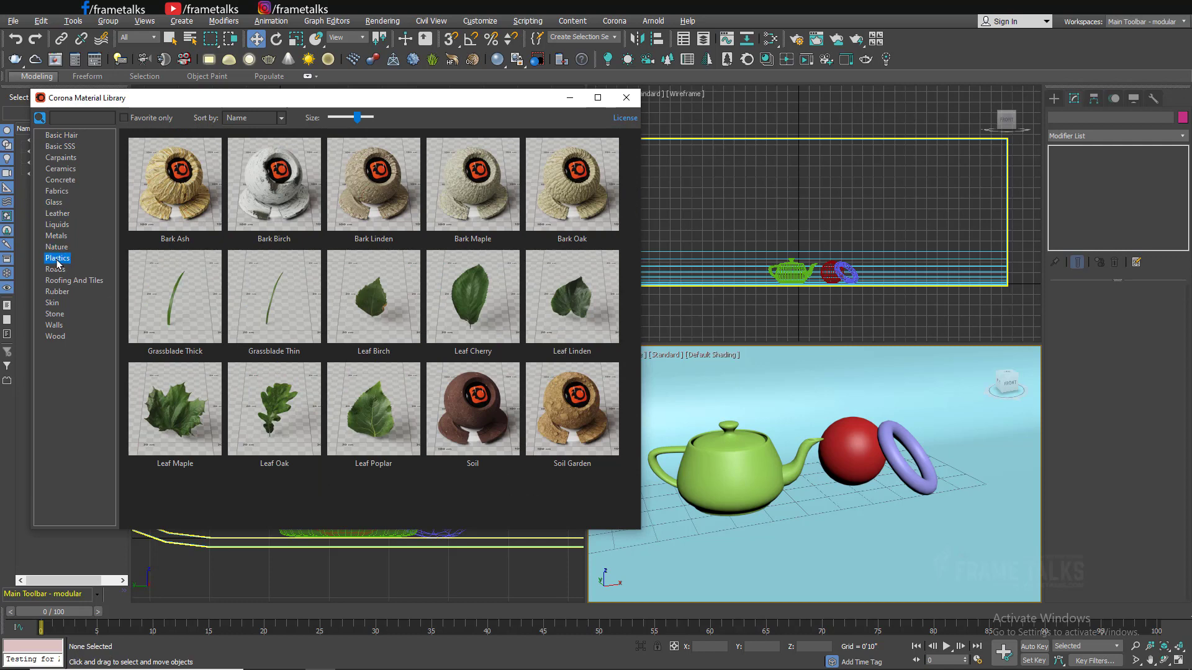
left_click(56, 268)
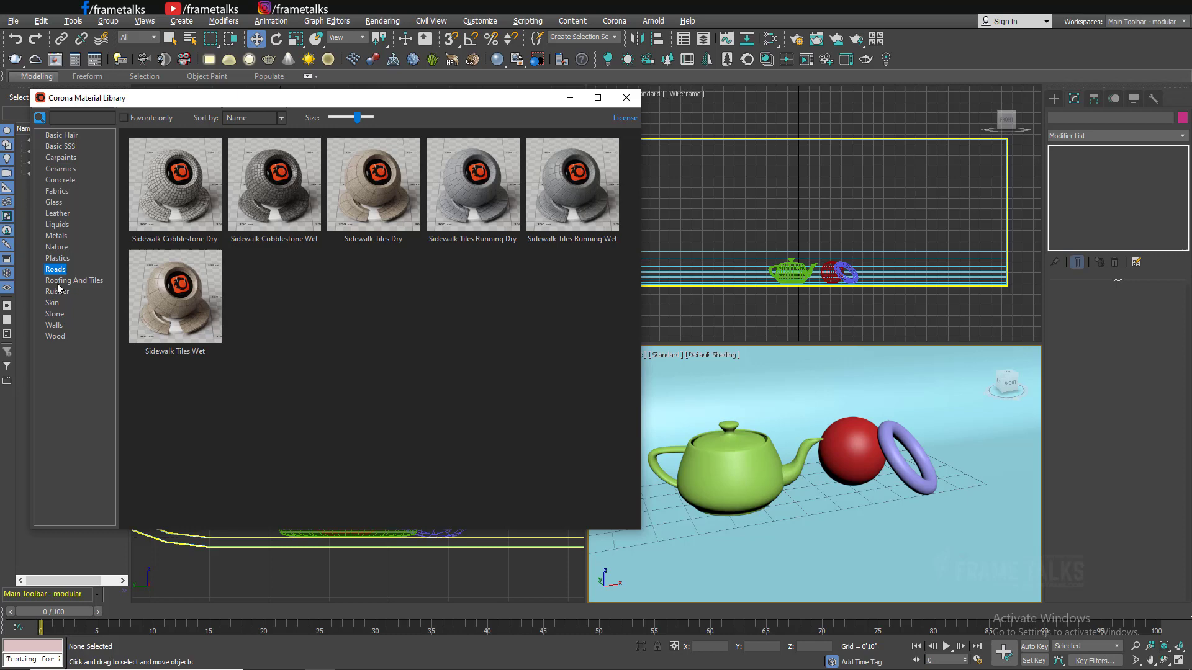
left_click(55, 314)
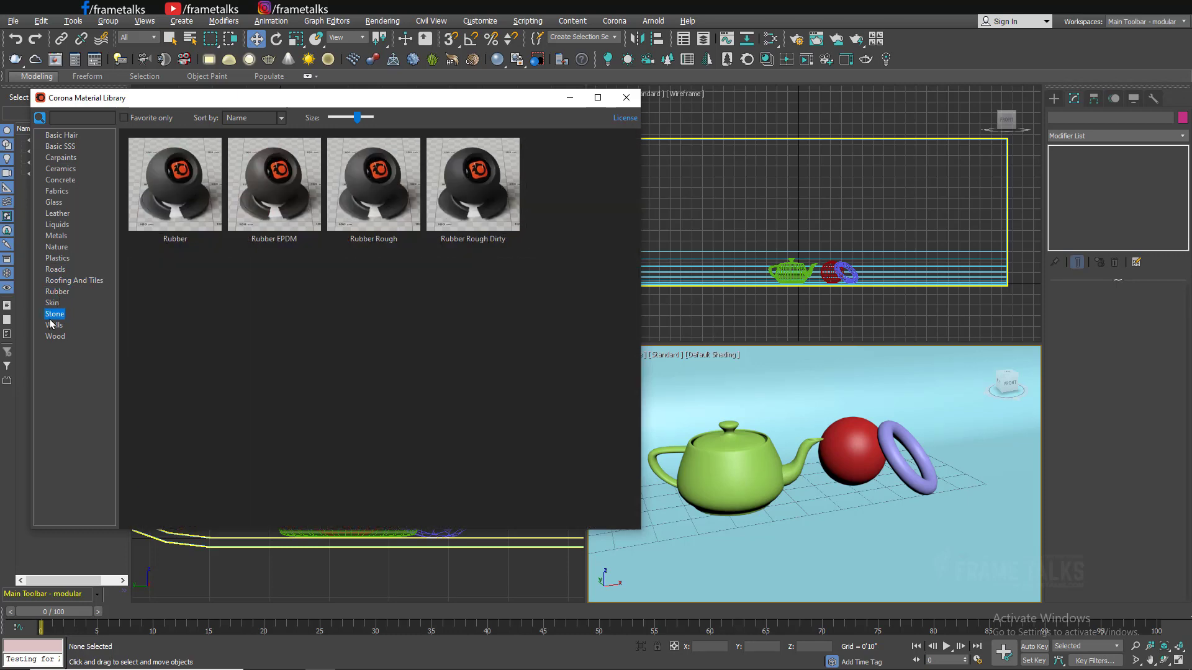
left_click(54, 324)
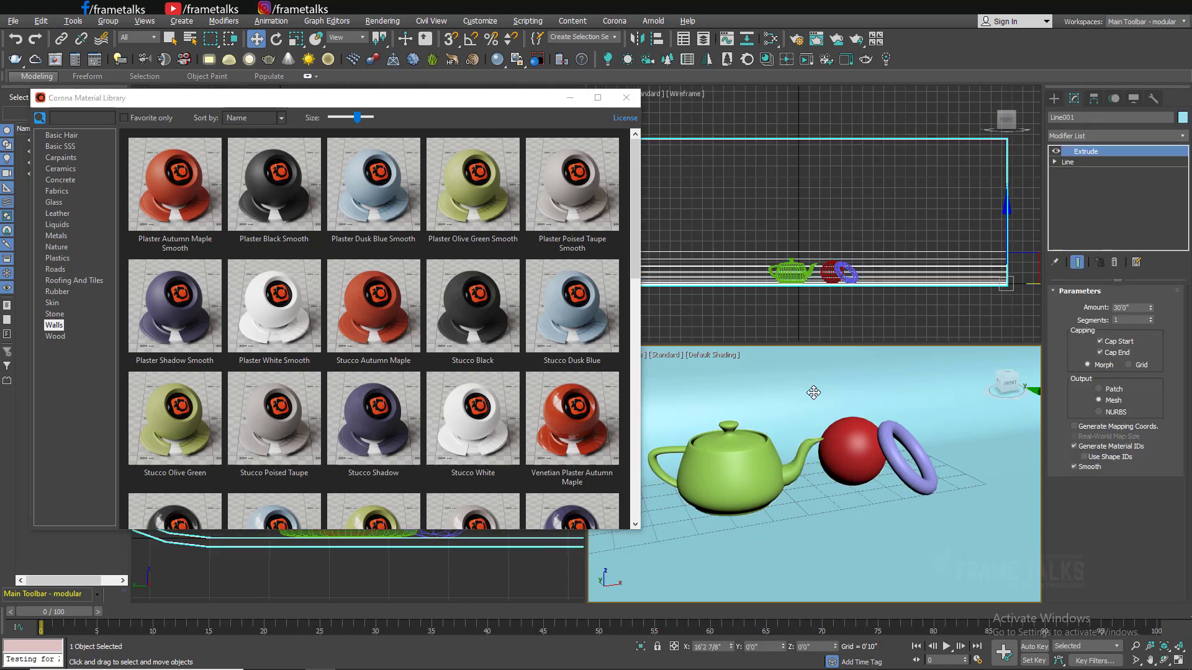
Assign Plaster Shadow Smooth to the selected backdrop, then select the red sphere.
right_click(174, 306)
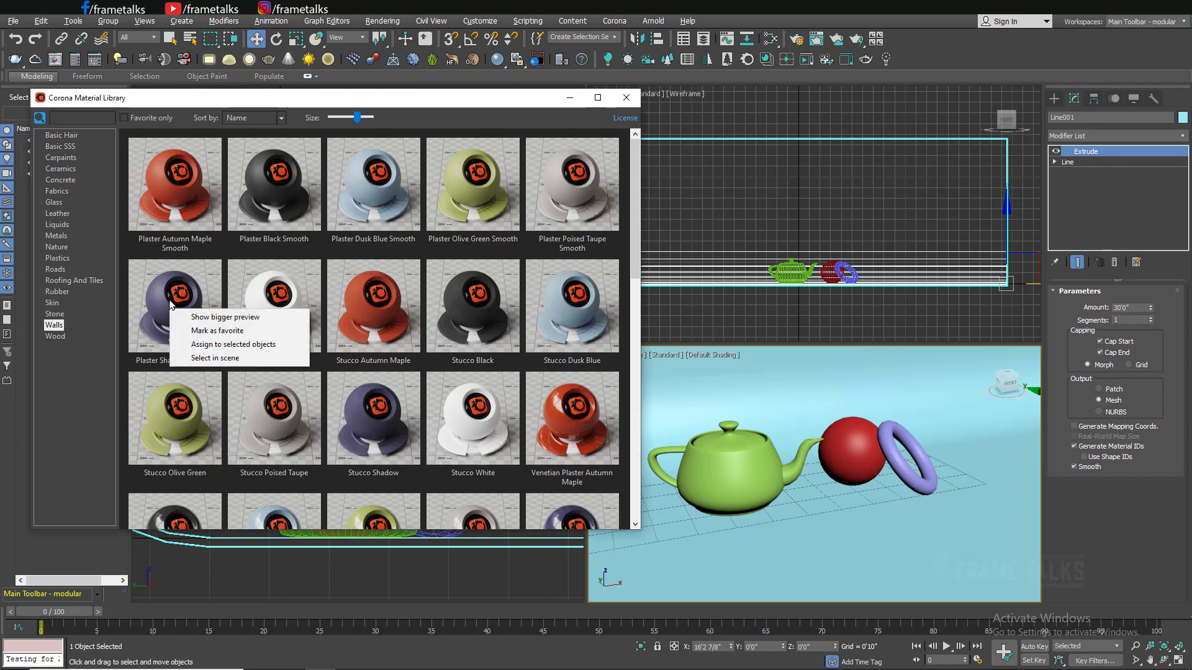
mouse_move(214, 359)
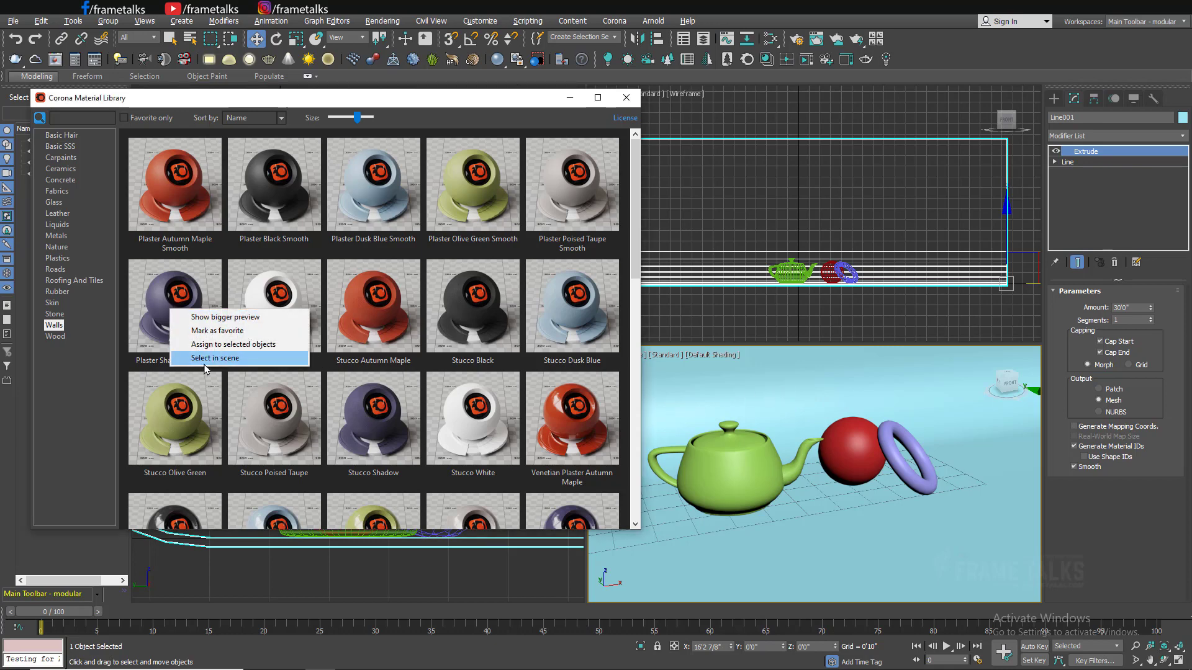
mouse_move(213, 331)
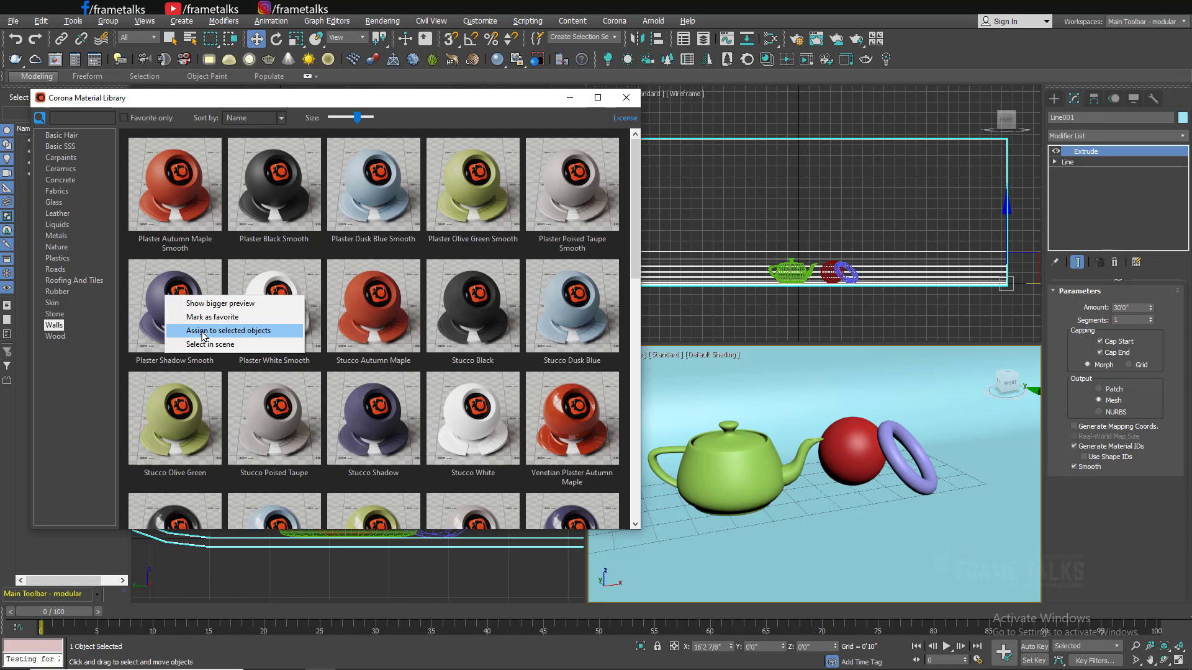
left_click(216, 331)
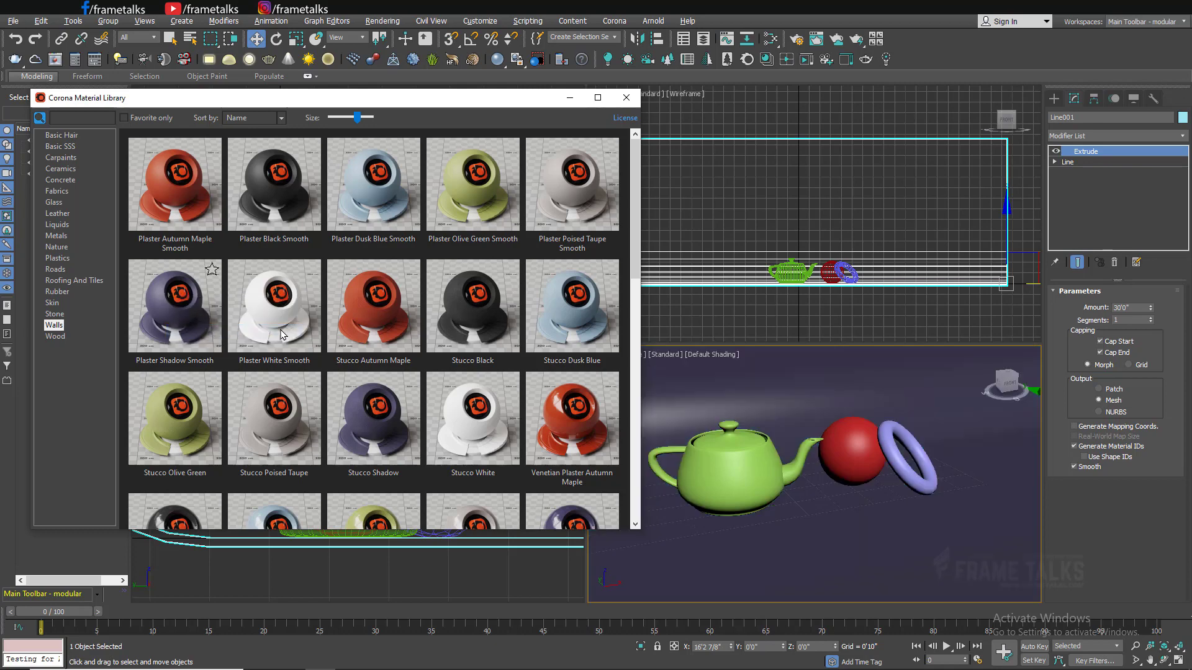
mouse_move(793, 389)
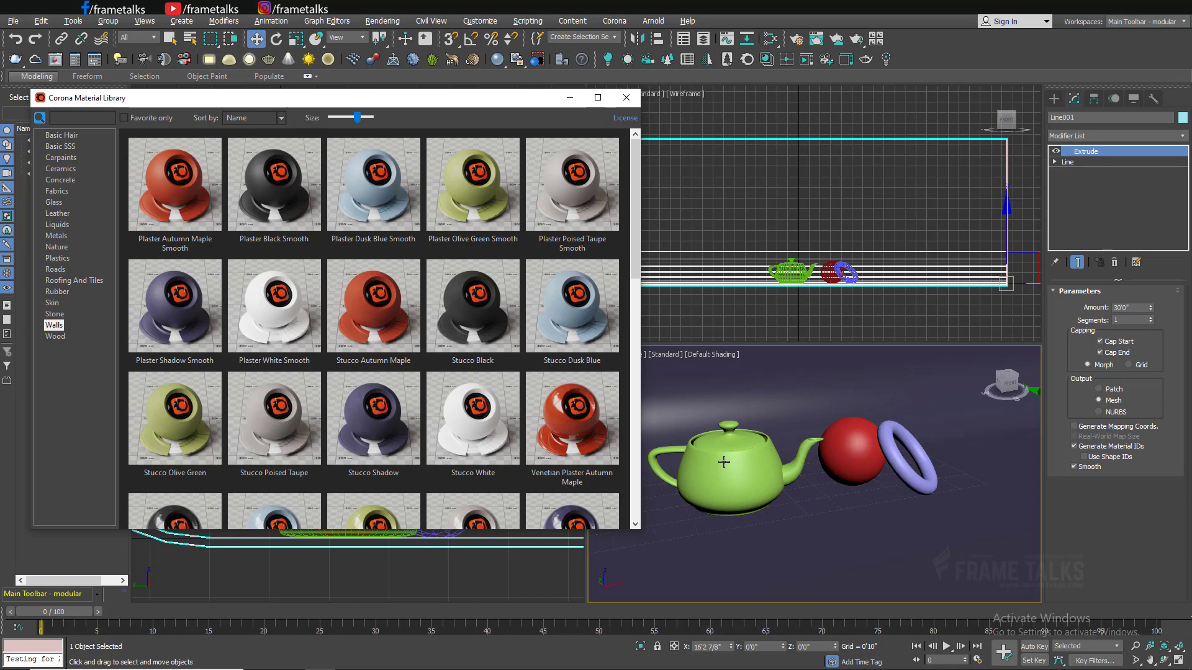
left_click(851, 448)
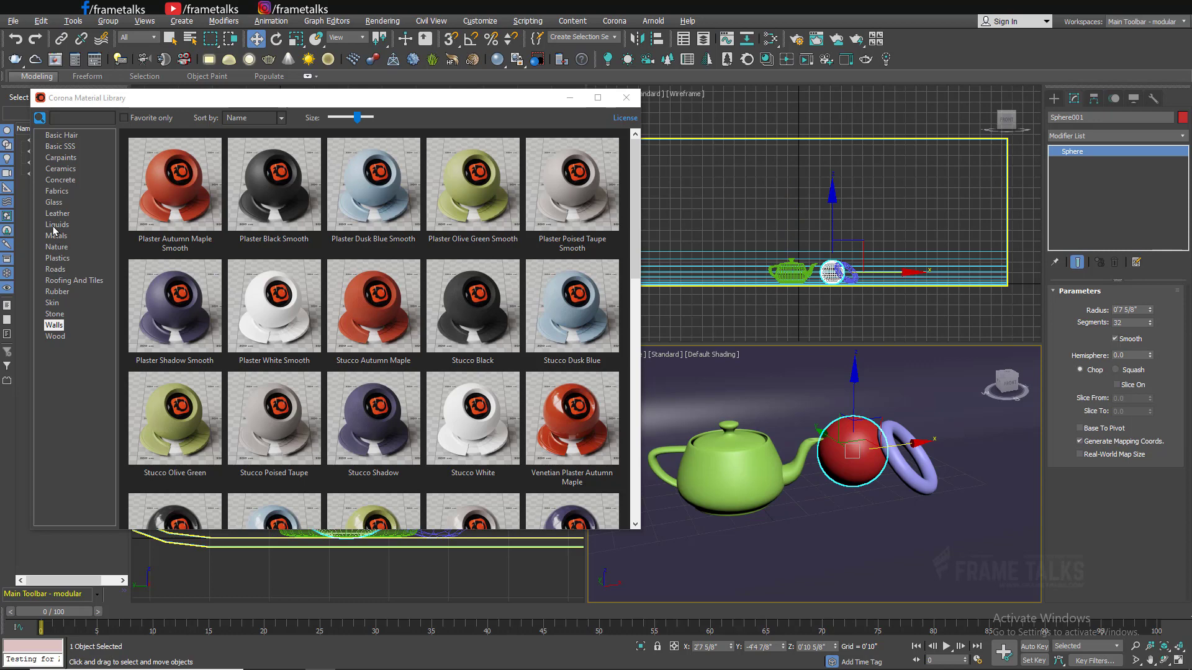
Show the Glass materials and mark one glass material as a favourite.
left_click(53, 202)
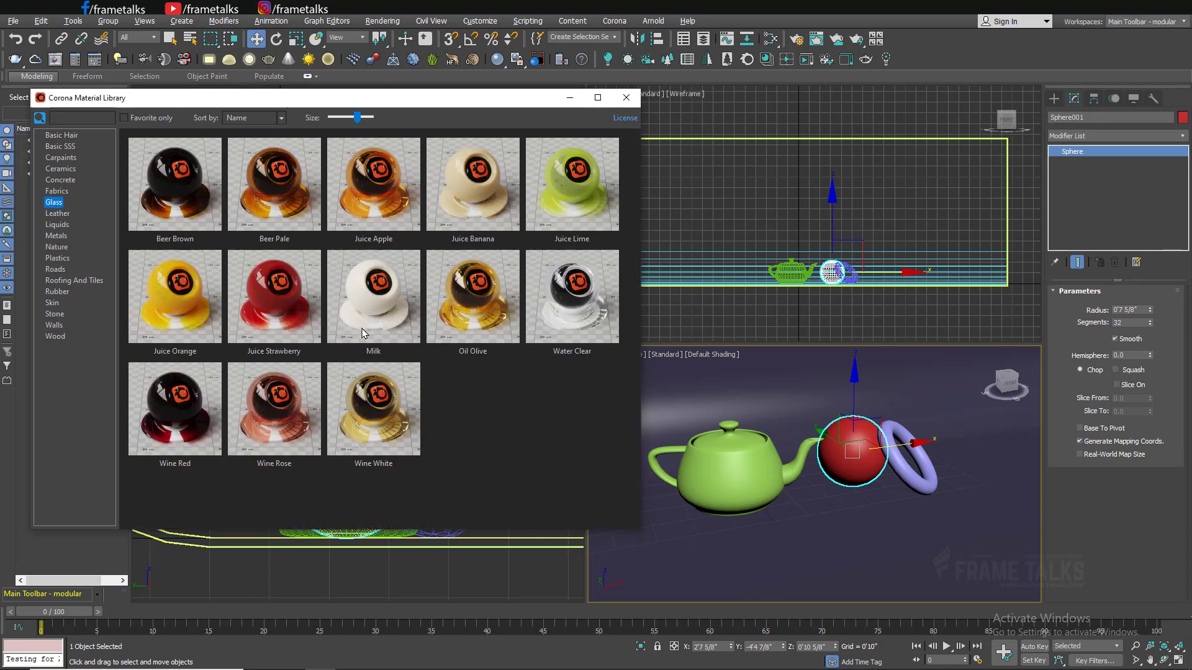
scroll("down", 3)
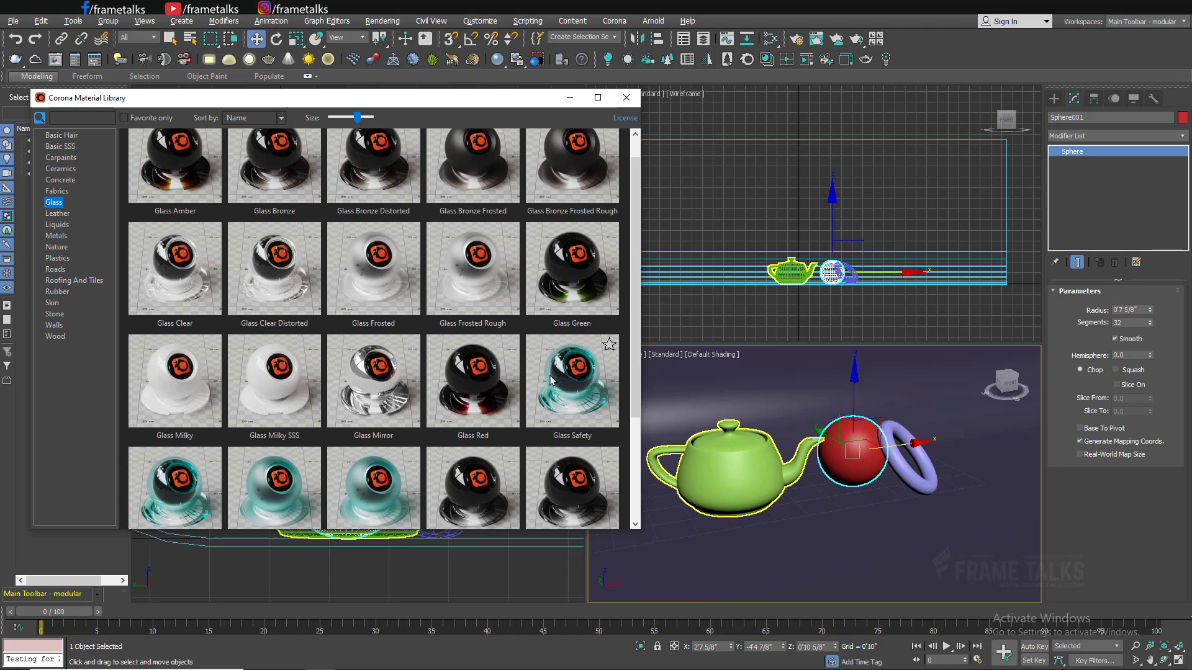
right_click(571, 380)
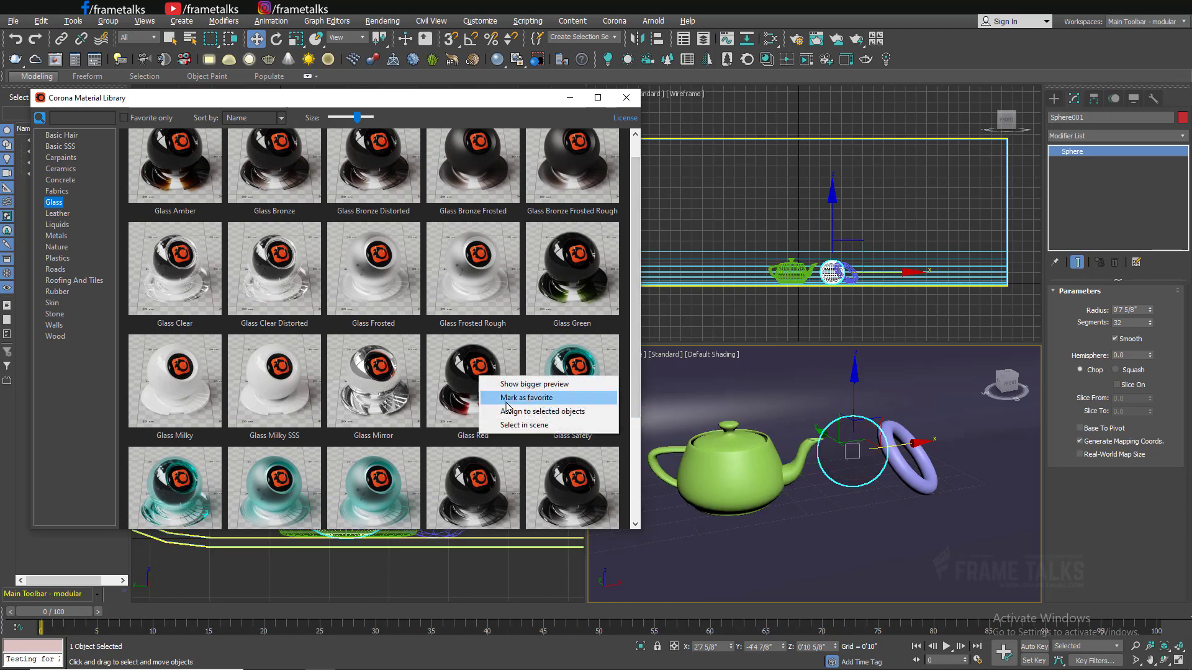
left_click(524, 397)
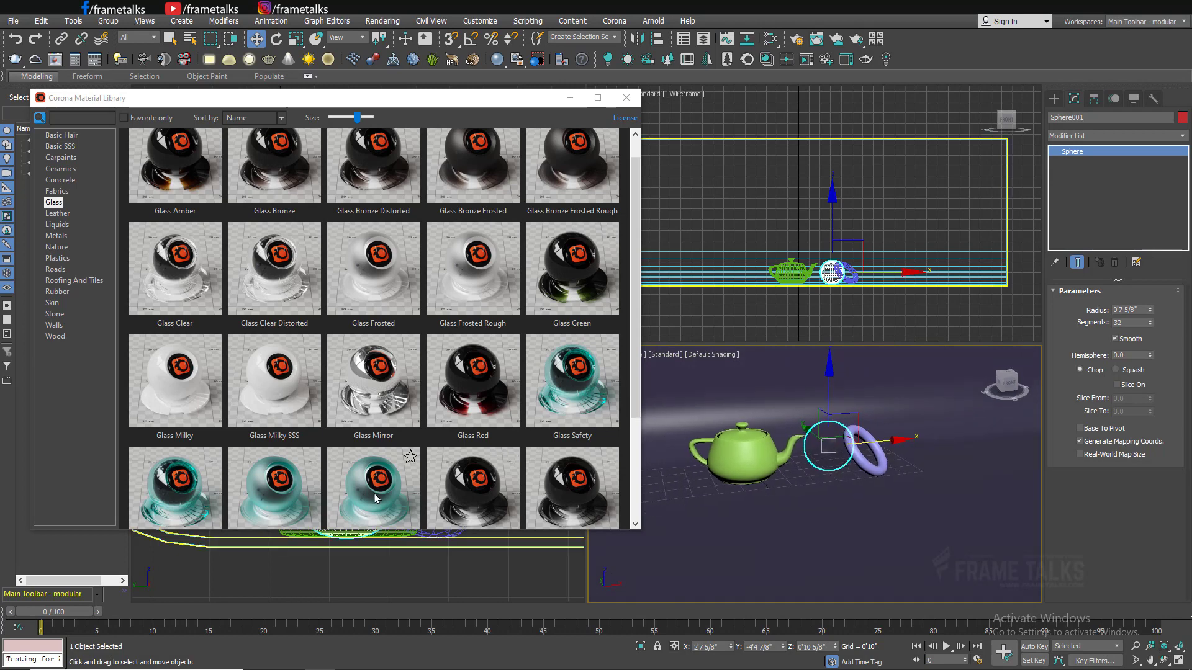
Assign the favourited glass material to the sphere, view Nature, and close the library.
right_click(373, 486)
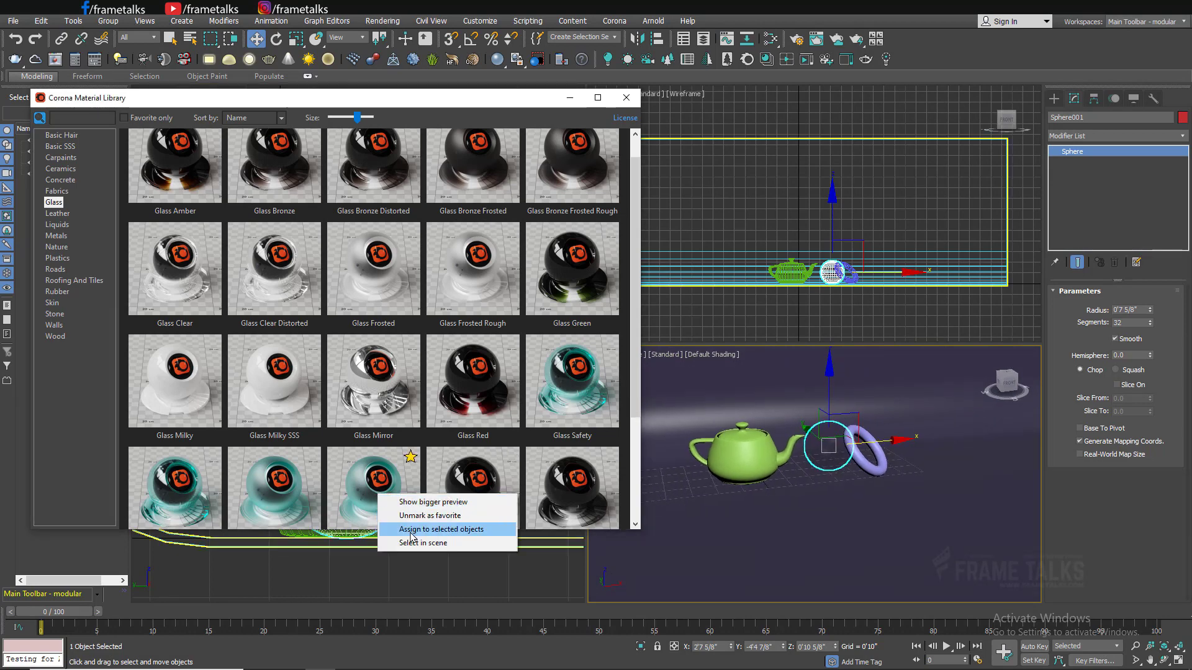
left_click(441, 528)
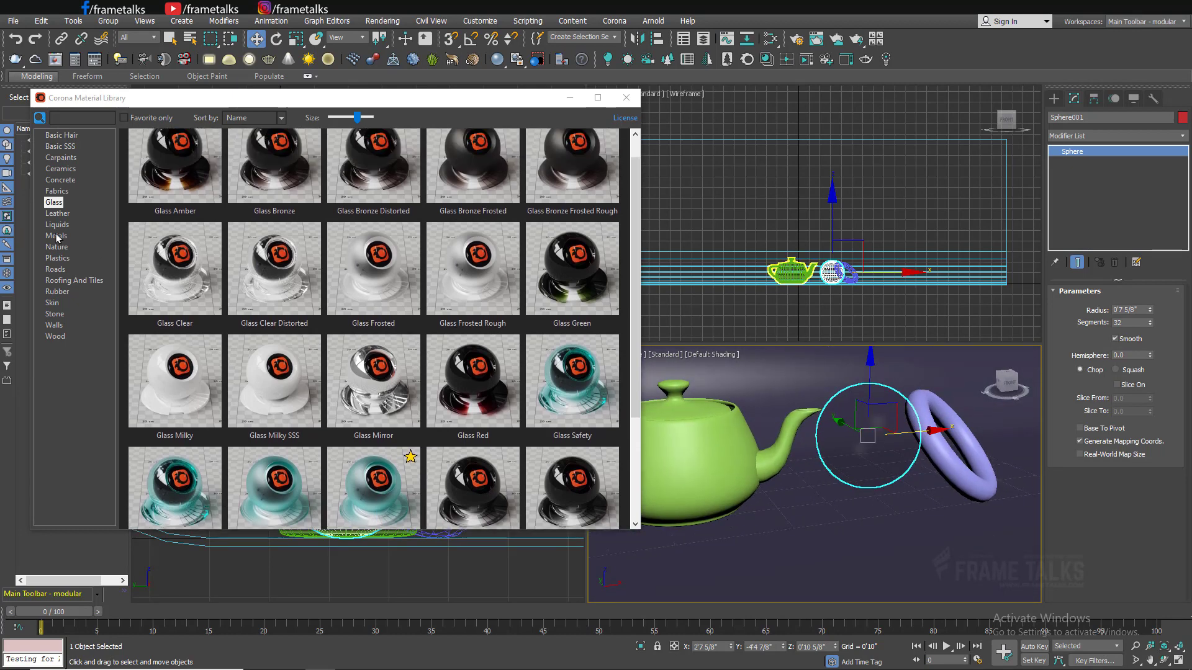
left_click(56, 246)
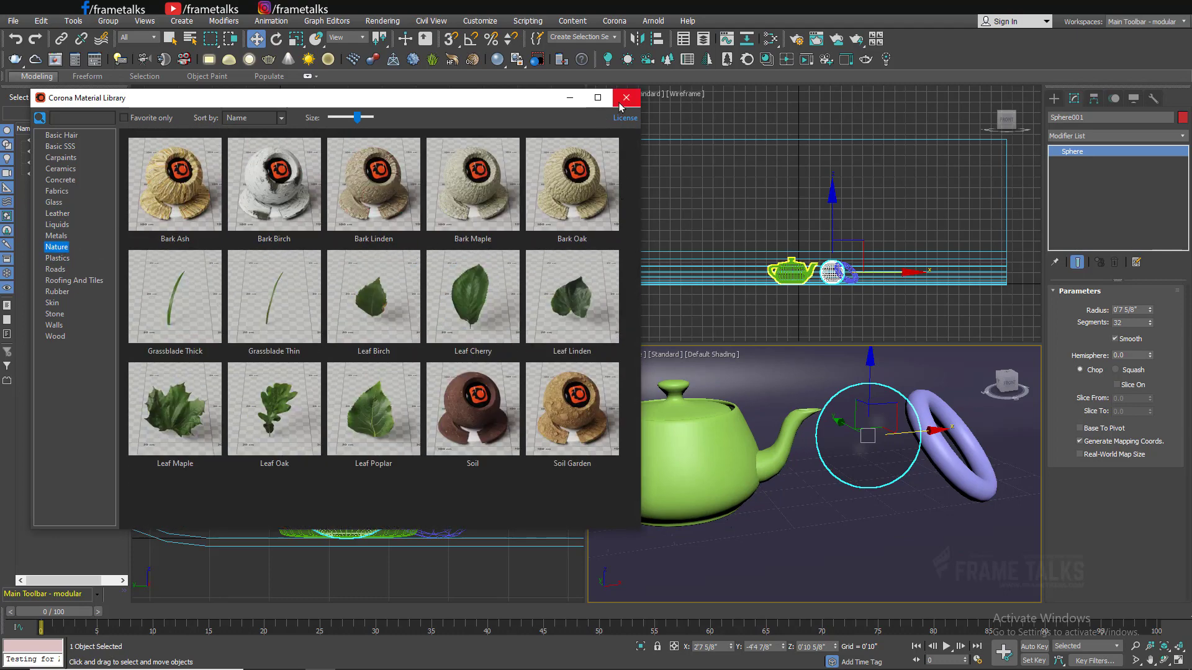
left_click(626, 97)
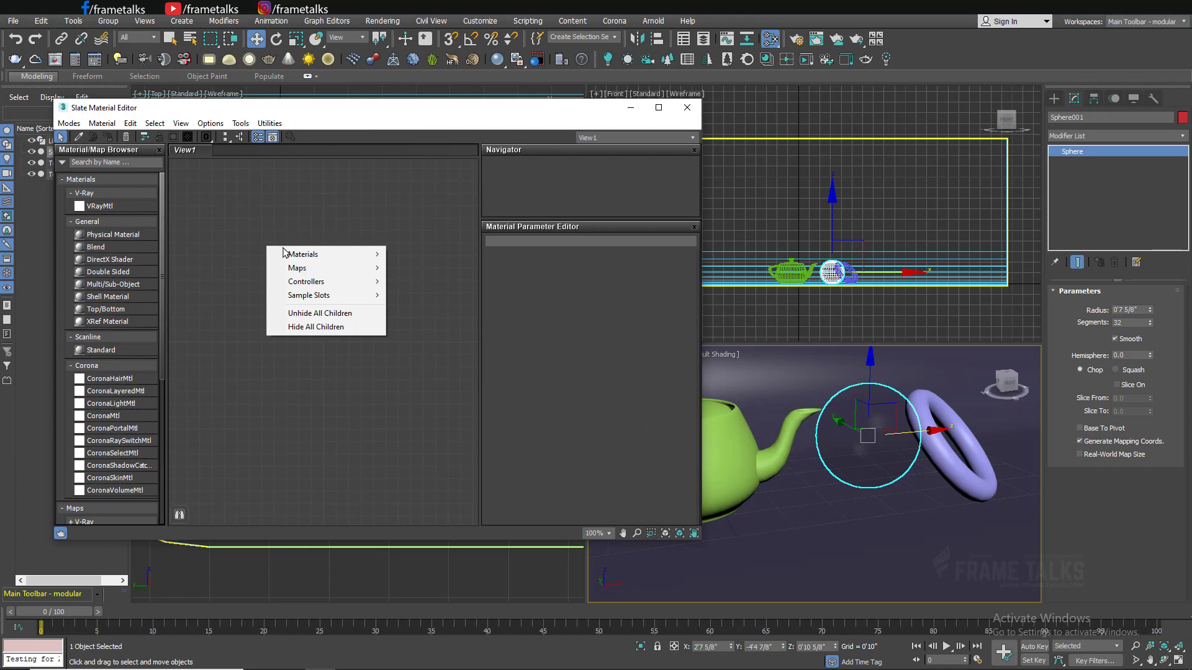
mouse_move(304, 253)
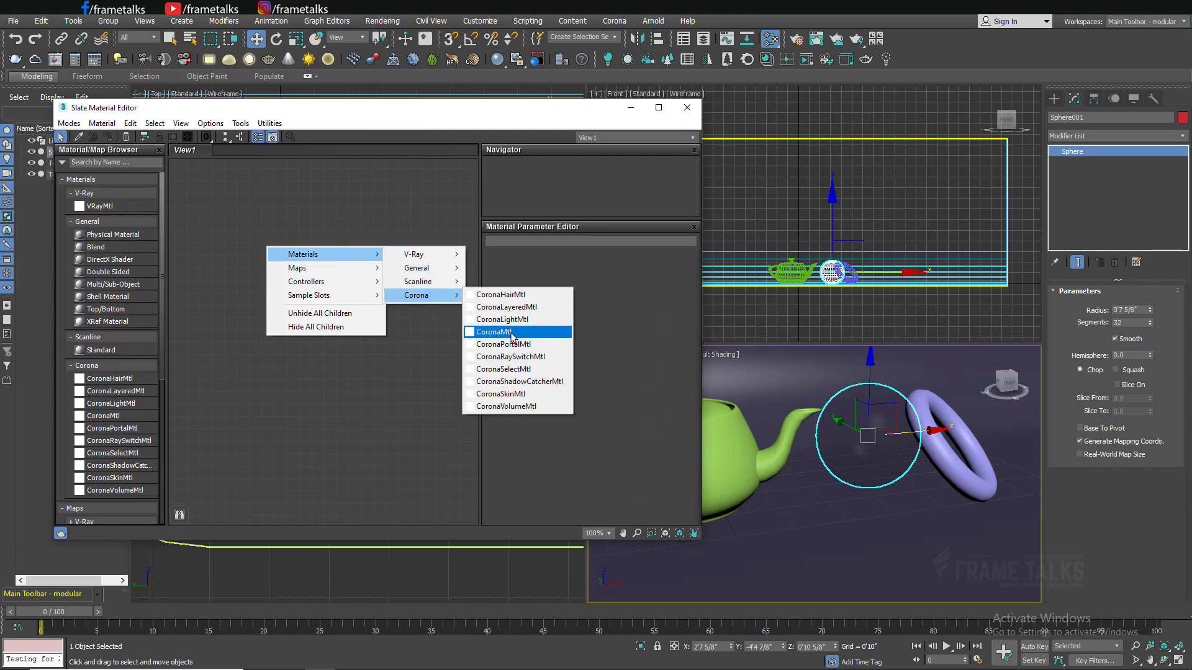
Create a new CoronaMtl in the Slate editor and assign it to the sphere.
left_click(492, 332)
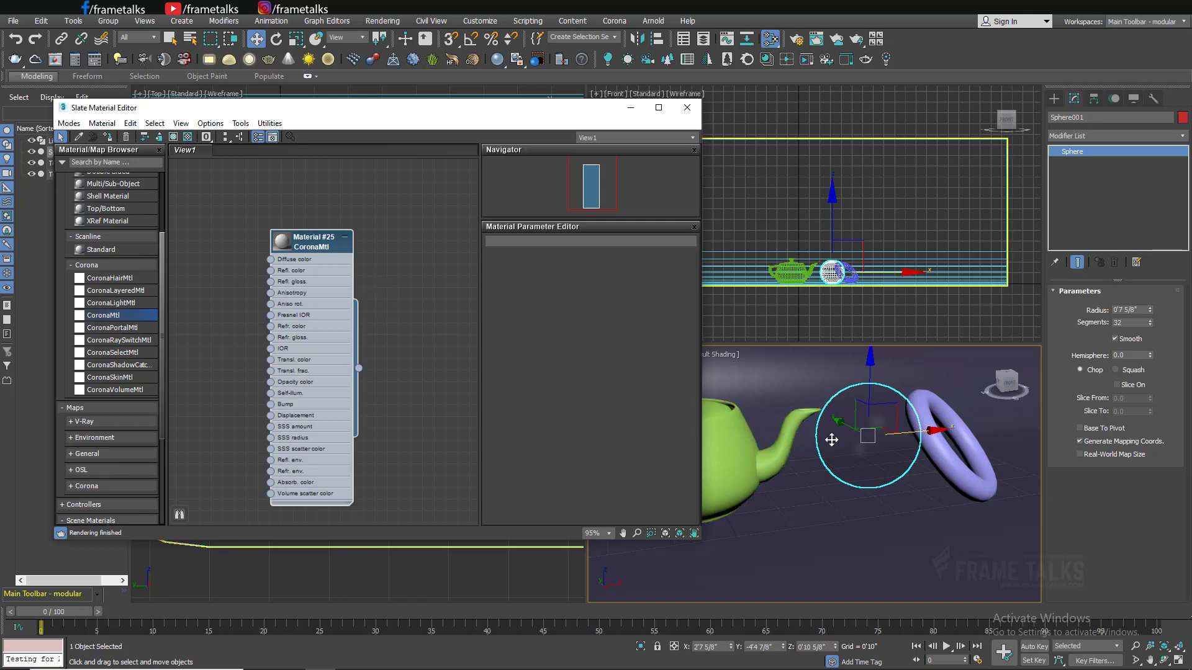
right_click(312, 239)
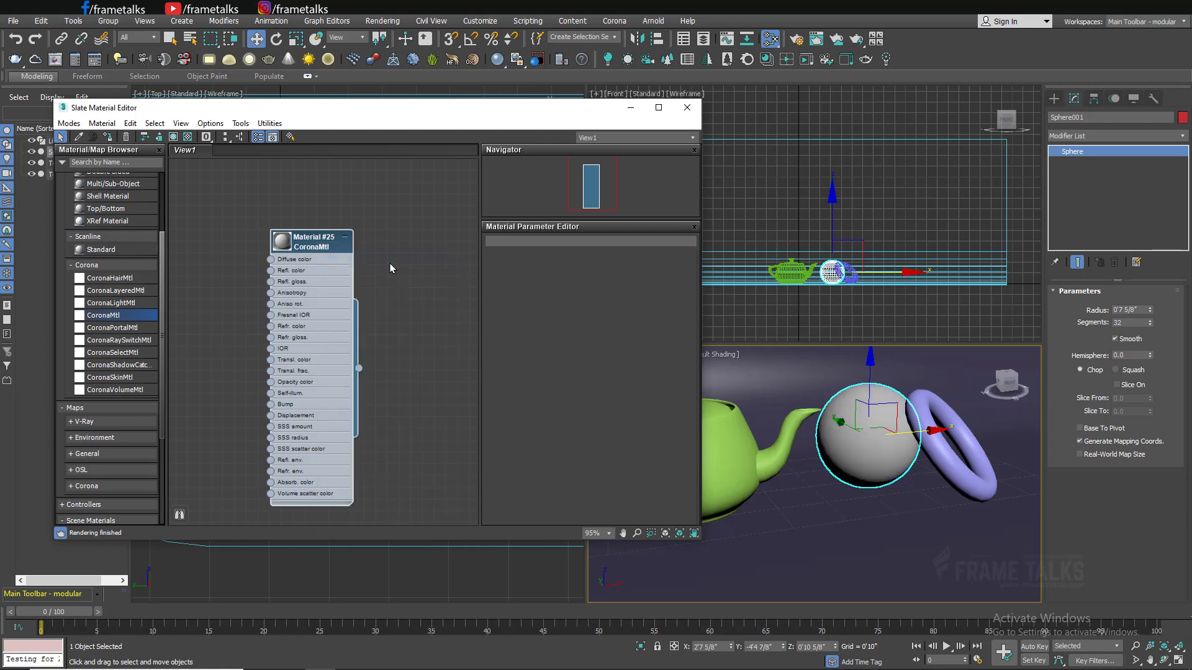
double_click(312, 241)
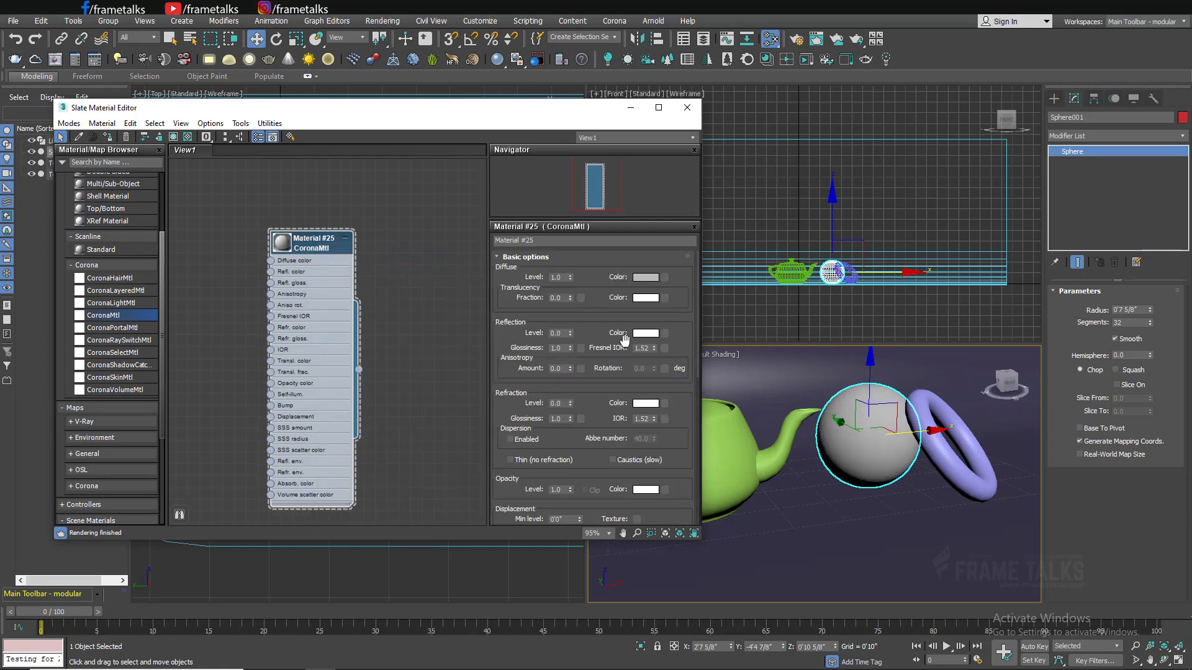
Set diffuse level 0, reflection level 1, glossiness 0.9, IOR 25, and close the editor.
left_click(556, 276)
type("0")
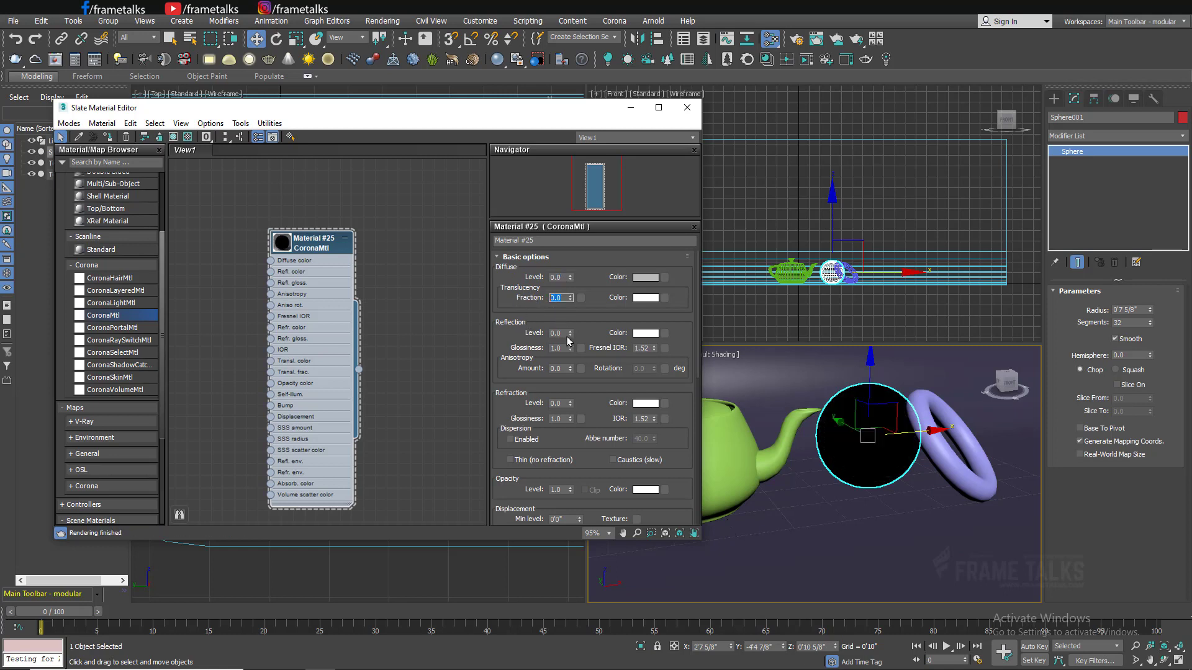
left_click(558, 333)
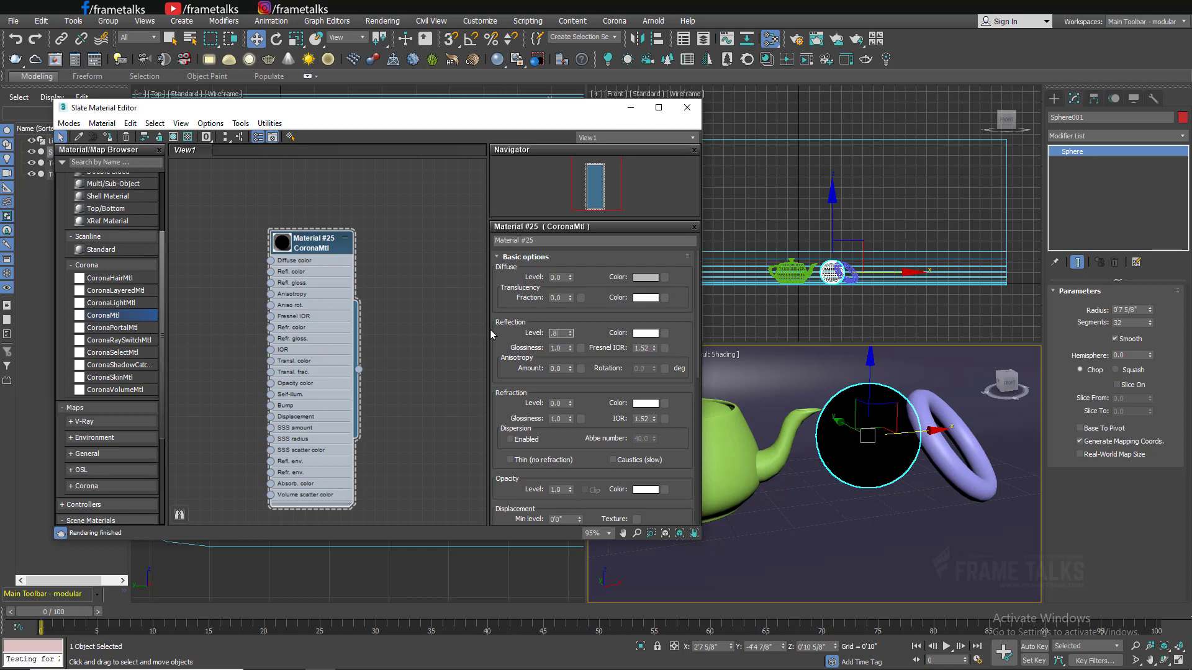
left_click(569, 332)
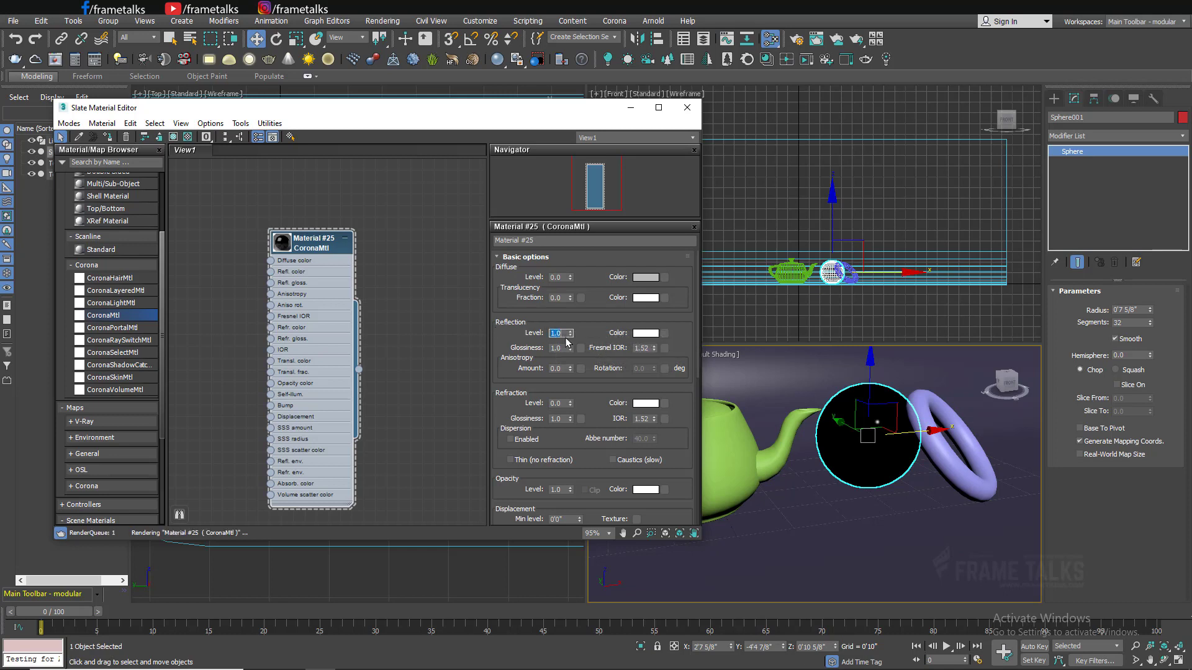
left_click(581, 348)
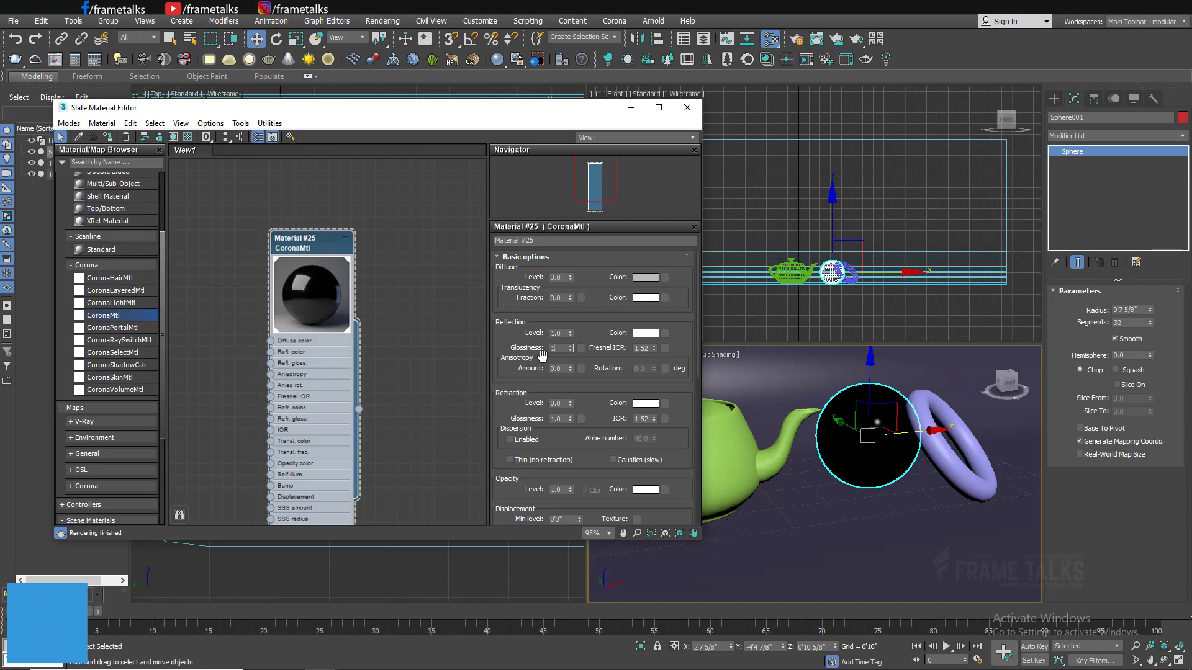
type("0.9")
left_click(646, 348)
type("25")
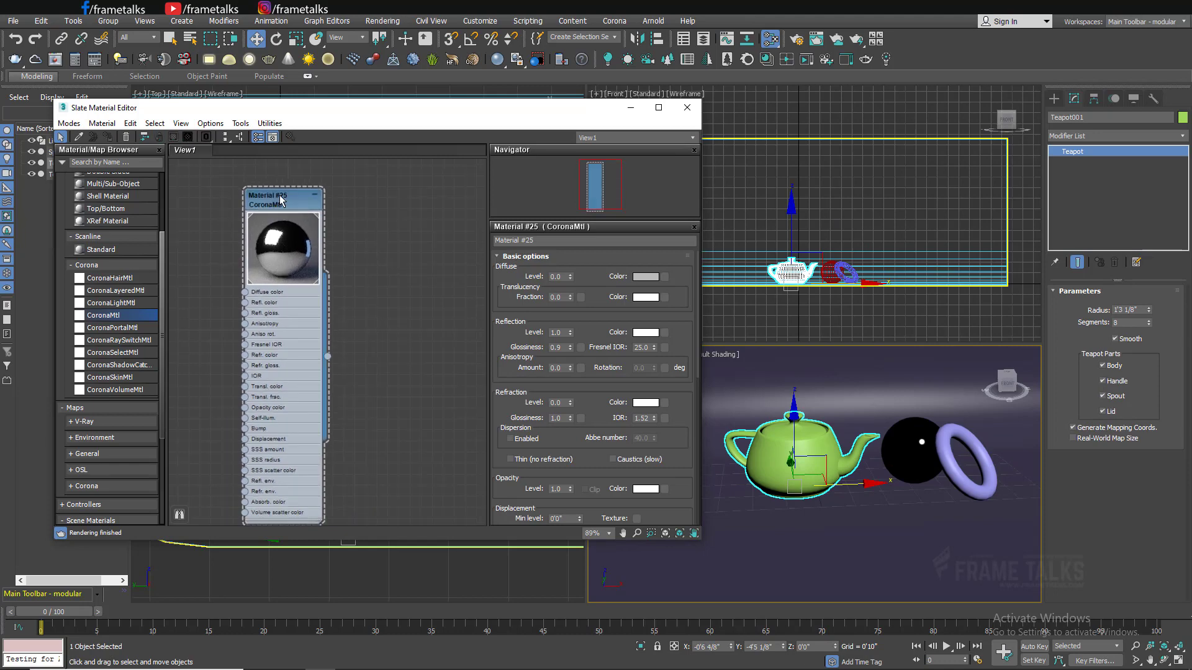
left_click(686, 108)
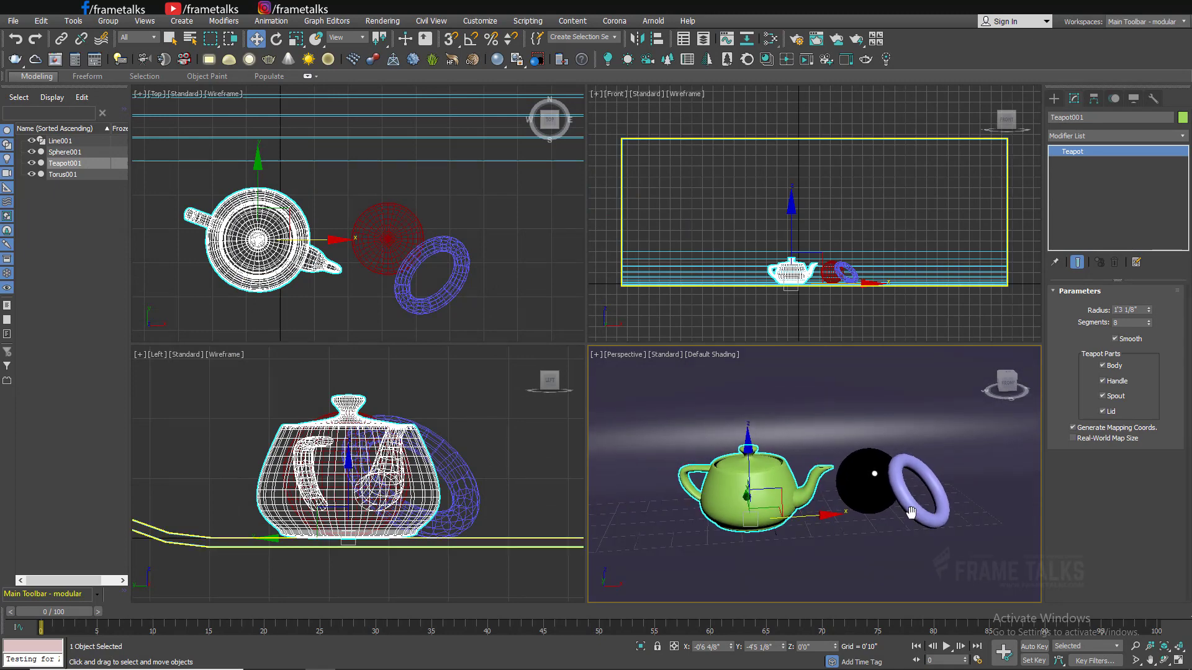
Open the Corona Material Library and browse the Liquids and Leather categories.
left_click(613, 20)
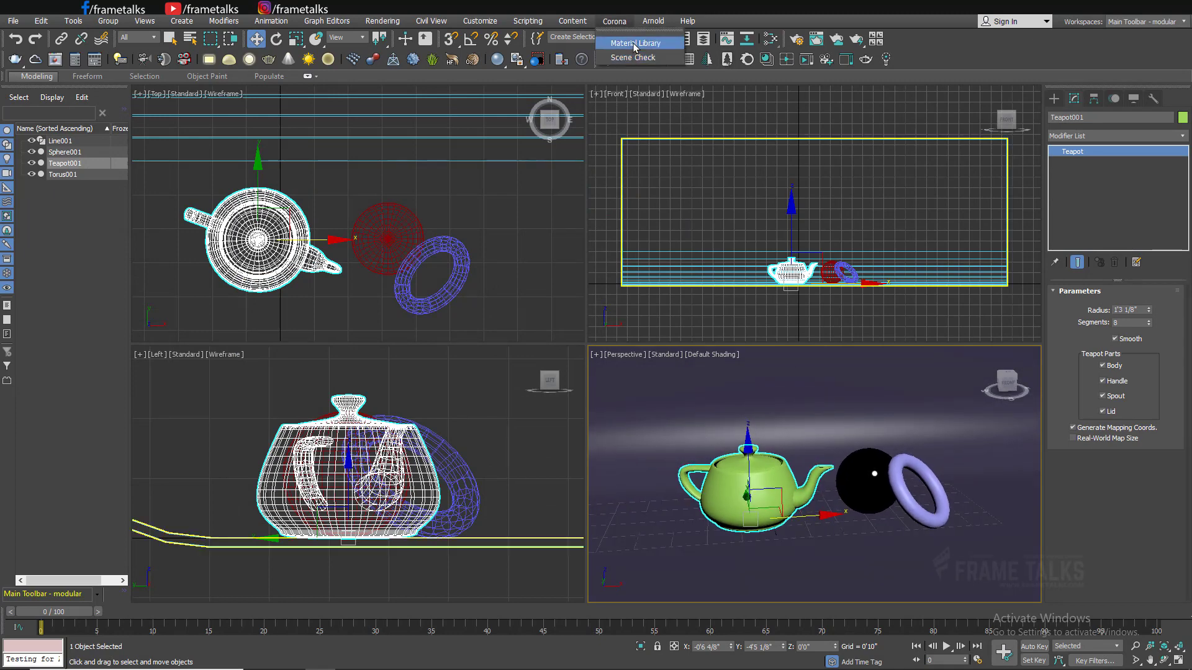
left_click(634, 43)
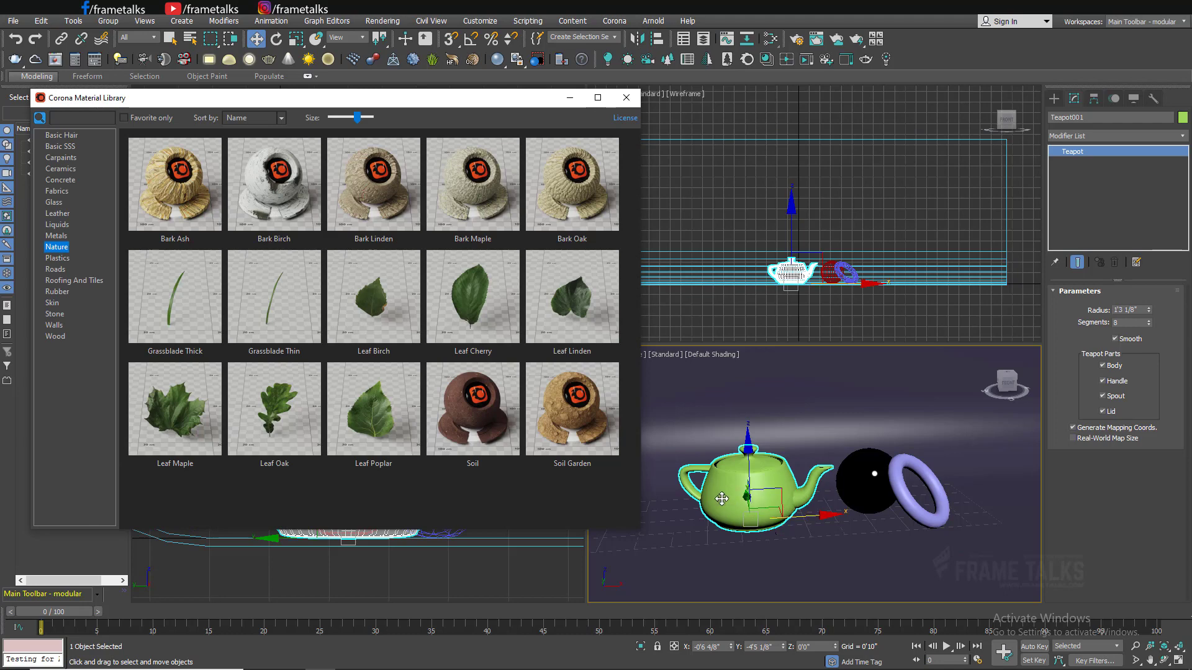
left_click(57, 224)
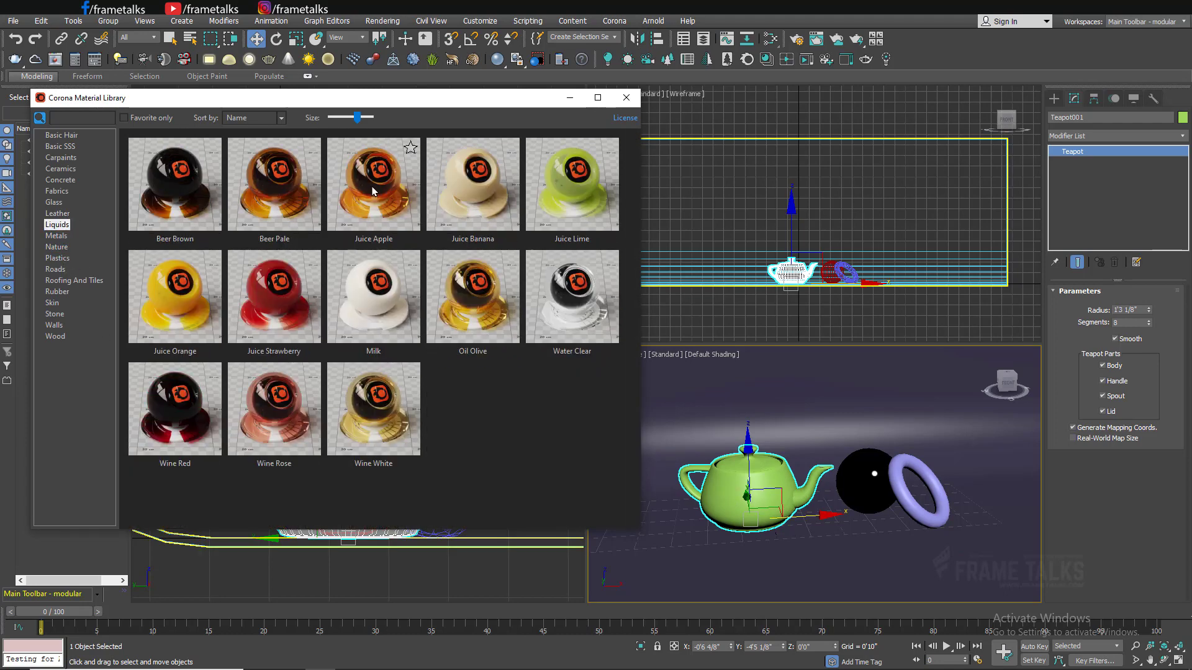
left_click(57, 214)
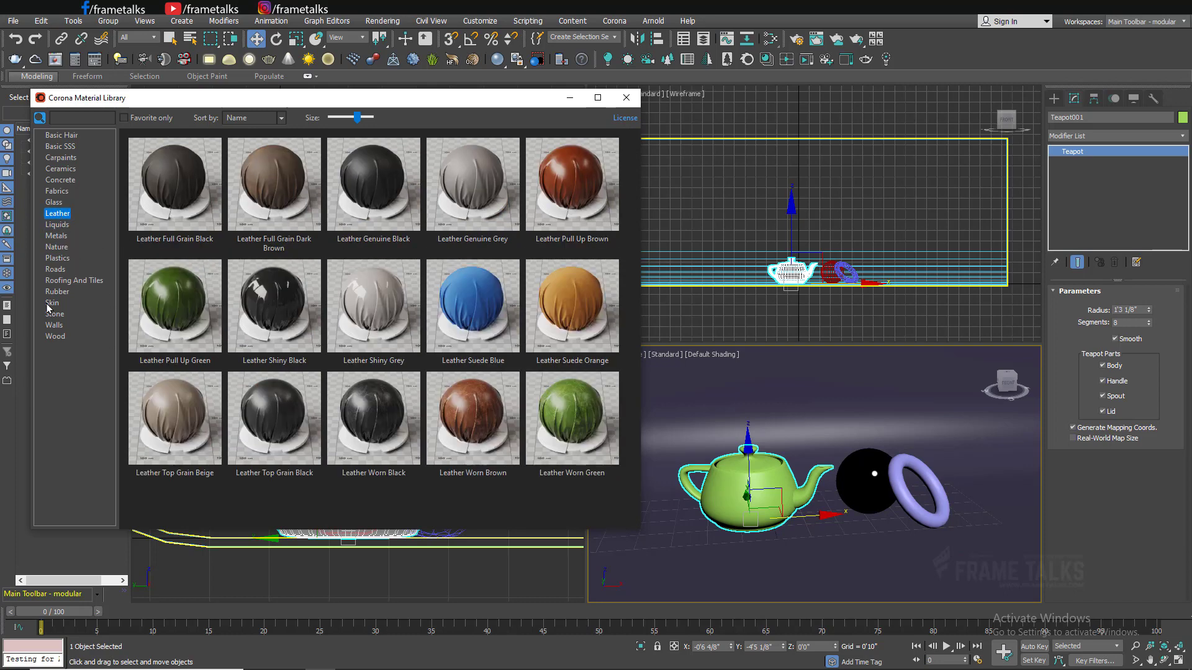
Assign Leather Shiny Black to the teapot, then bring up options for Leather Pull Up Brown.
right_click(273, 304)
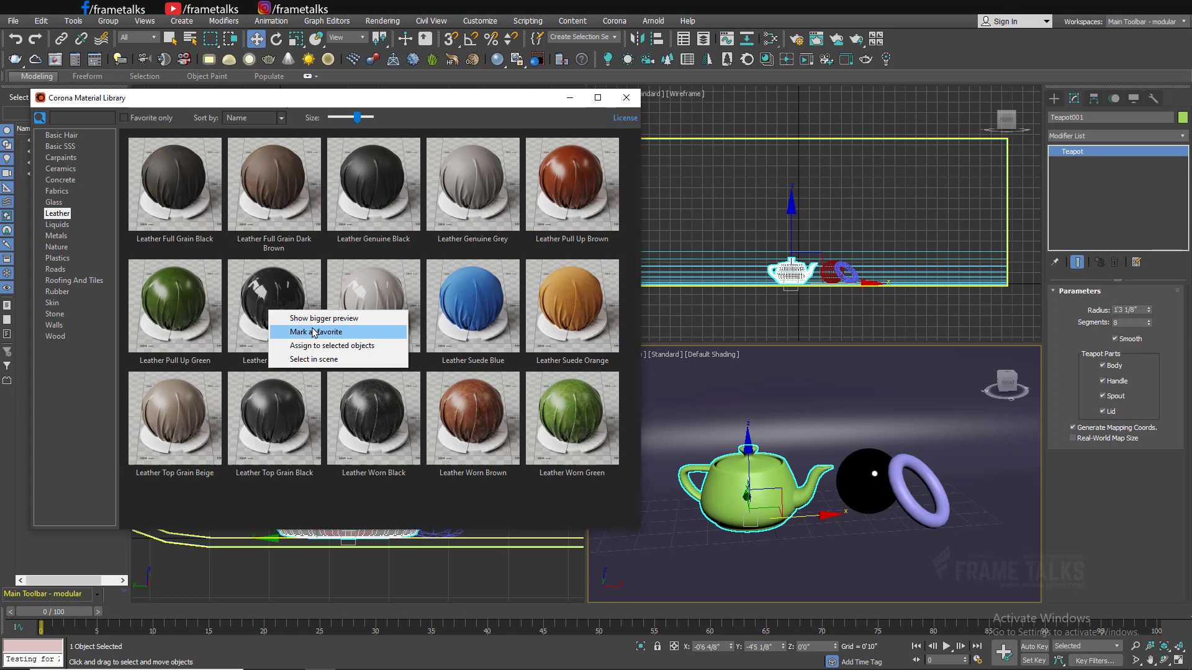
left_click(332, 345)
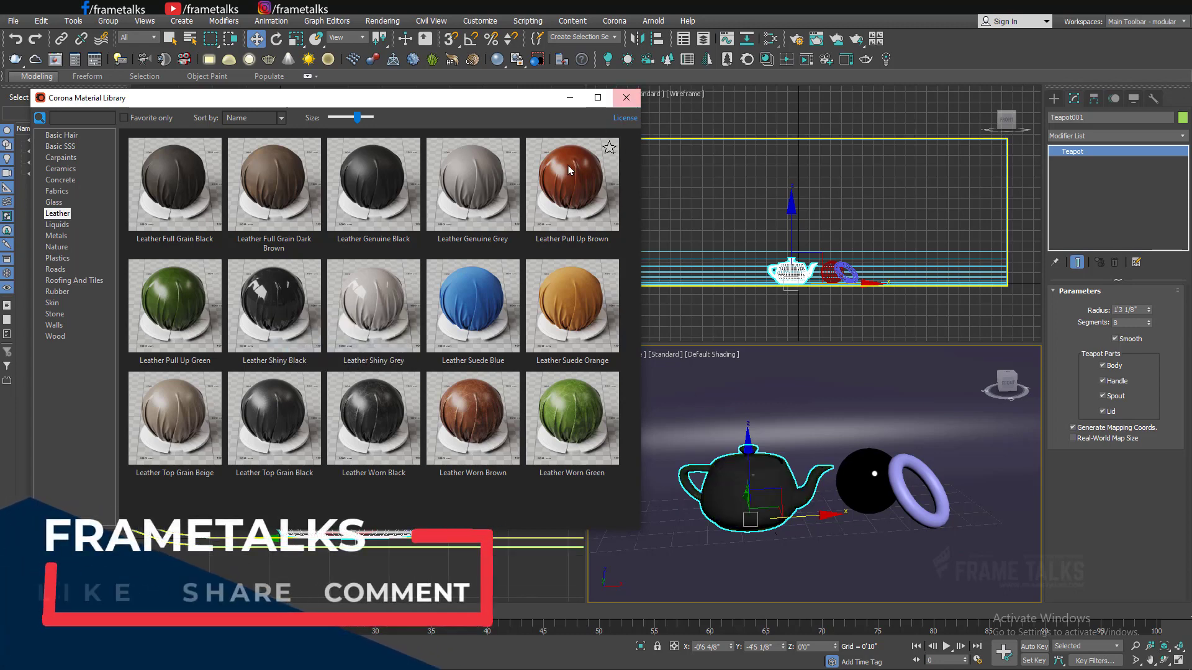
right_click(572, 183)
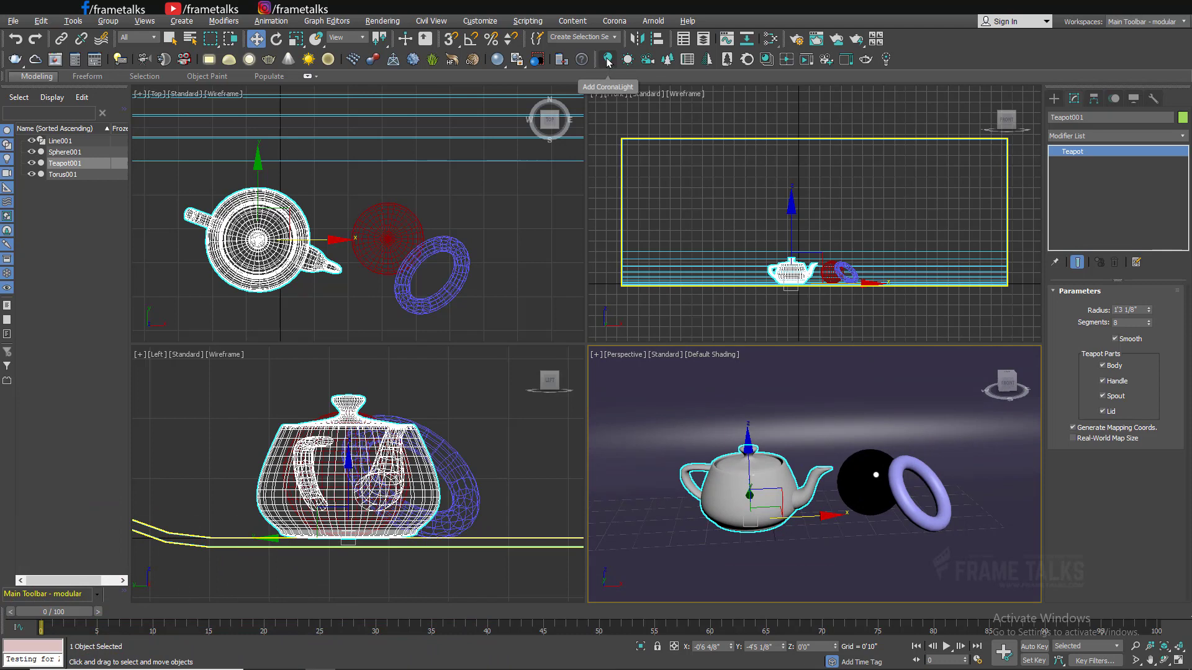
Create a Corona light and make it a 5'0" by 5'0" rectangle.
left_click(607, 60)
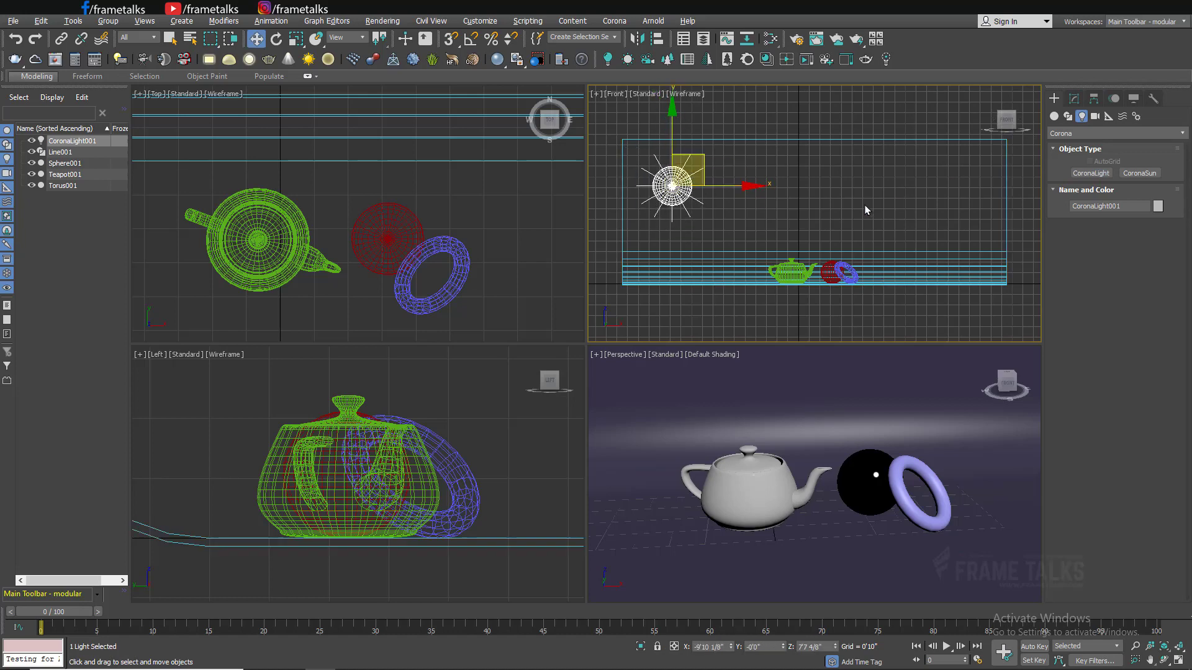
left_click(1074, 99)
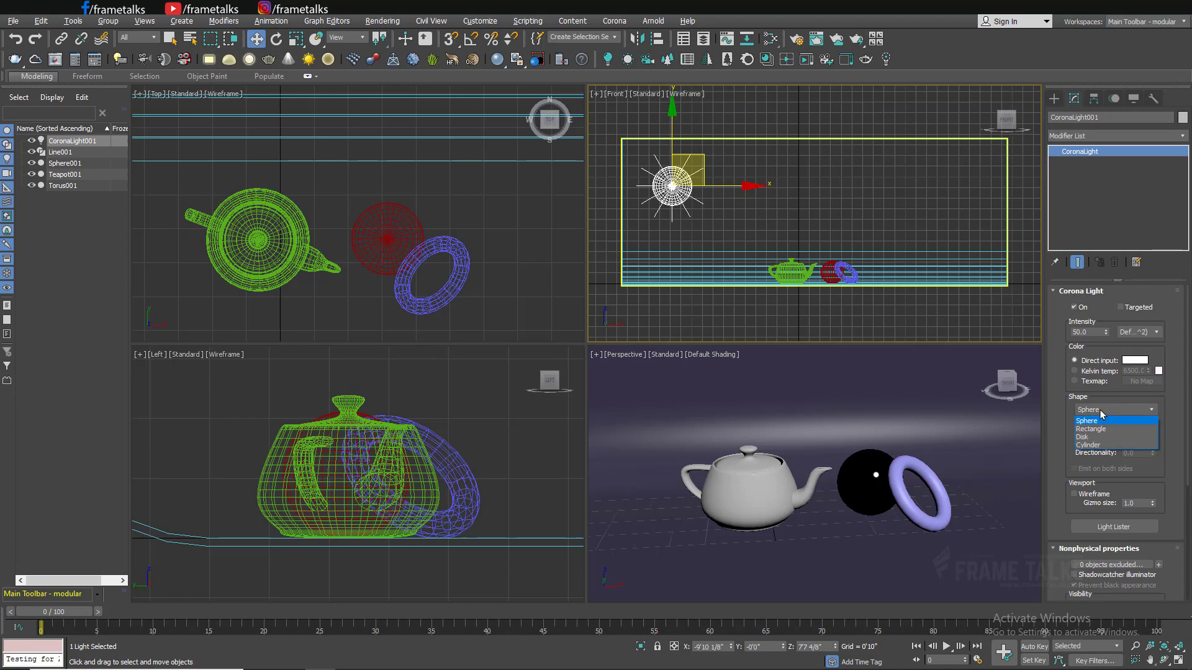
left_click(1086, 429)
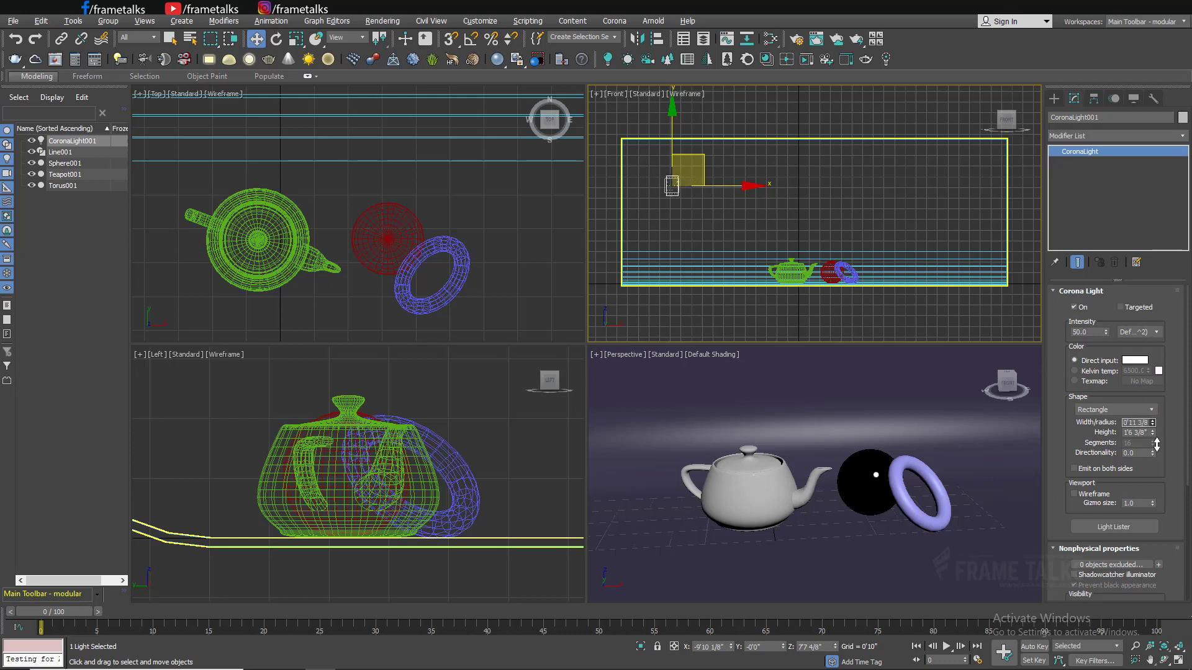
left_click_drag(1150, 423, 1150, 418)
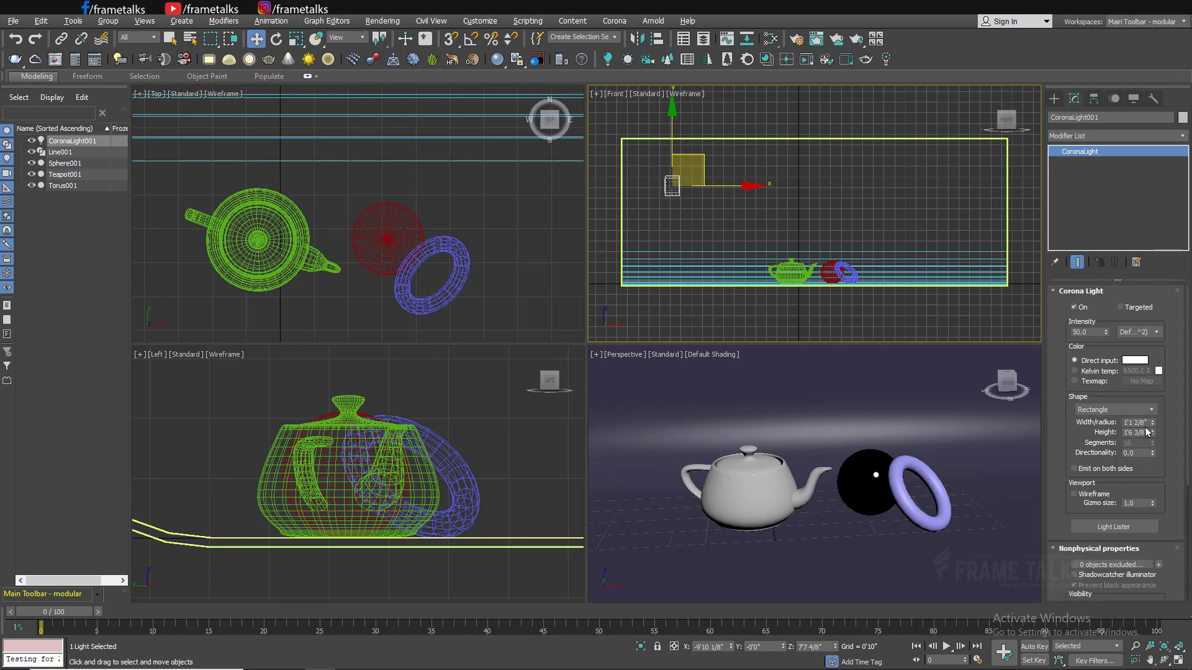
left_click(1132, 422)
type("5'0")
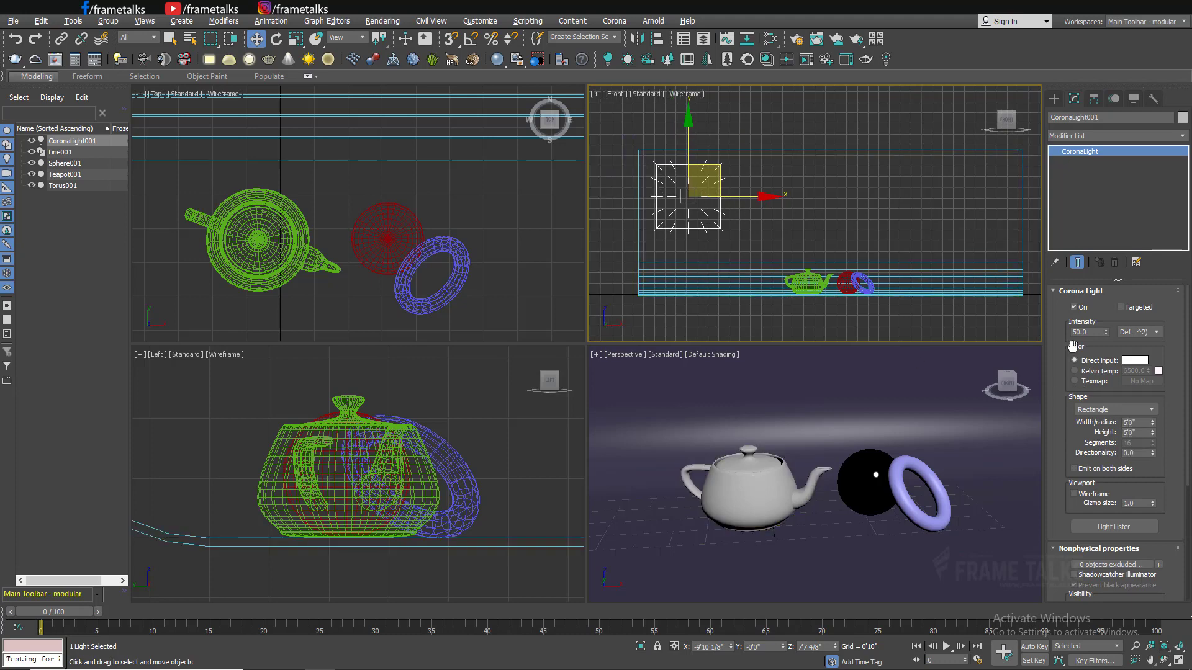
Select the new light in the Top view to position it above the objects.
left_click(1079, 332)
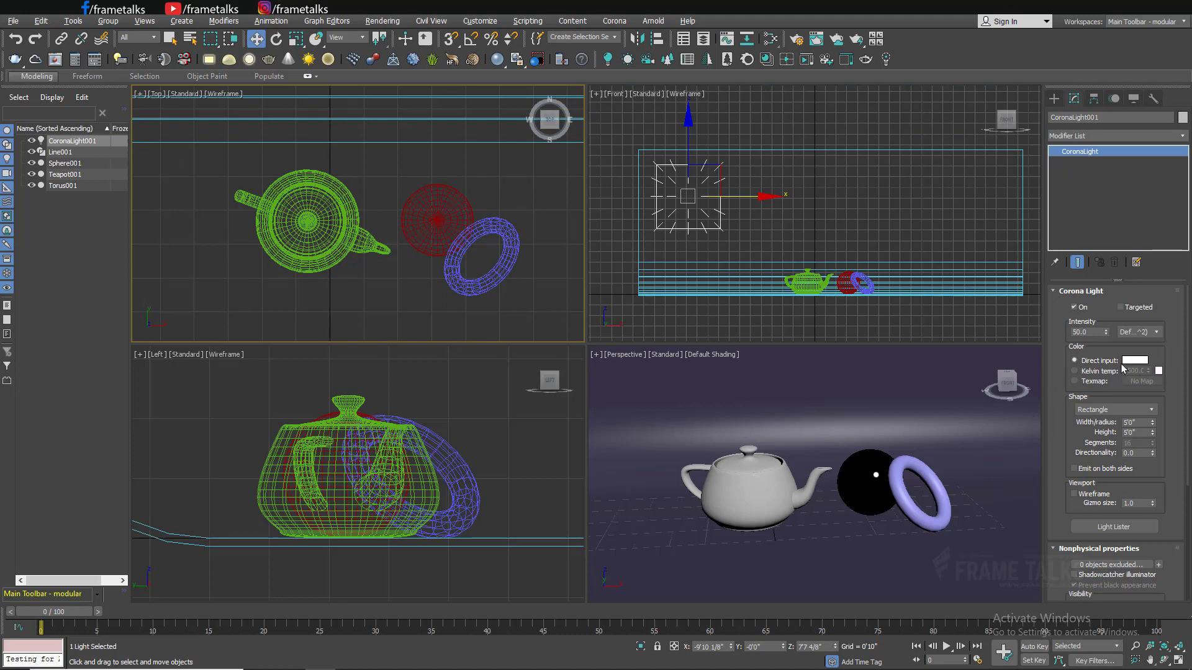
left_click(277, 38)
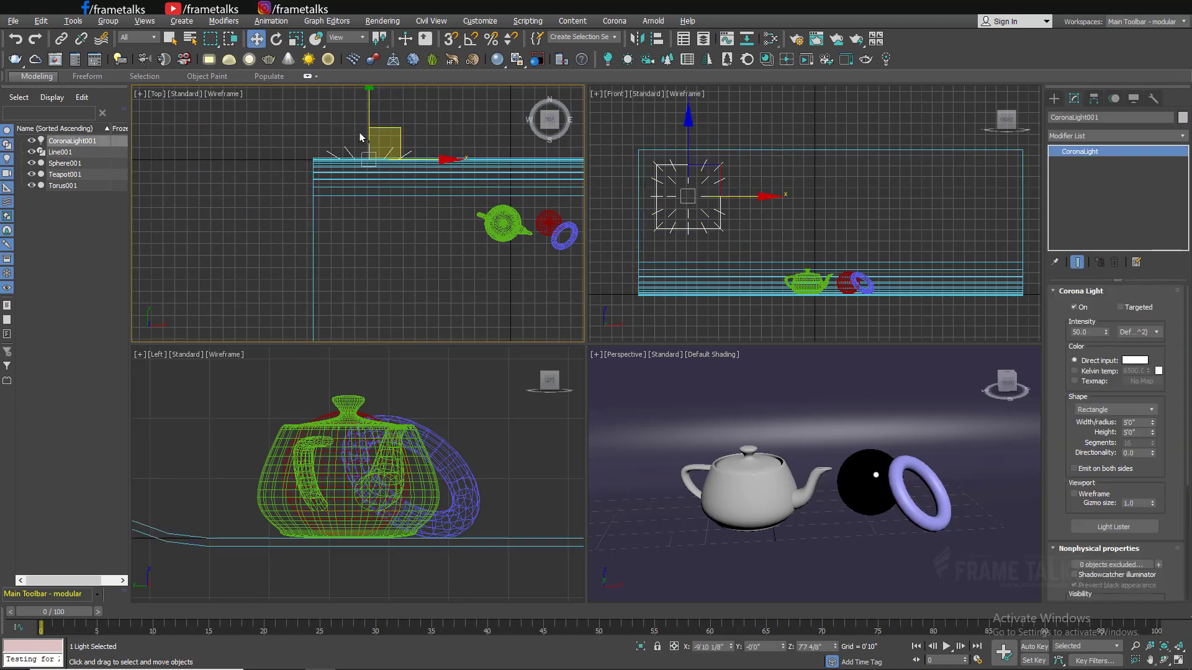
left_click(275, 38)
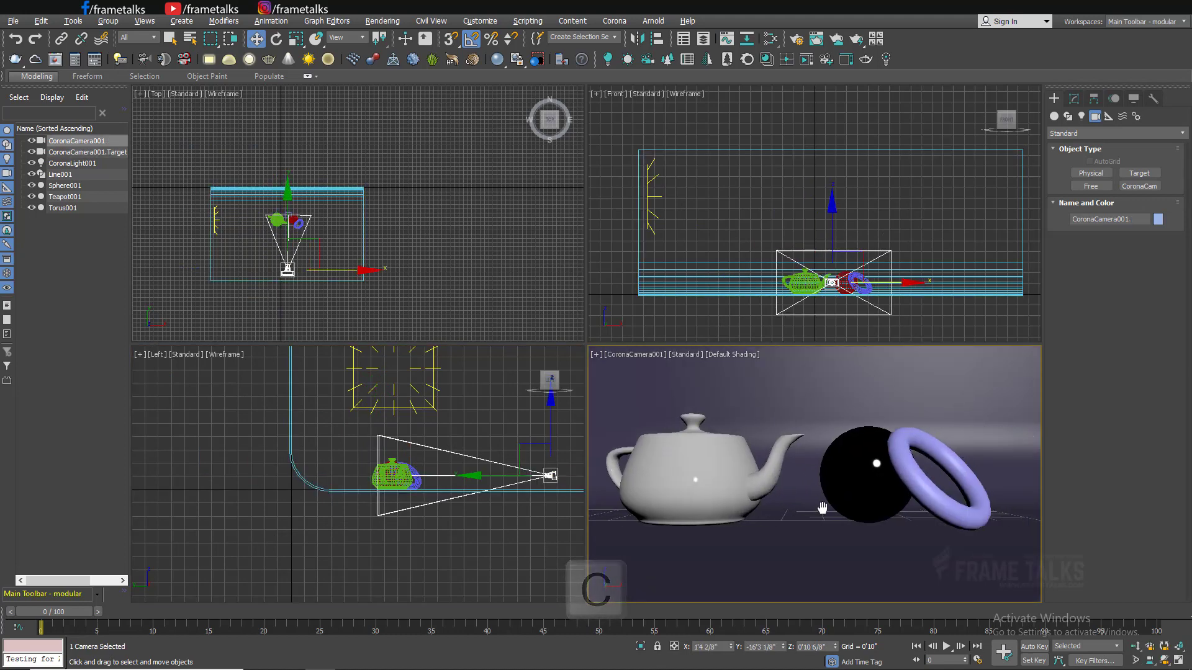
Look through CoronaCamera001 to frame the teapot, sphere and torus.
key("shift+f")
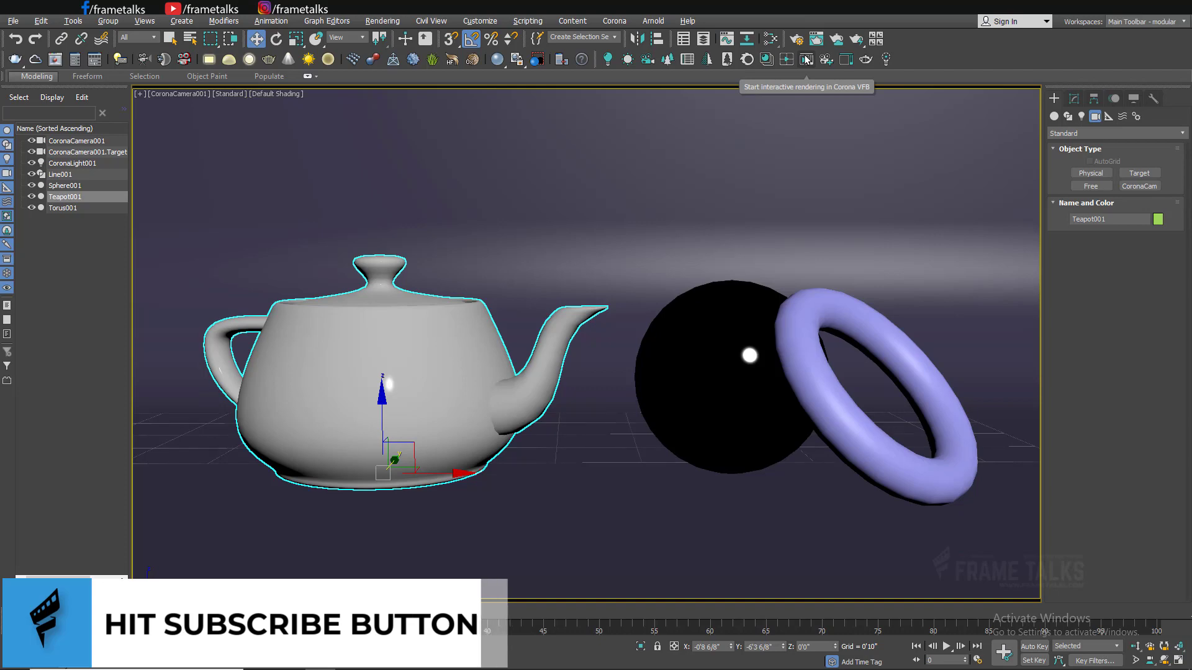
Start interactive rendering in the Corona VFB and bring up the Corona menu.
left_click(805, 60)
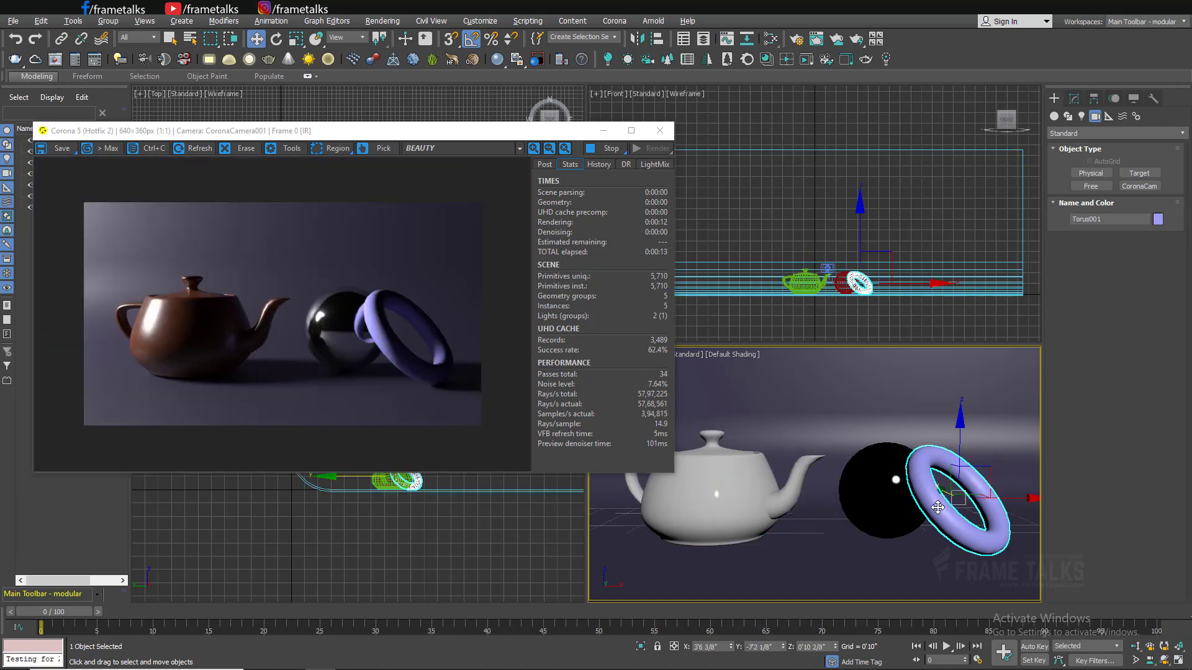
left_click(614, 20)
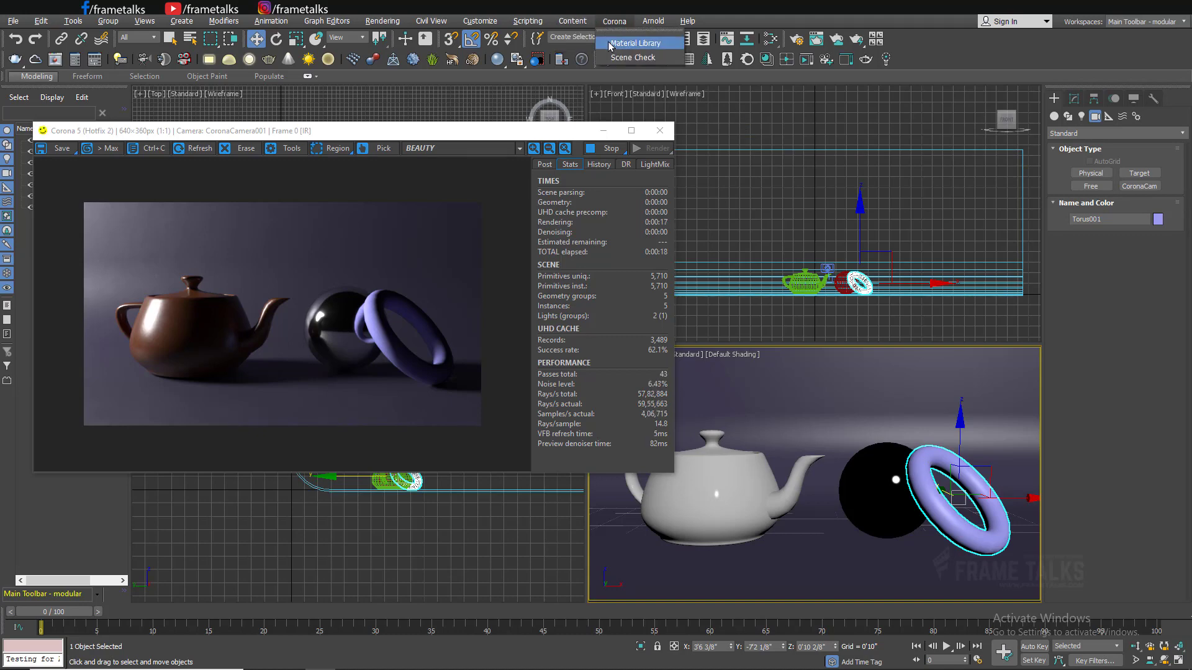
From library Metals, assign Aluminium Blue Anodized to the torus and Aluminium Yellow Anodized to the teapot.
left_click(640, 43)
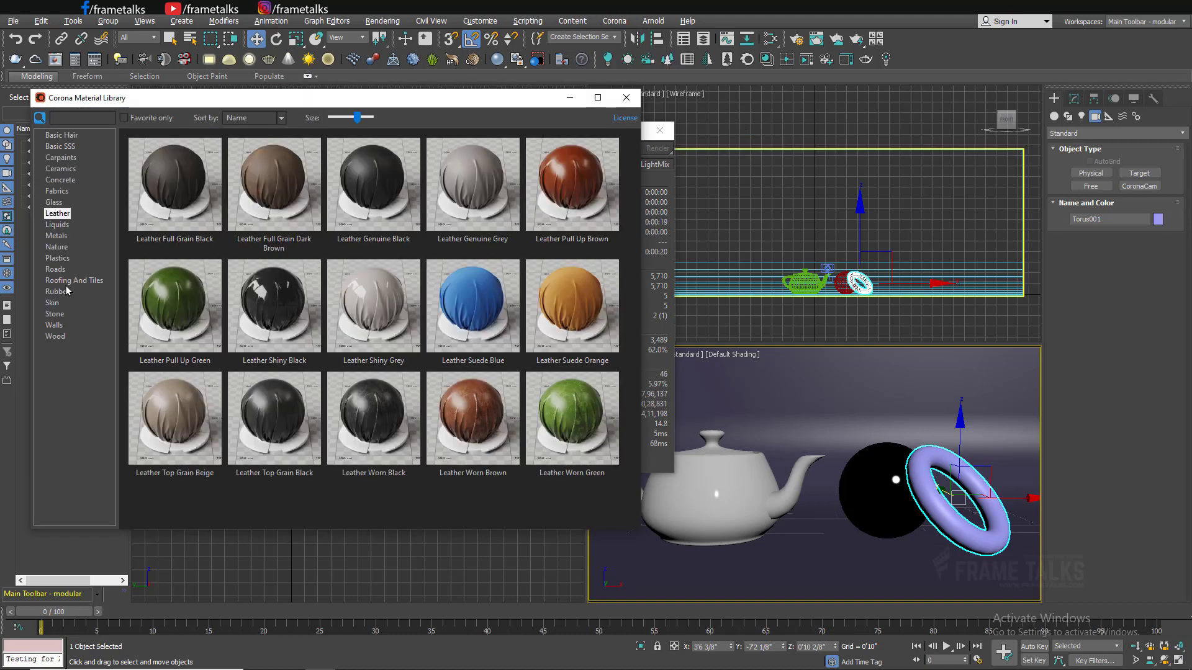
left_click(56, 236)
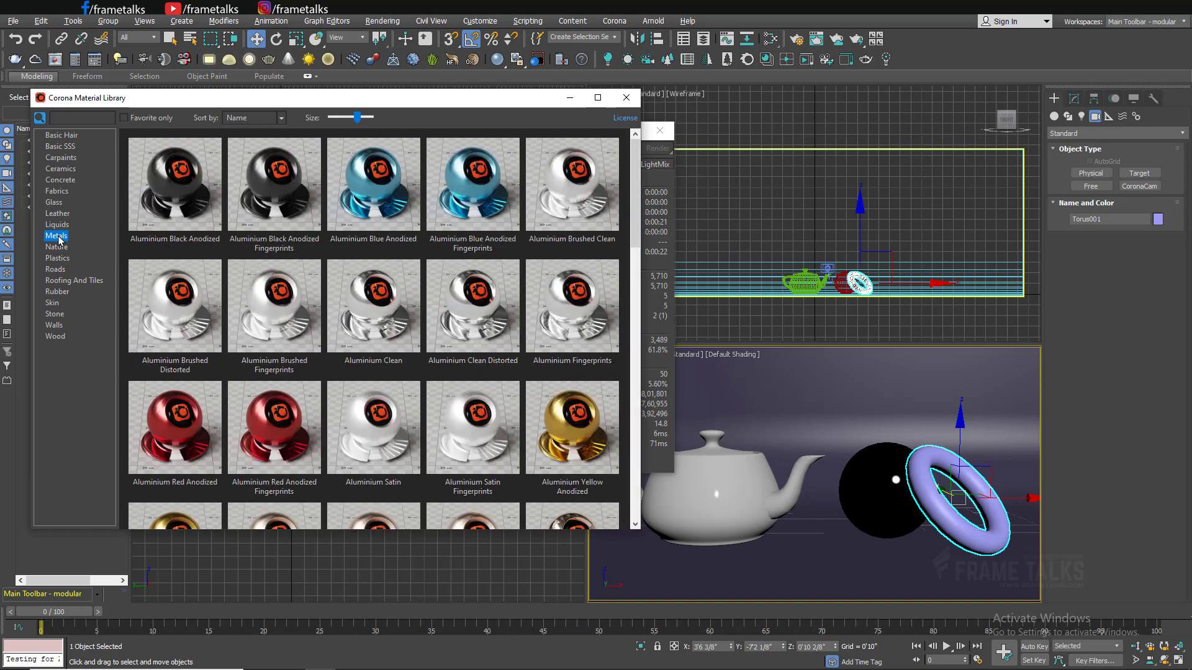
right_click(372, 182)
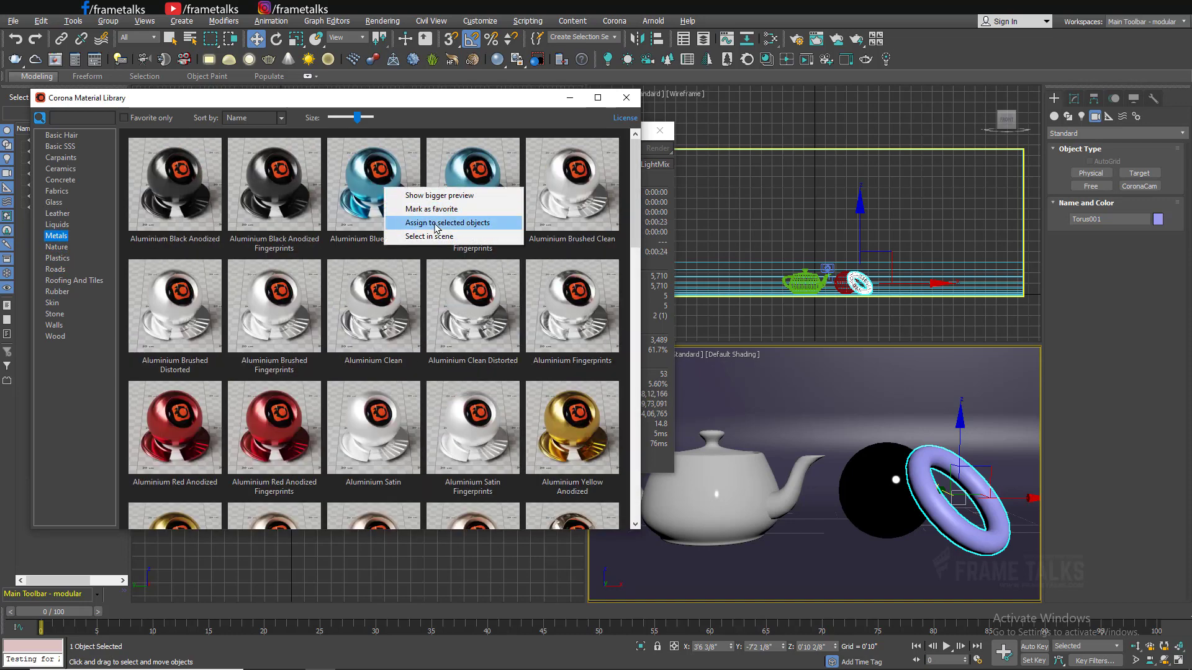
left_click(430, 236)
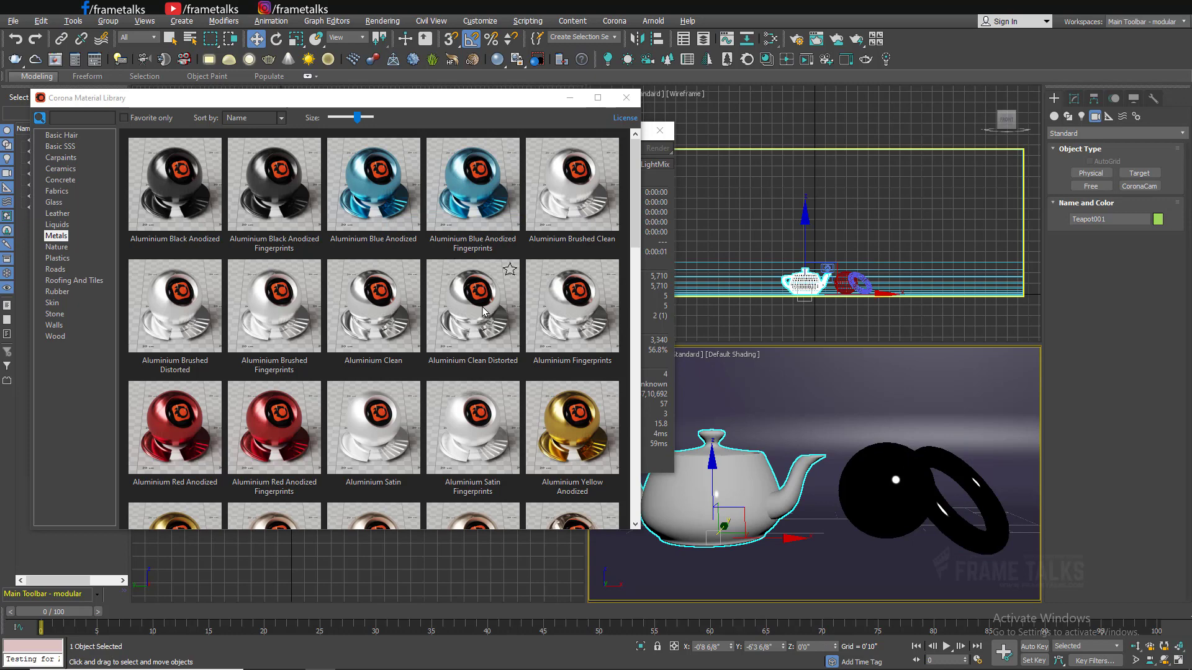
right_click(572, 426)
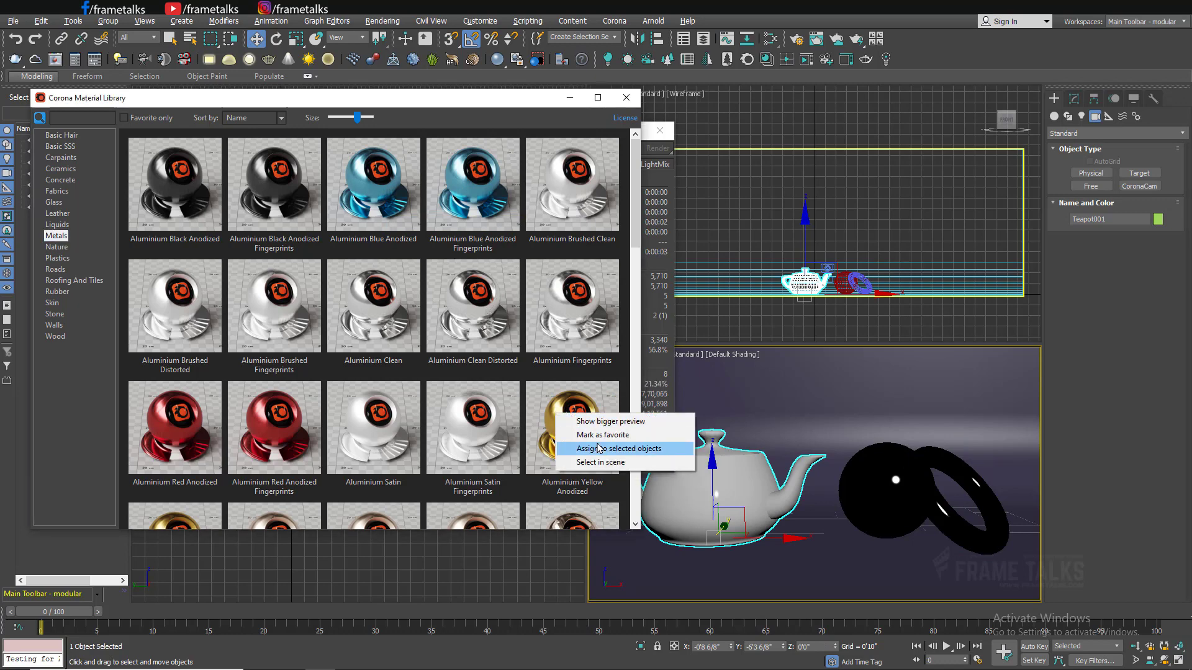
left_click(610, 448)
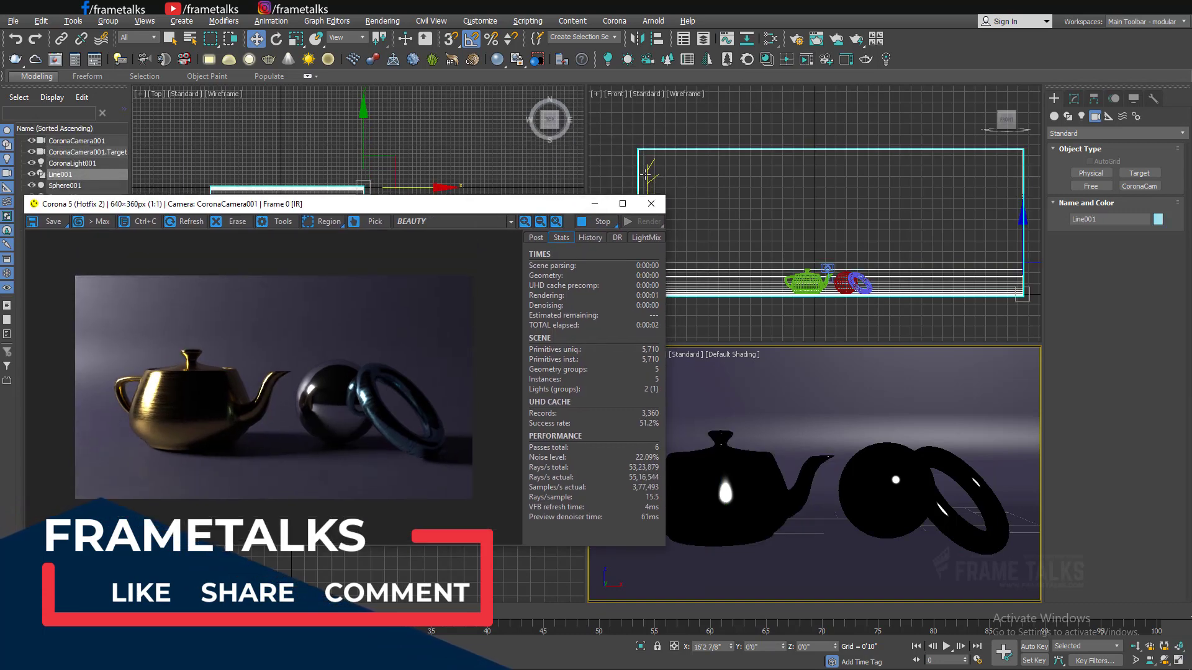
Clone CoronaLight001 as a copy, creating CoronaLight002.
left_click(73, 162)
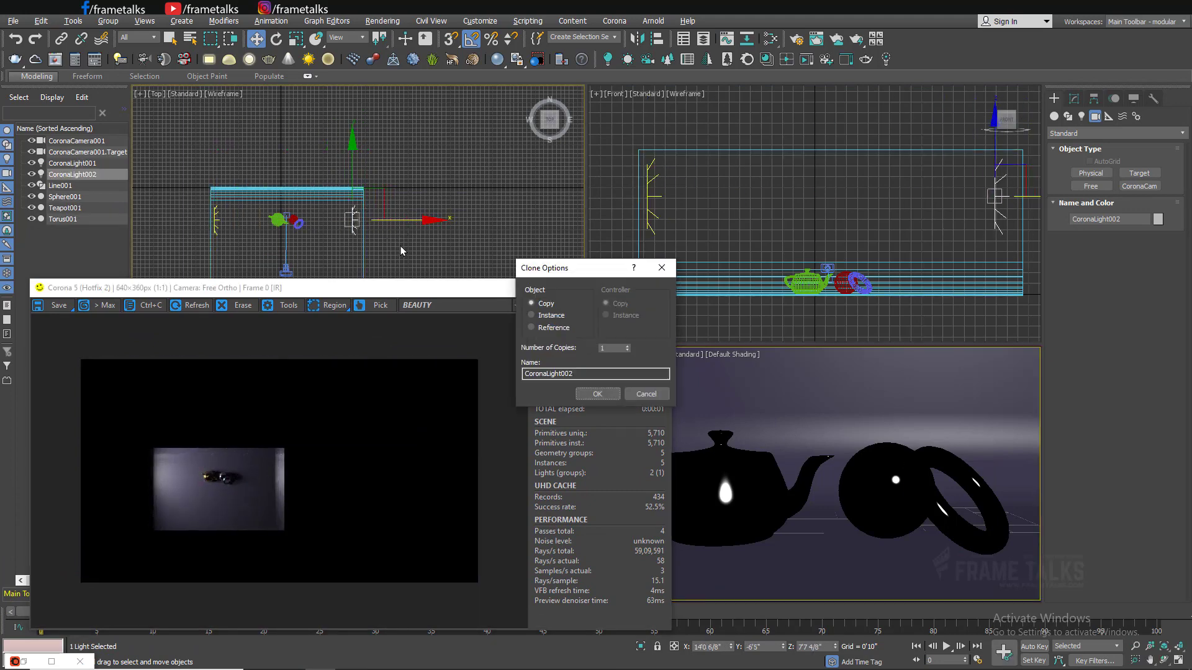
left_click(597, 393)
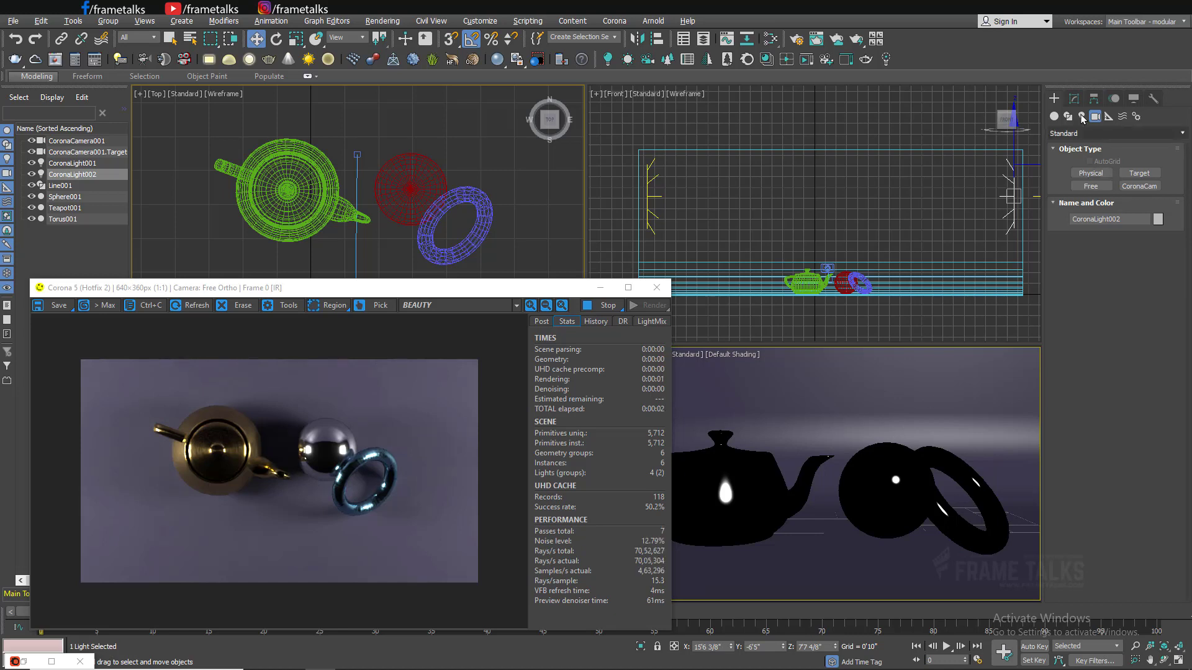
left_click(1073, 98)
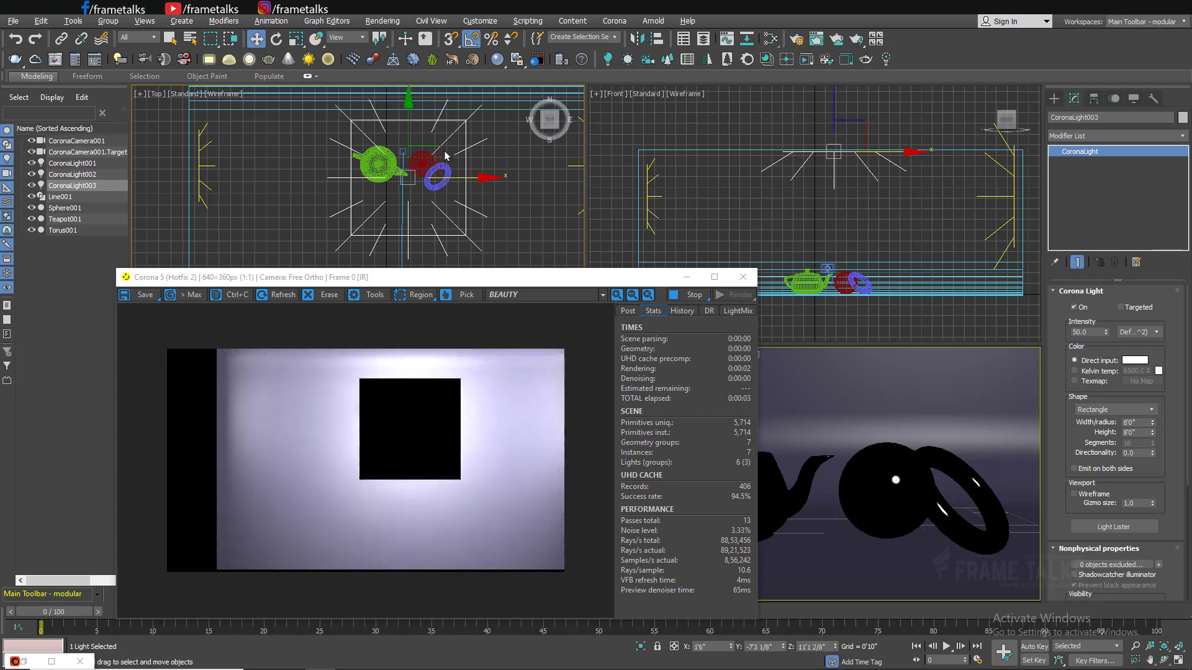
Move the overhead CoronaLight003 over the objects and make it emit from one side only.
left_click_drag(422, 175, 441, 158)
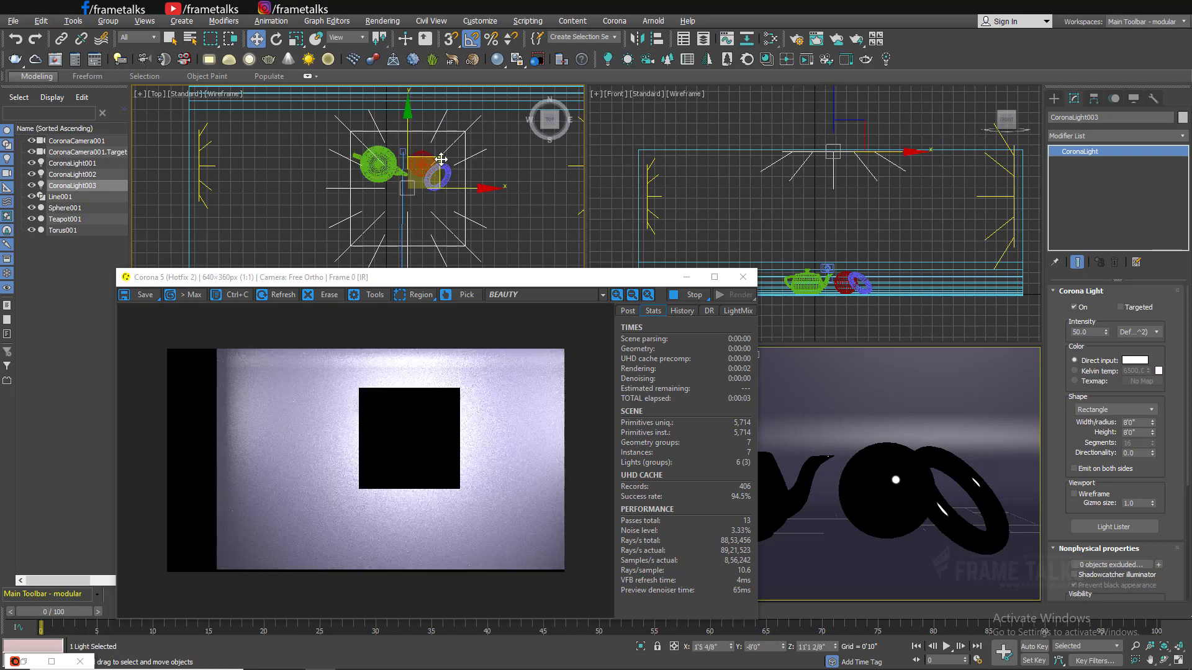
scroll("down", 3)
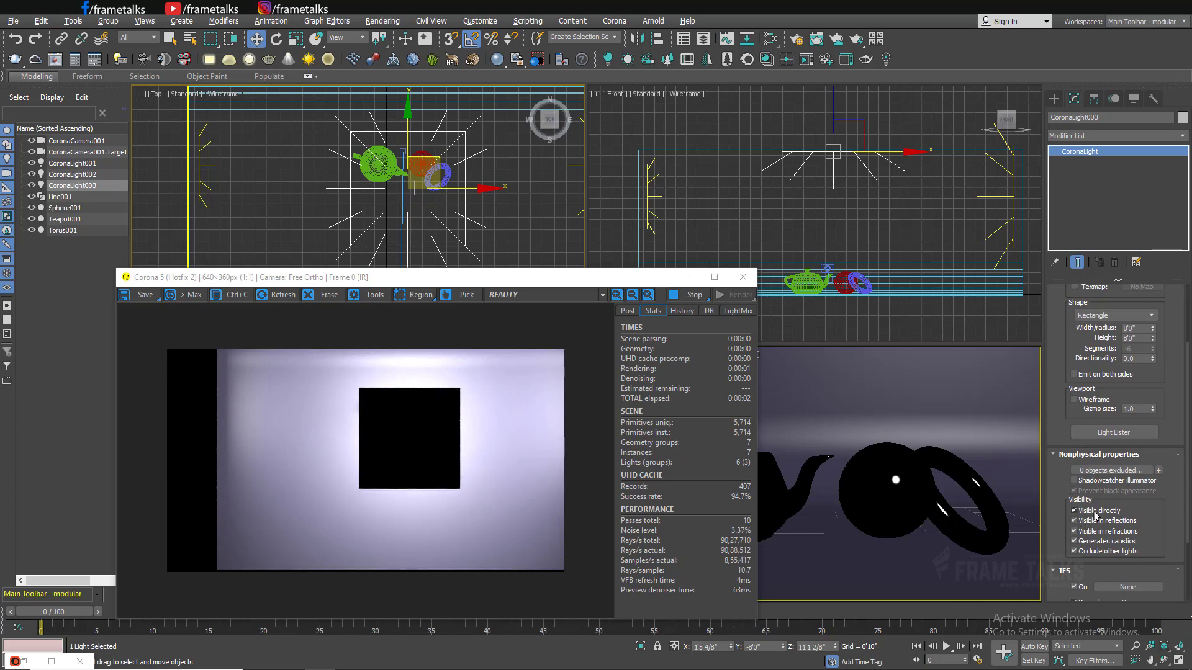
mouse_move(1079, 510)
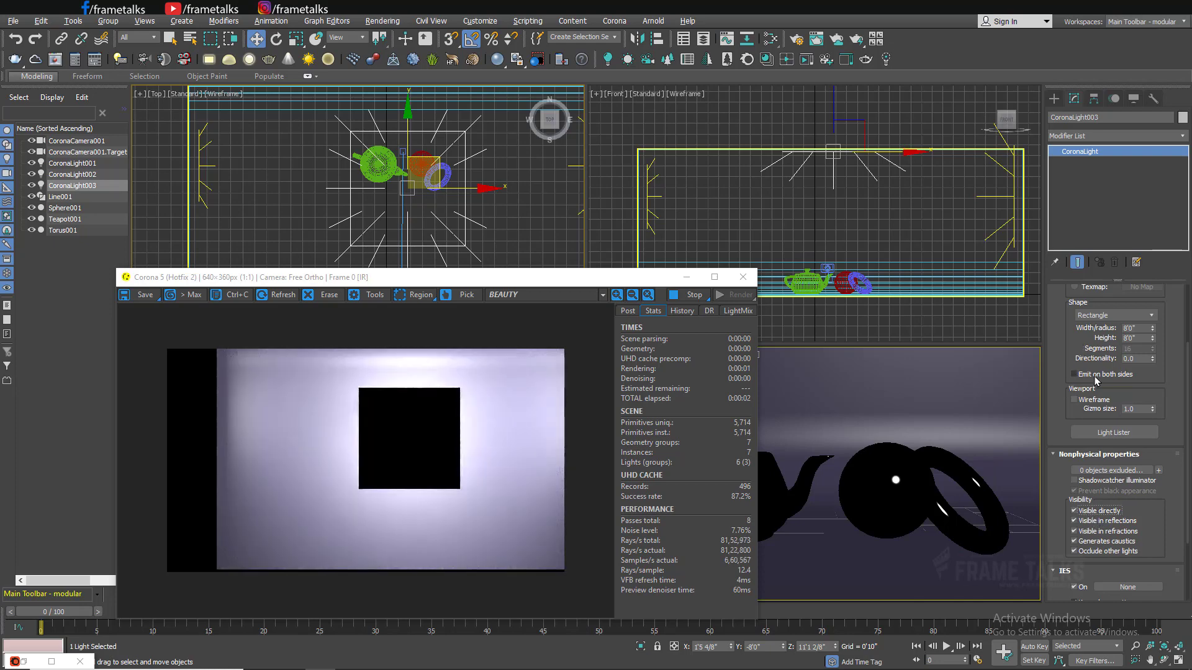
mouse_move(1094, 380)
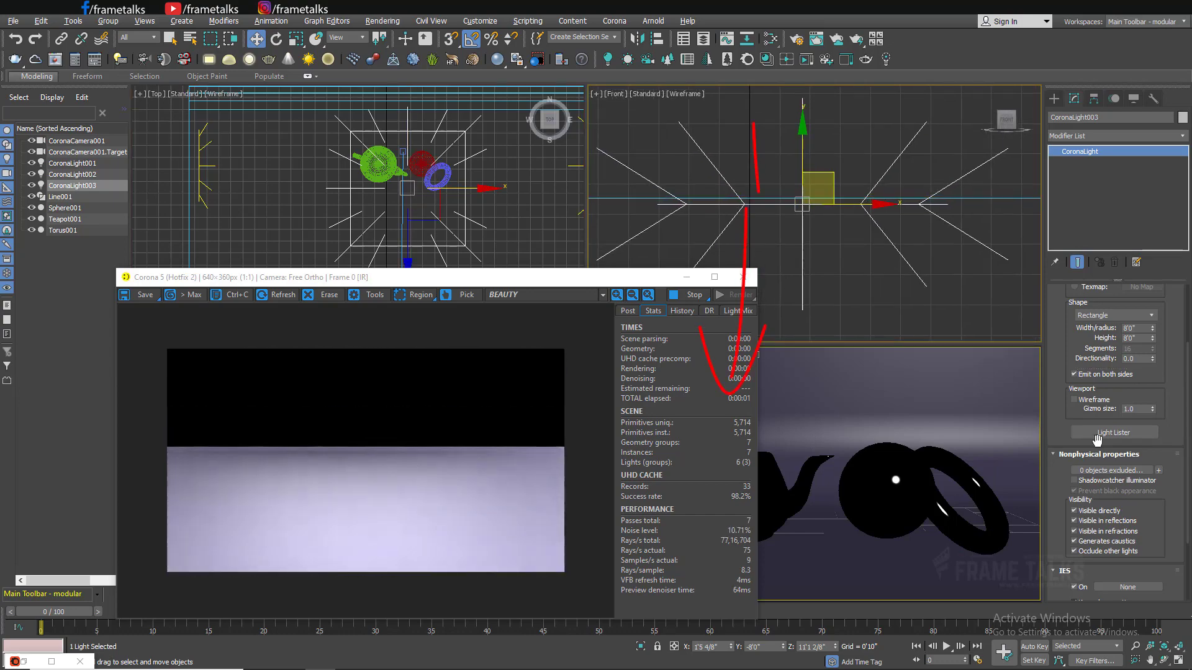
mouse_move(1089, 375)
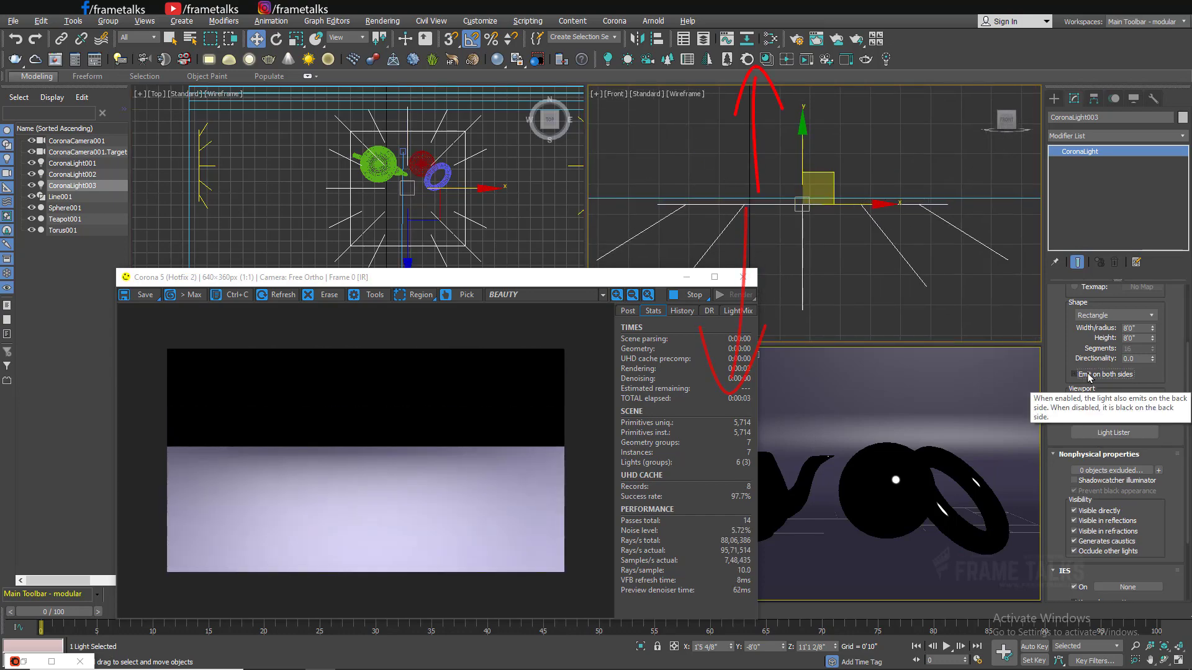
left_click(1067, 374)
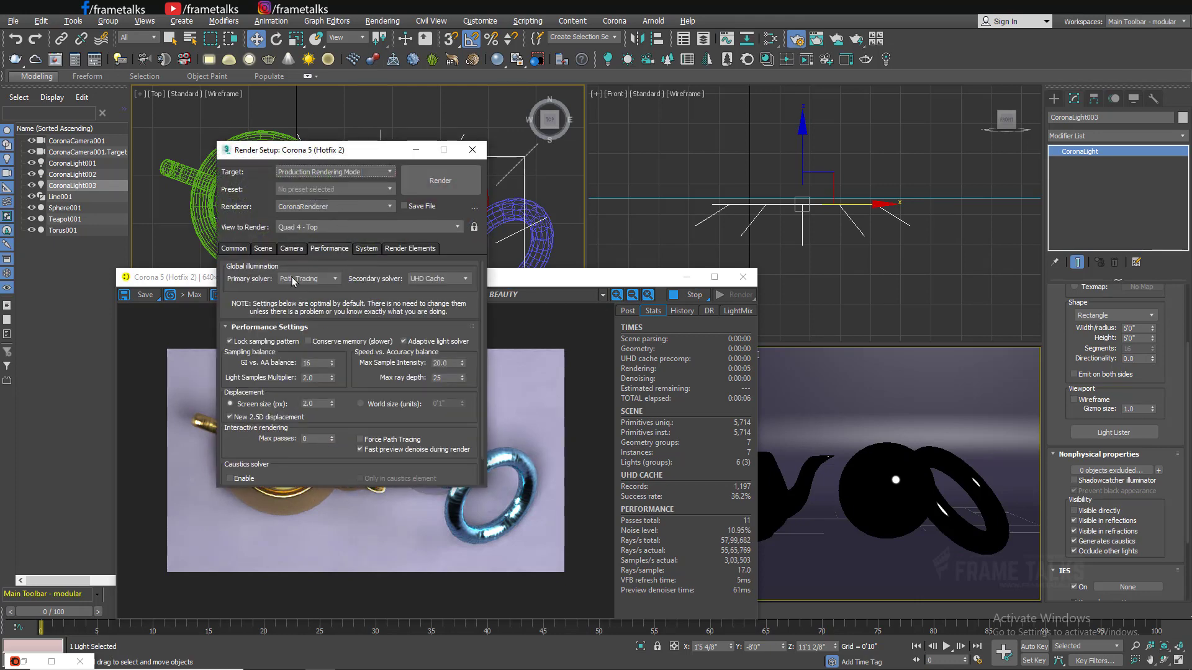
Browse the Camera, Performance and Scene render settings, then close Render Setup.
left_click(291, 247)
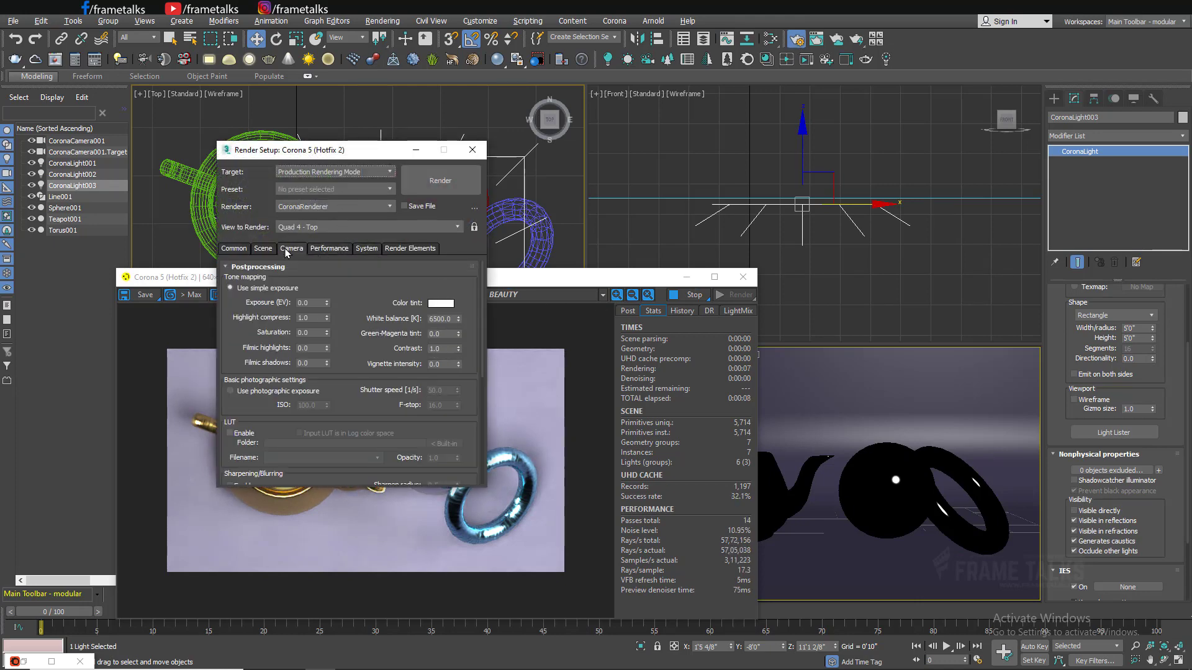
left_click(329, 247)
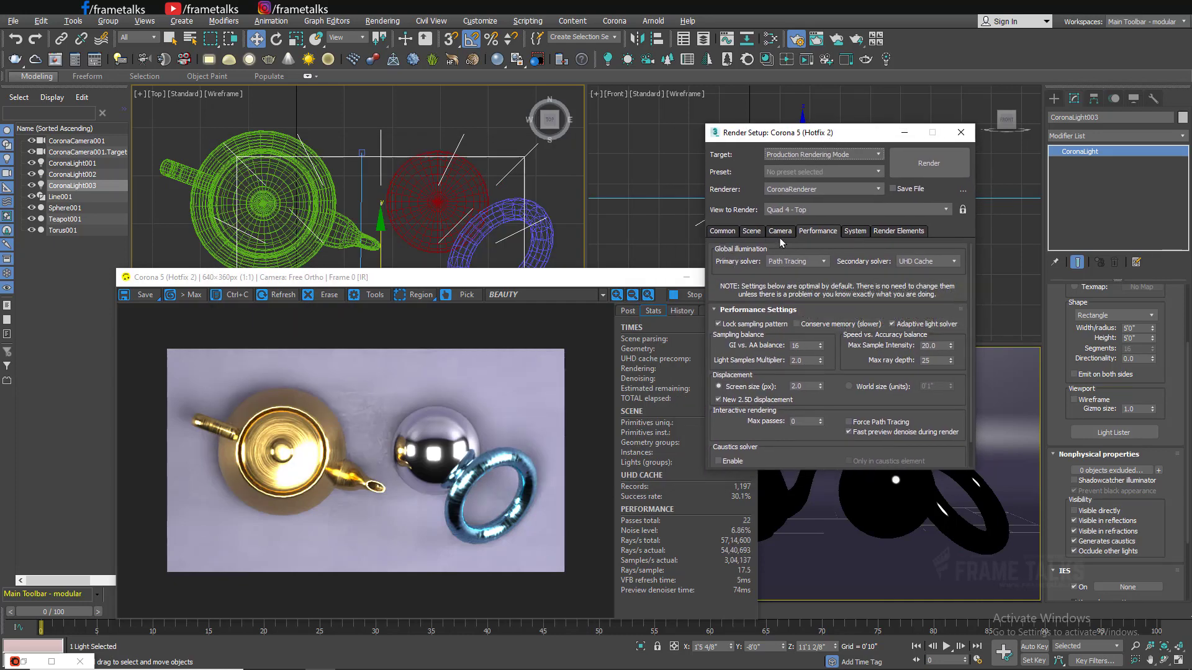
left_click(750, 231)
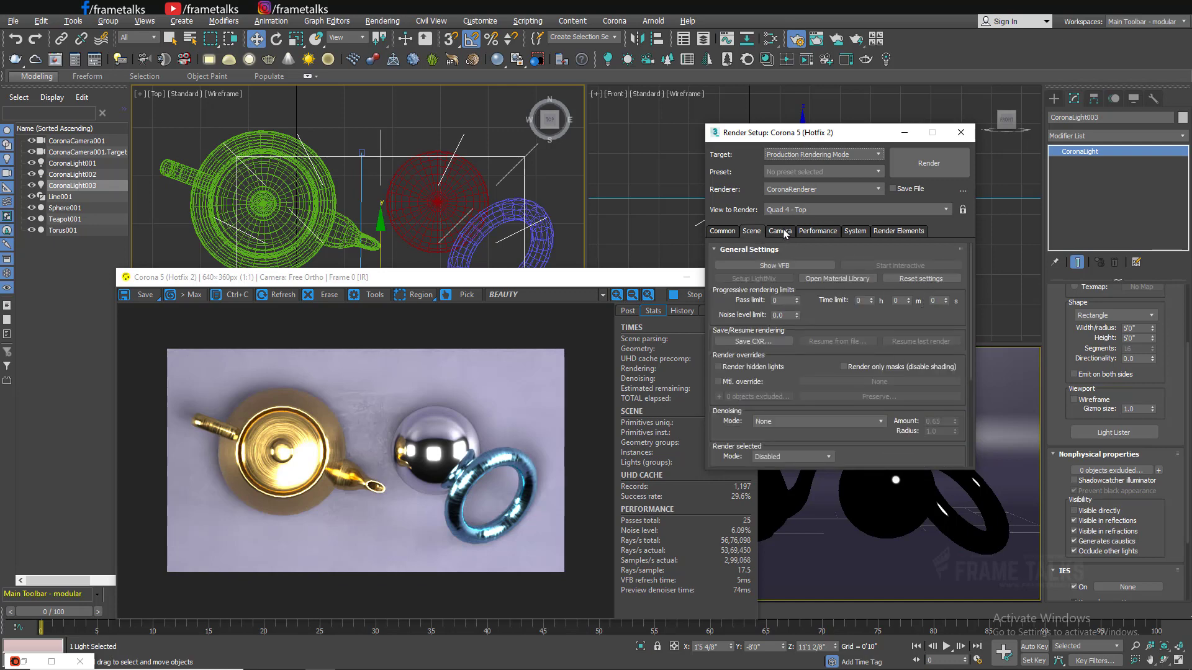
left_click(778, 230)
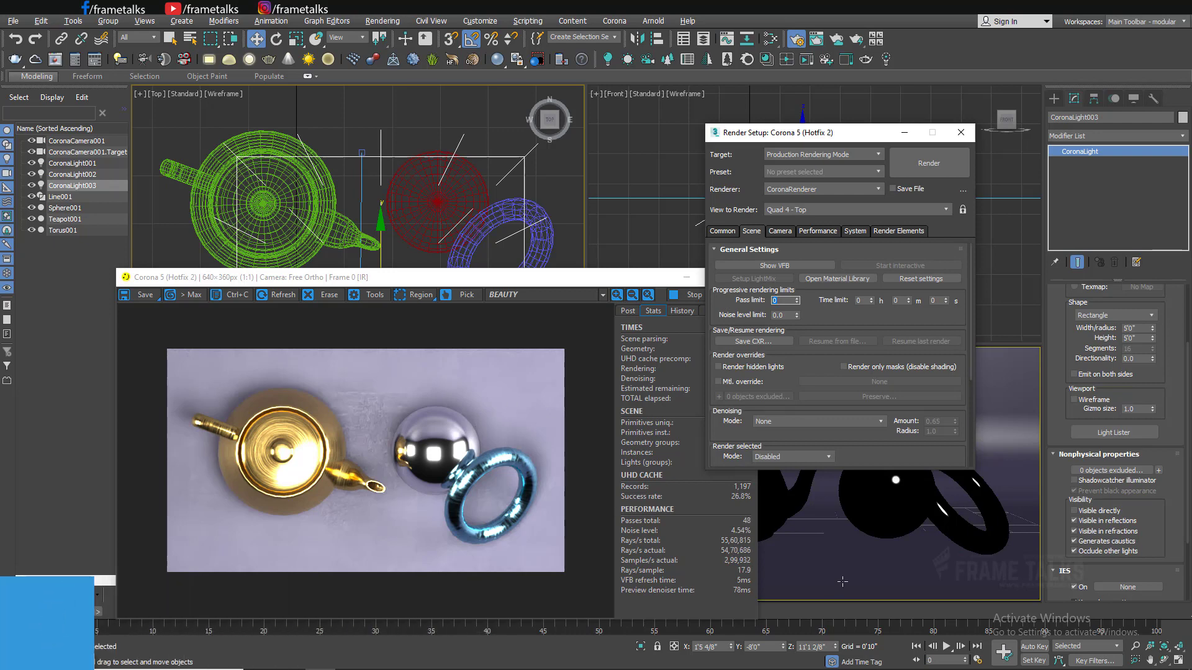
left_click(856, 210)
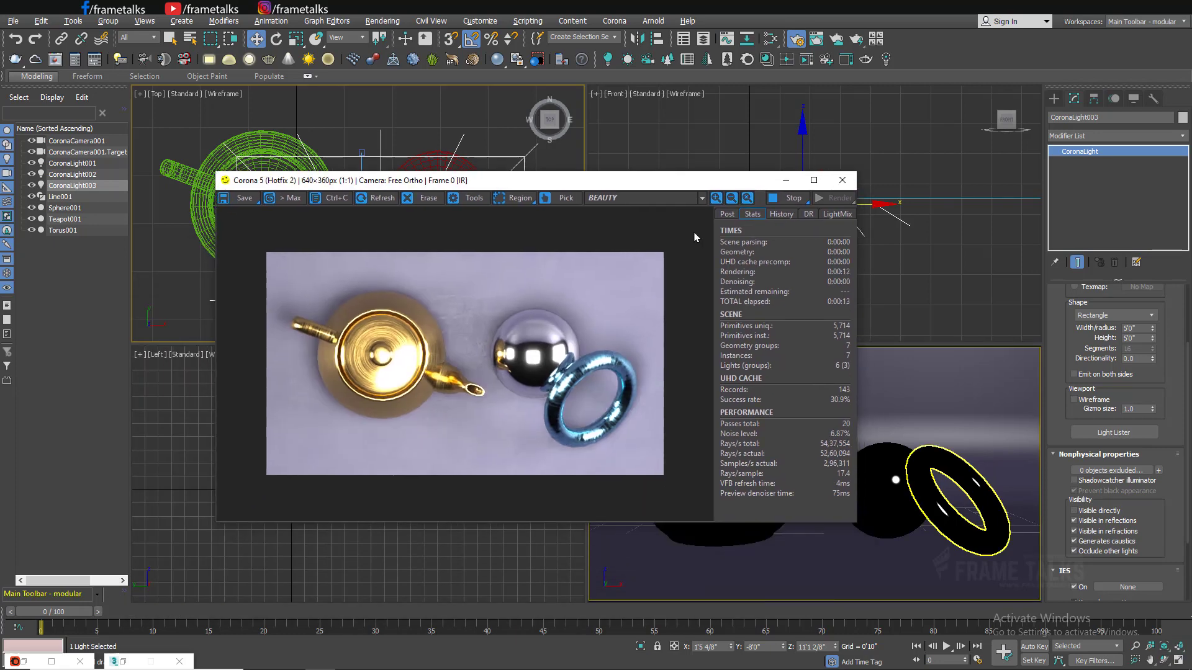
mouse_move(566, 336)
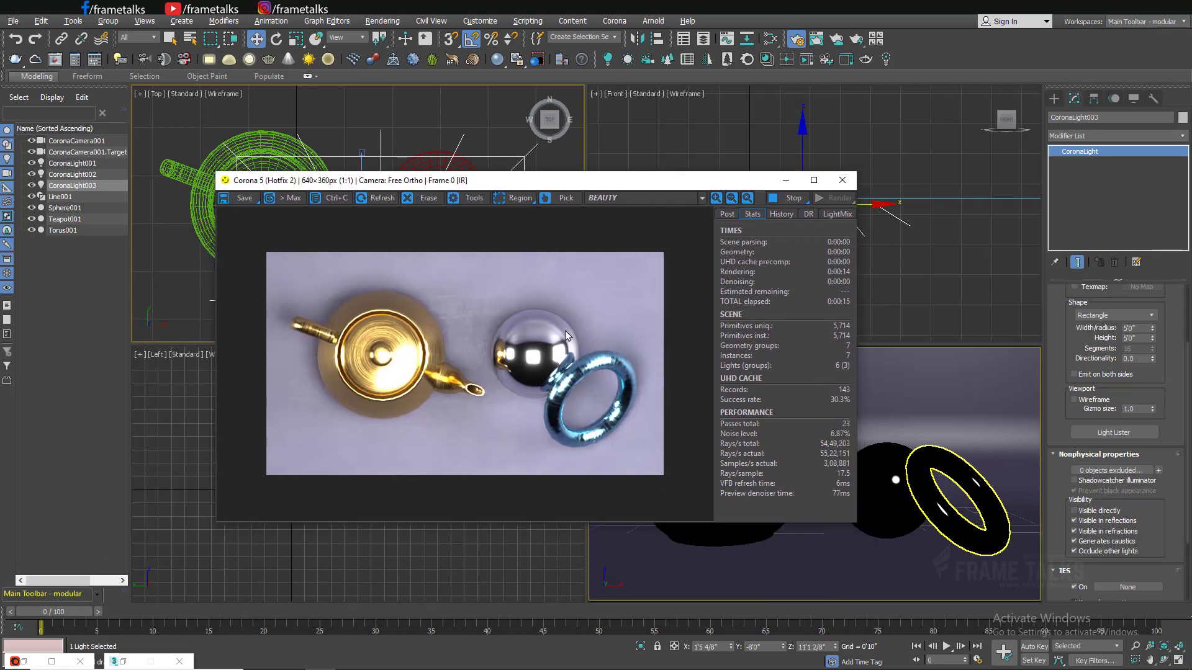